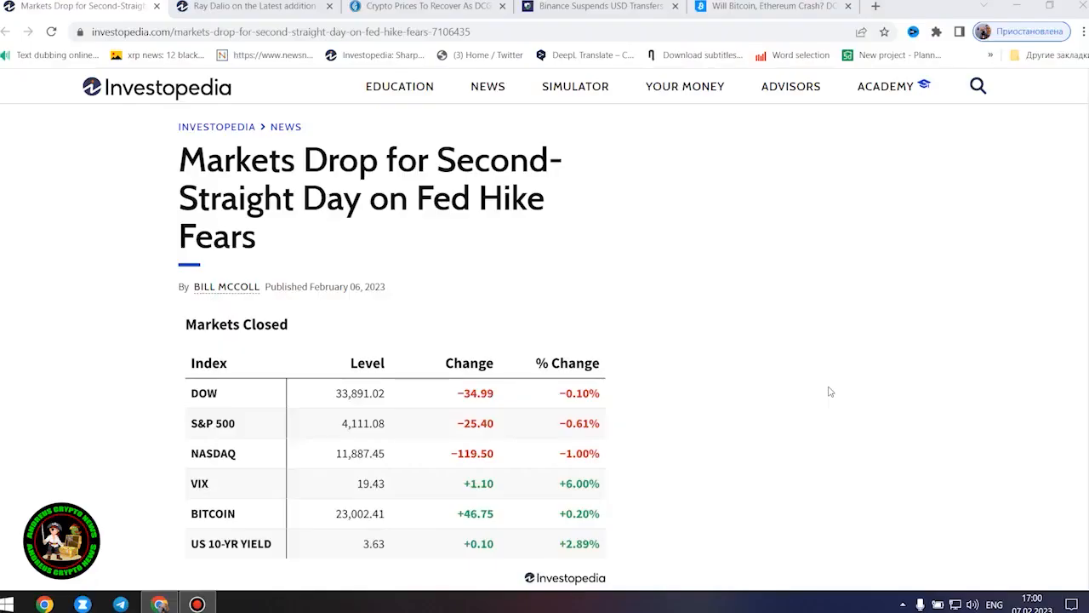
{"action": "mouse_move", "coordinate": [337, 231]}
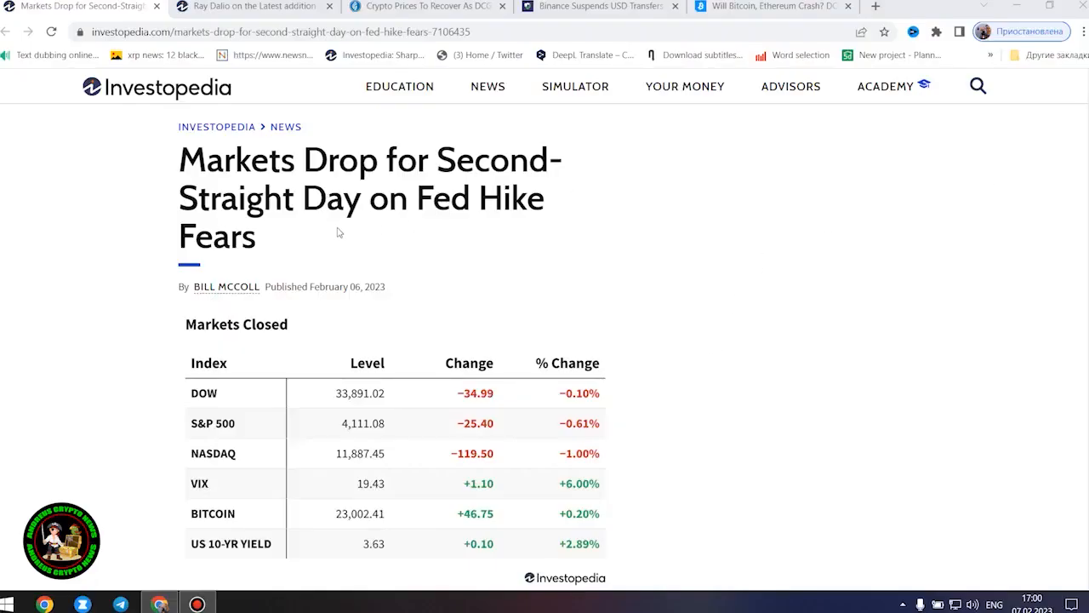
{"action": "mouse_move", "coordinate": [439, 286]}
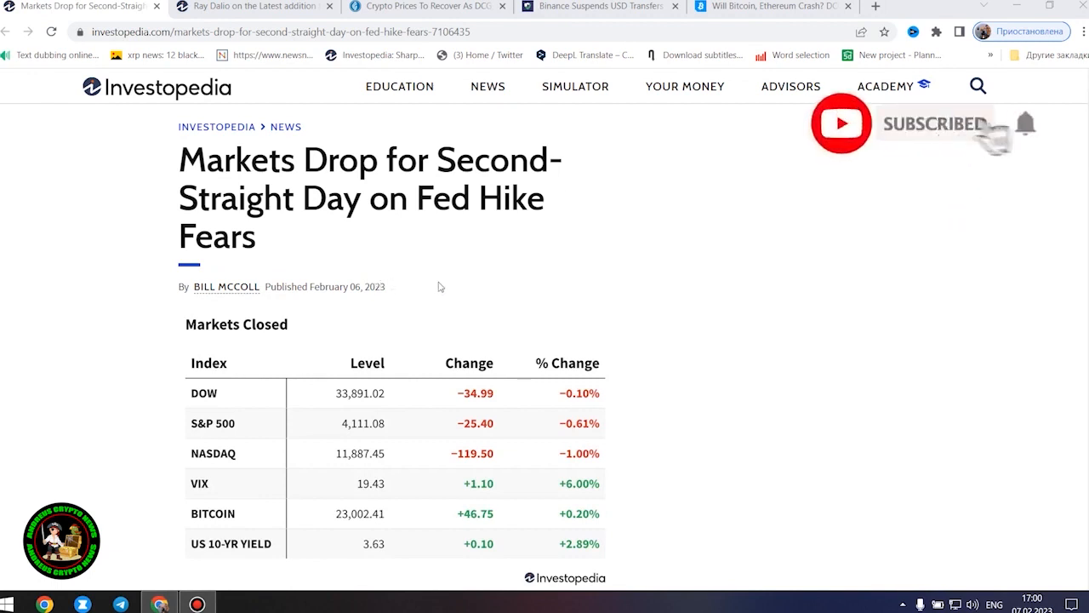
- Highlight the end of the Fed hike fears headline and read down past the Markets table to the Key Takeaways
{"action": "left_click_drag", "start_coordinate": [219, 198], "coordinate": [279, 238]}
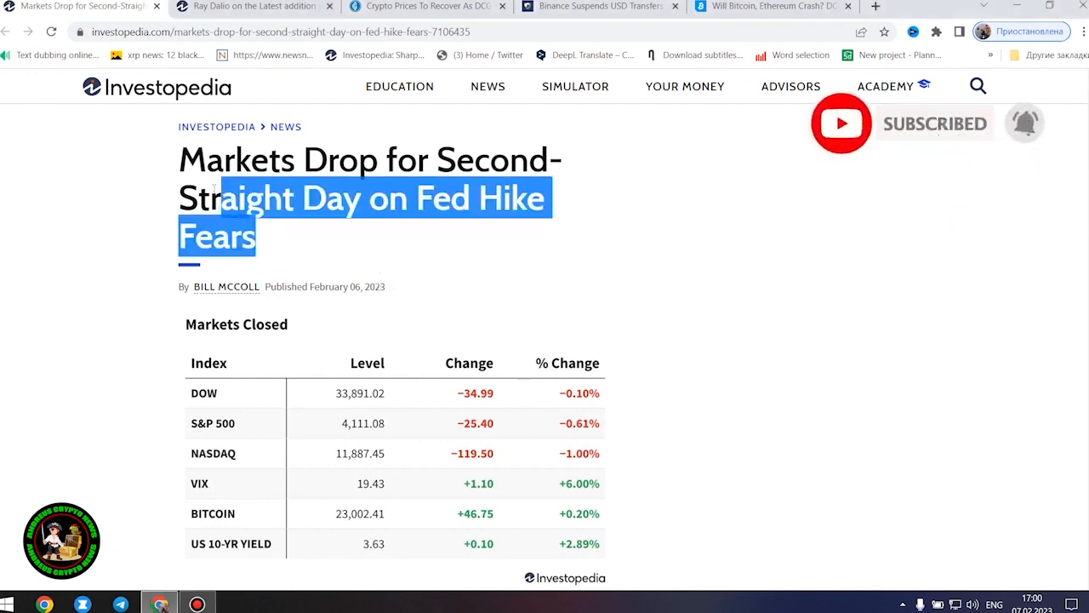
{"action": "scroll", "scroll_direction": "down", "scroll_amount": 3}
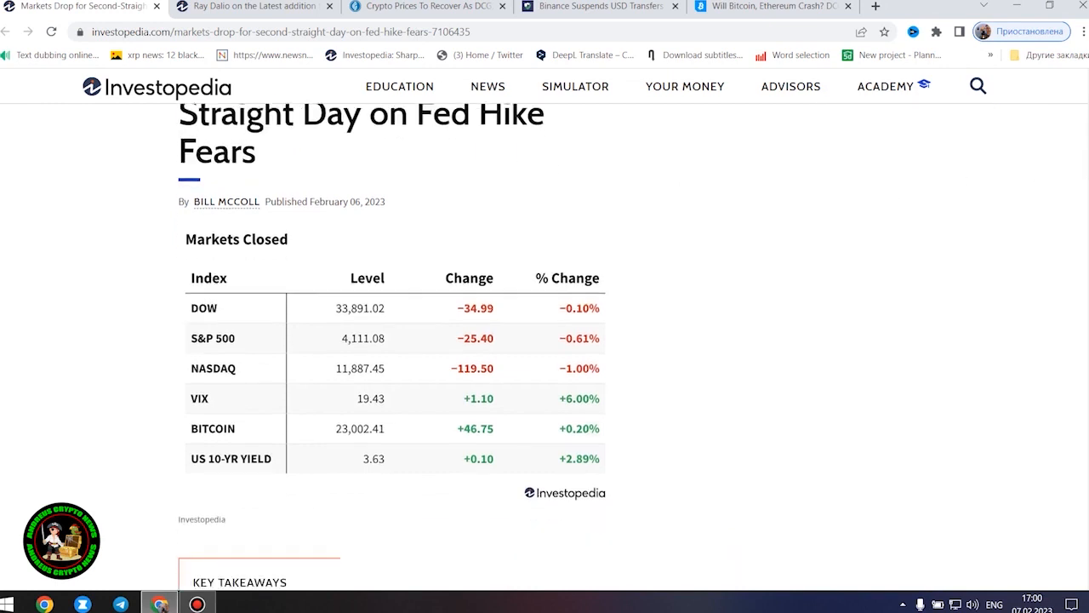
{"action": "scroll", "scroll_direction": "down", "scroll_amount": 3}
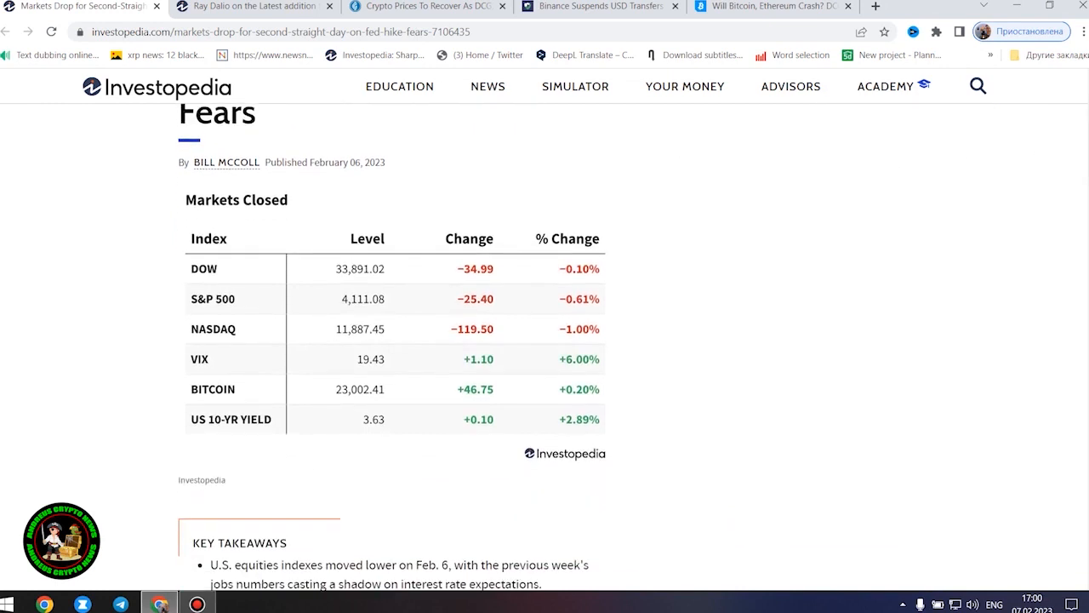
{"action": "scroll", "scroll_direction": "down", "scroll_amount": 3}
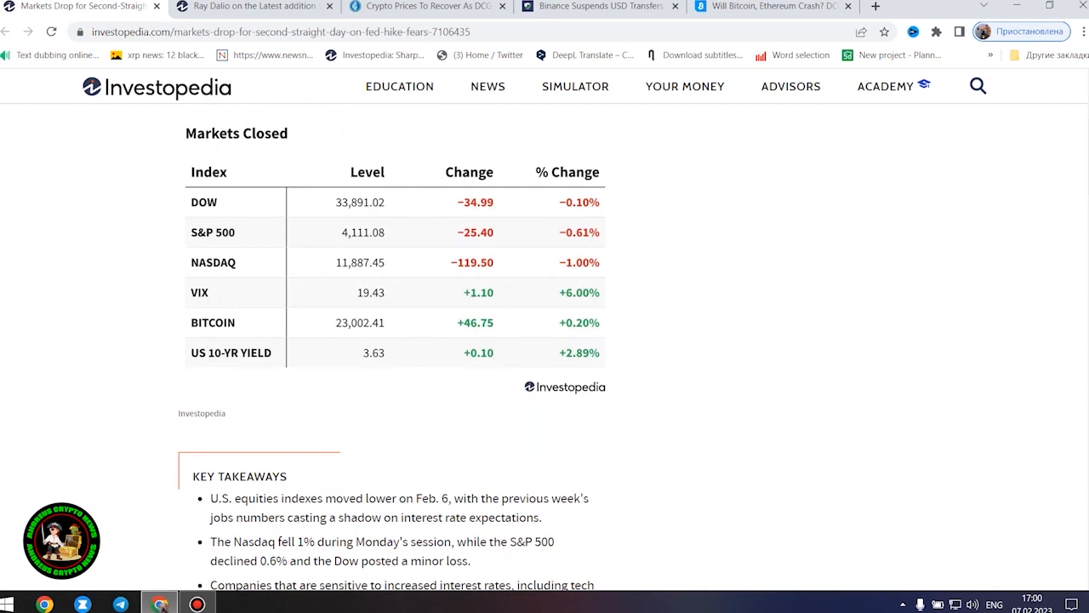
{"action": "scroll", "scroll_direction": "down", "scroll_amount": 3}
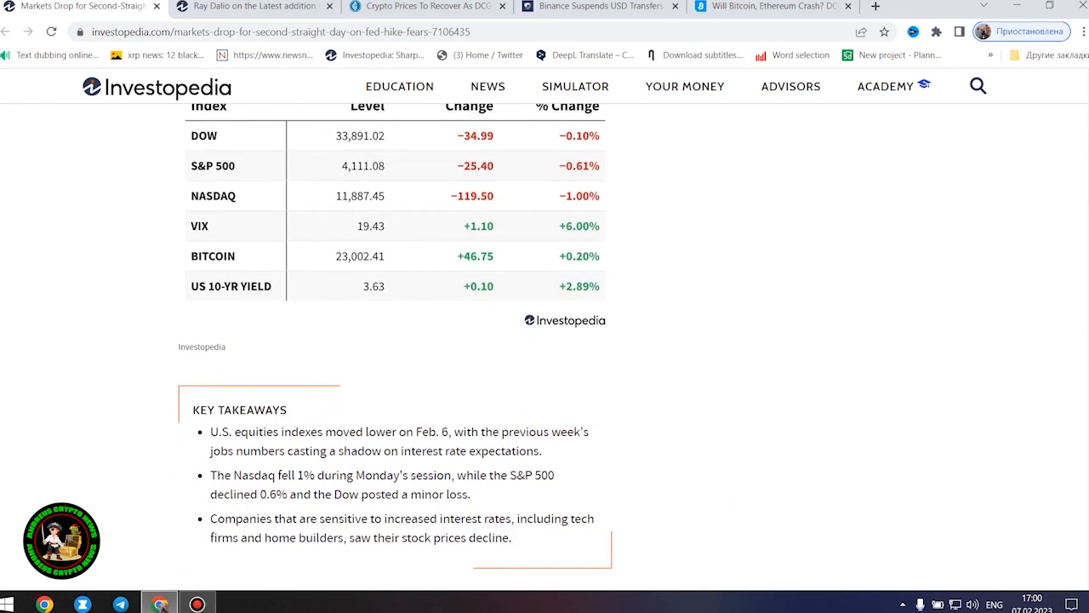
{"action": "mouse_move", "coordinate": [562, 534]}
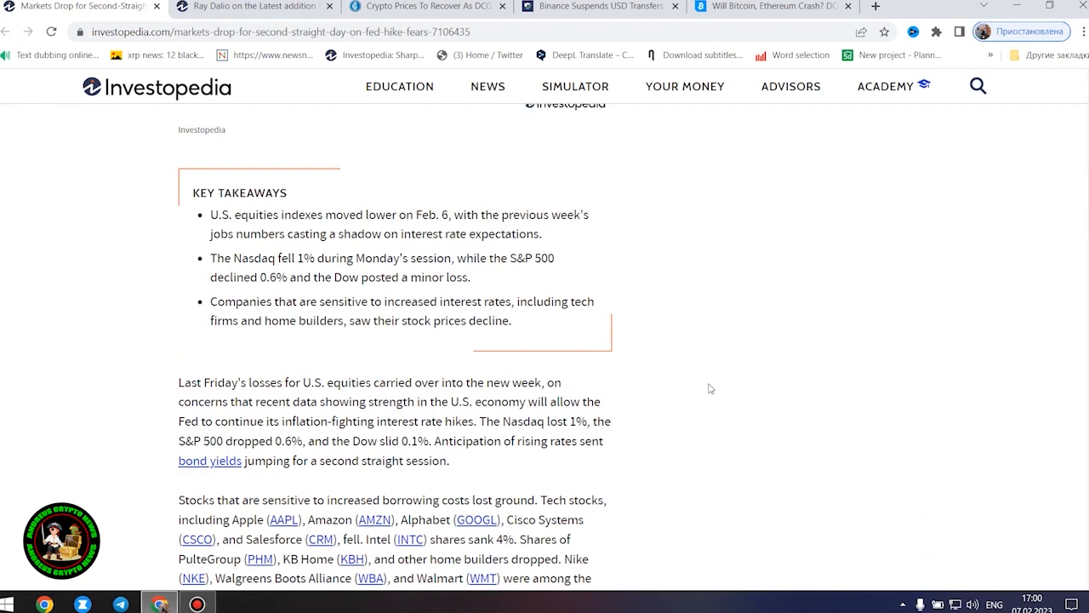
- Read through the stock-movers paragraphs and Tesla Share Advance section to the S&P 500 gains and losses table
{"action": "scroll", "scroll_direction": "down", "scroll_amount": 3}
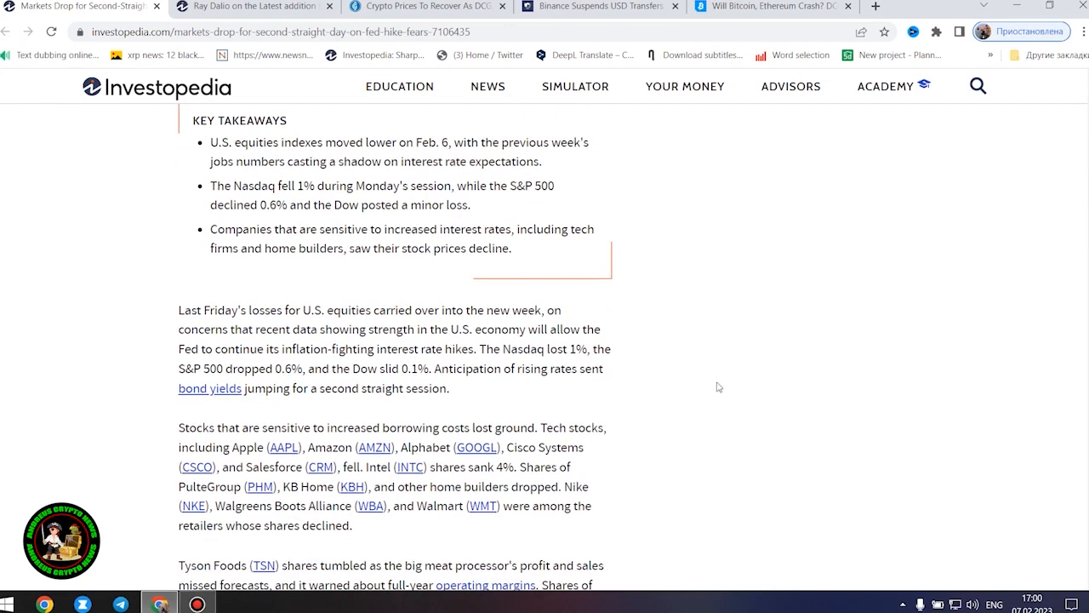
{"action": "scroll", "scroll_direction": "down", "scroll_amount": 3}
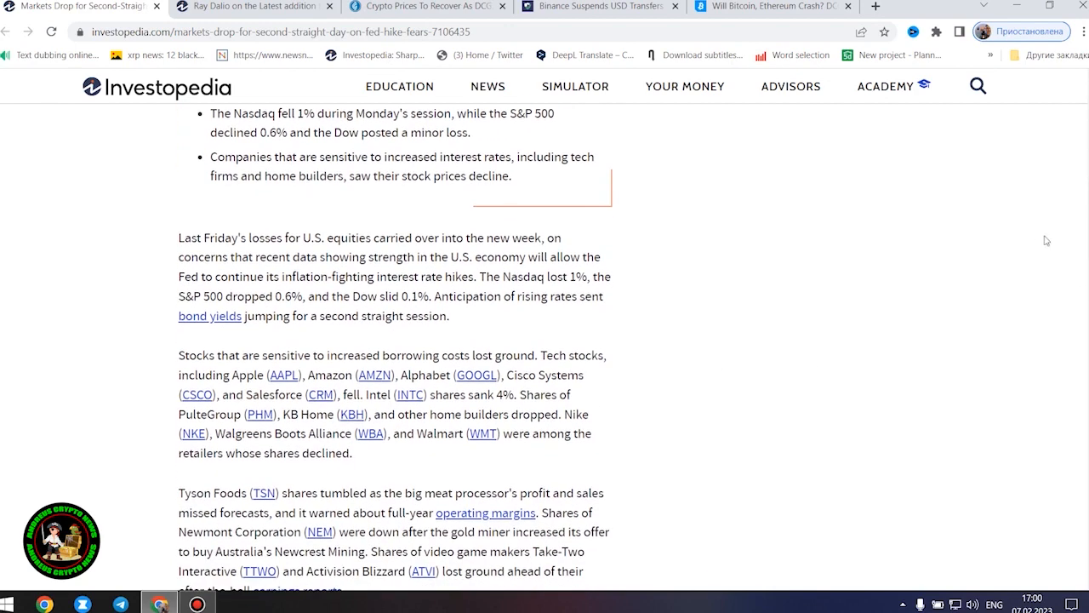
{"action": "scroll", "scroll_direction": "down", "scroll_amount": 3}
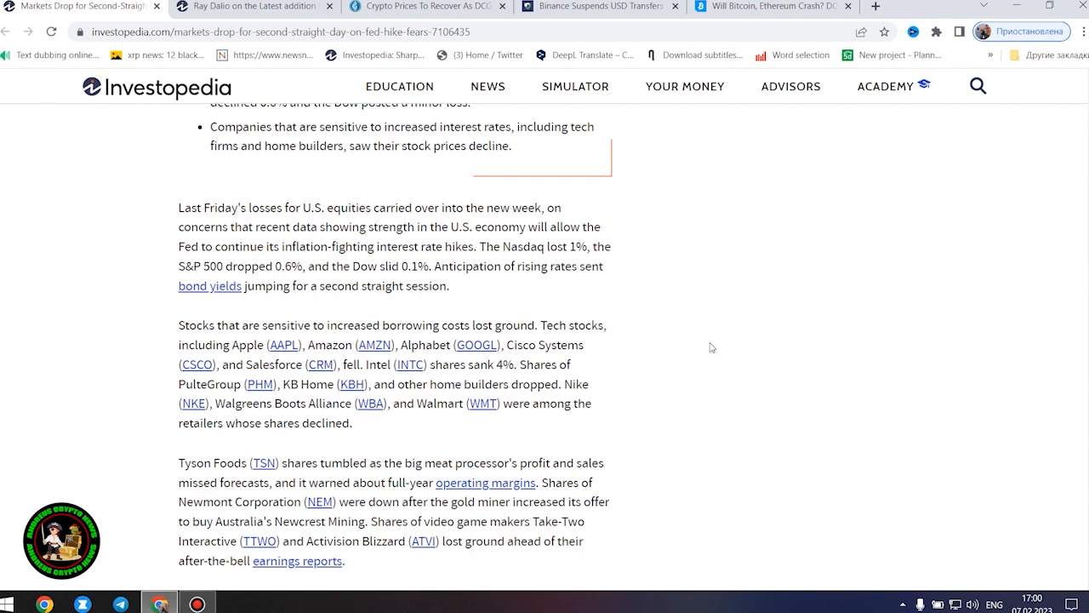
{"action": "scroll", "scroll_direction": "down", "scroll_amount": 3}
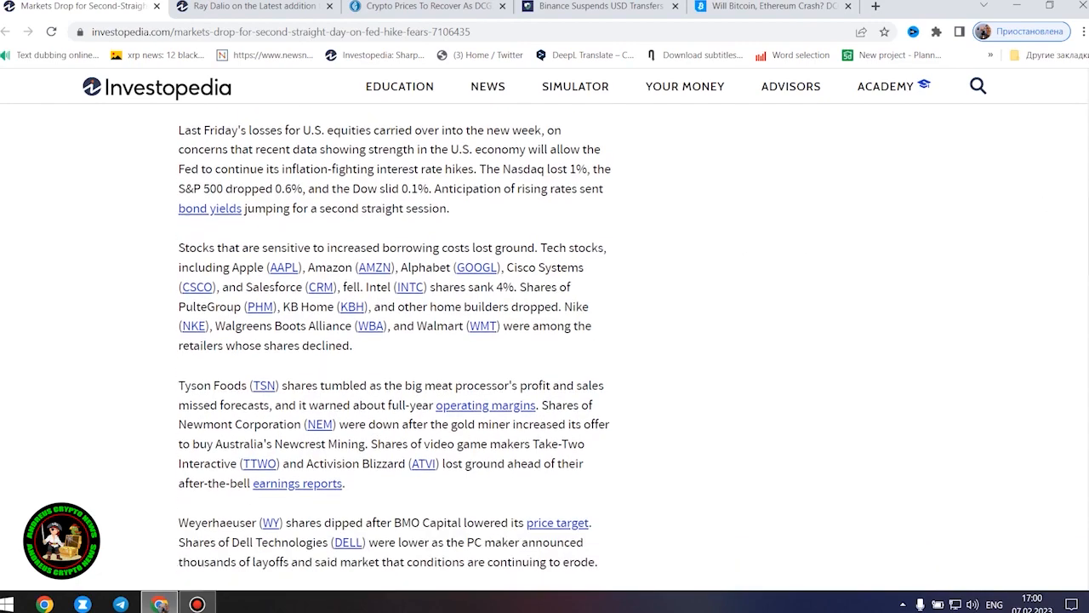
{"action": "scroll", "scroll_direction": "down", "scroll_amount": 3}
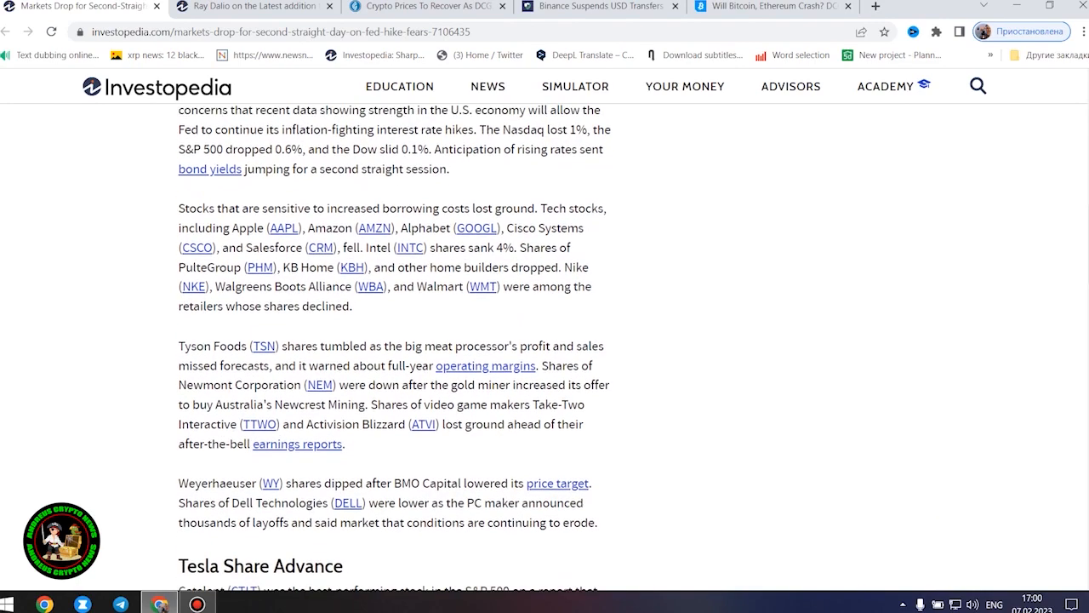
{"action": "scroll", "scroll_direction": "down", "scroll_amount": 3}
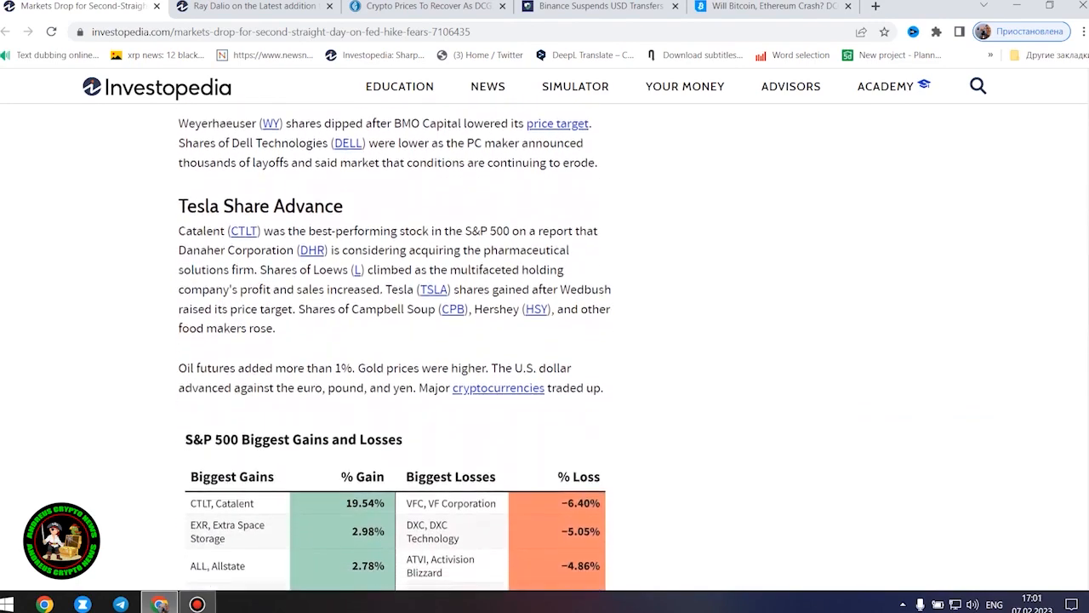
{"action": "scroll", "scroll_direction": "down", "scroll_amount": 3}
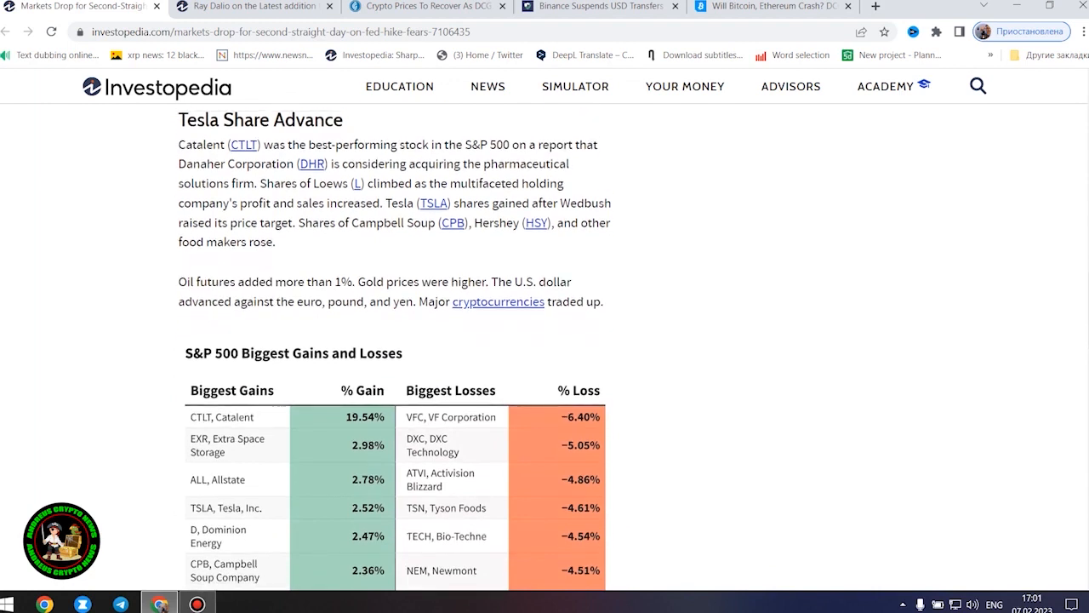
{"action": "mouse_move", "coordinate": [877, 330]}
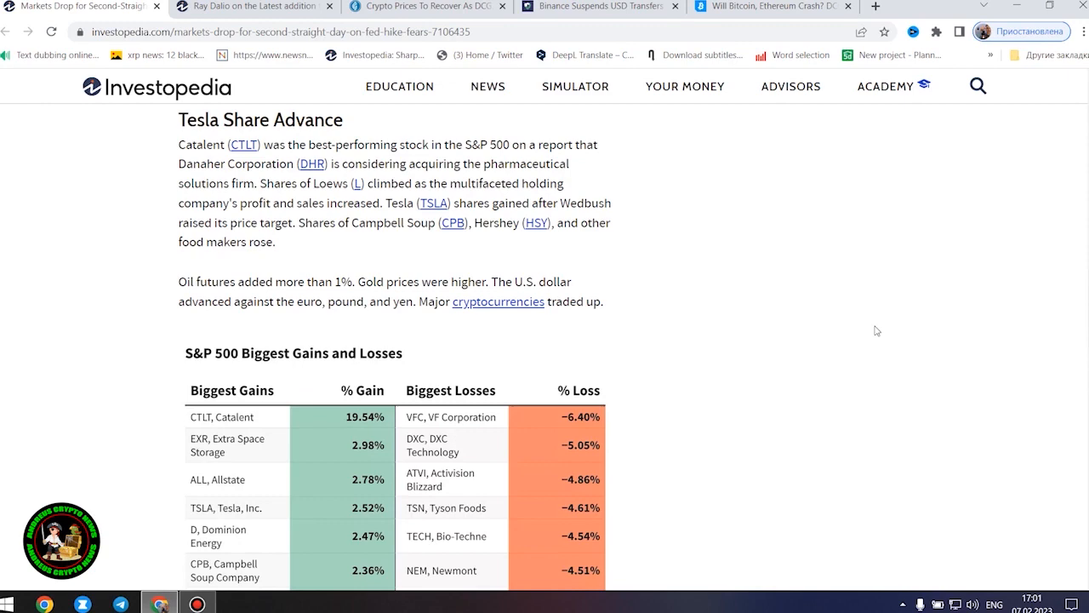
{"action": "mouse_move", "coordinate": [944, 339]}
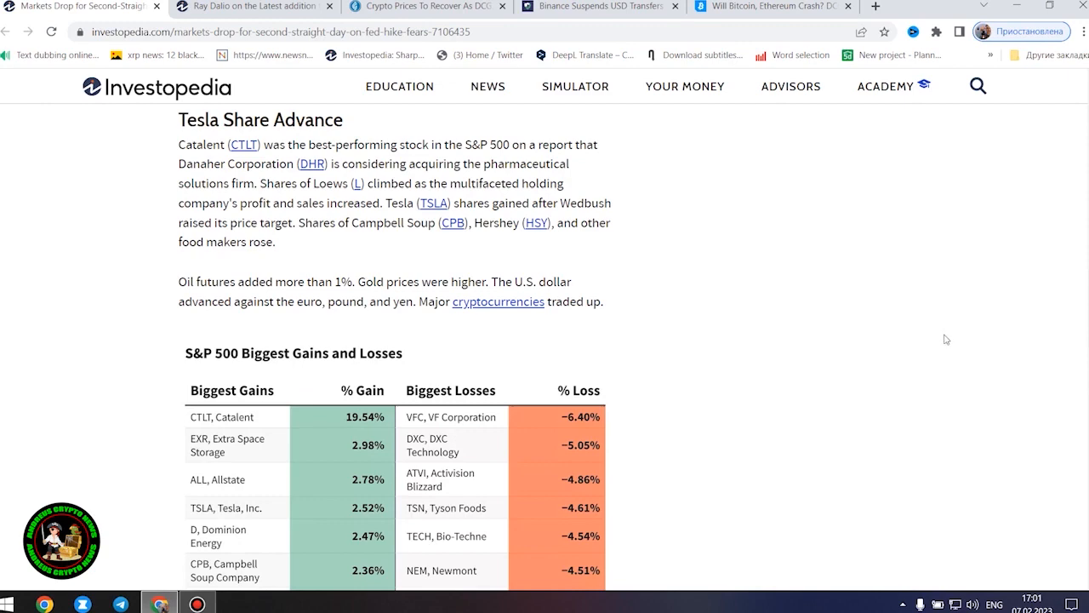
- Move between Related Articles and the Tesla Share Advance section with the oil futures paragraph
{"action": "scroll", "scroll_direction": "down", "scroll_amount": 3}
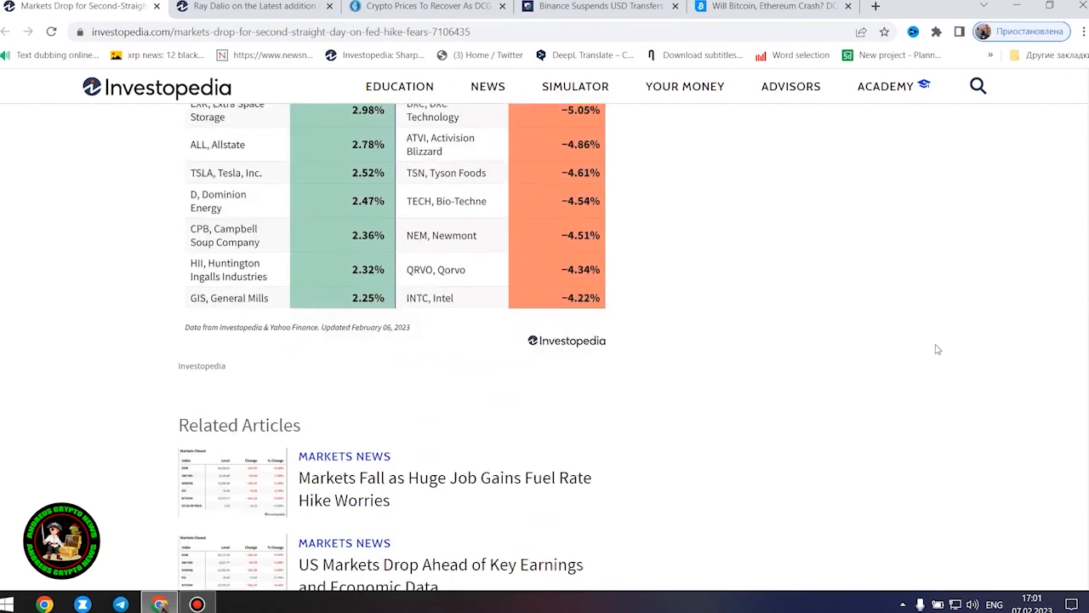
{"action": "scroll", "scroll_direction": "up", "scroll_amount": 3}
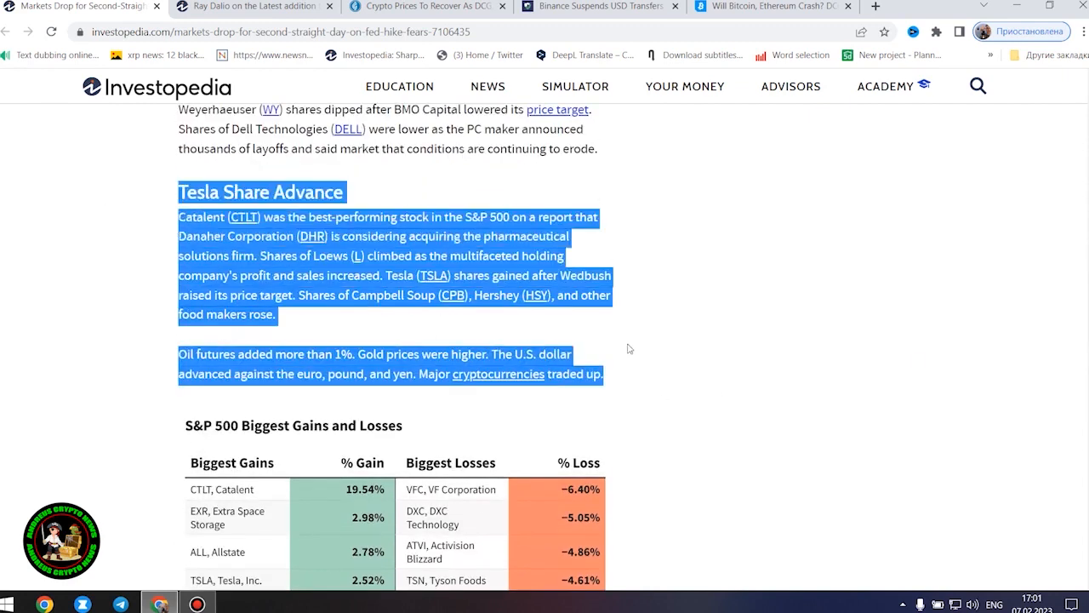
{"action": "mouse_move", "coordinate": [633, 348]}
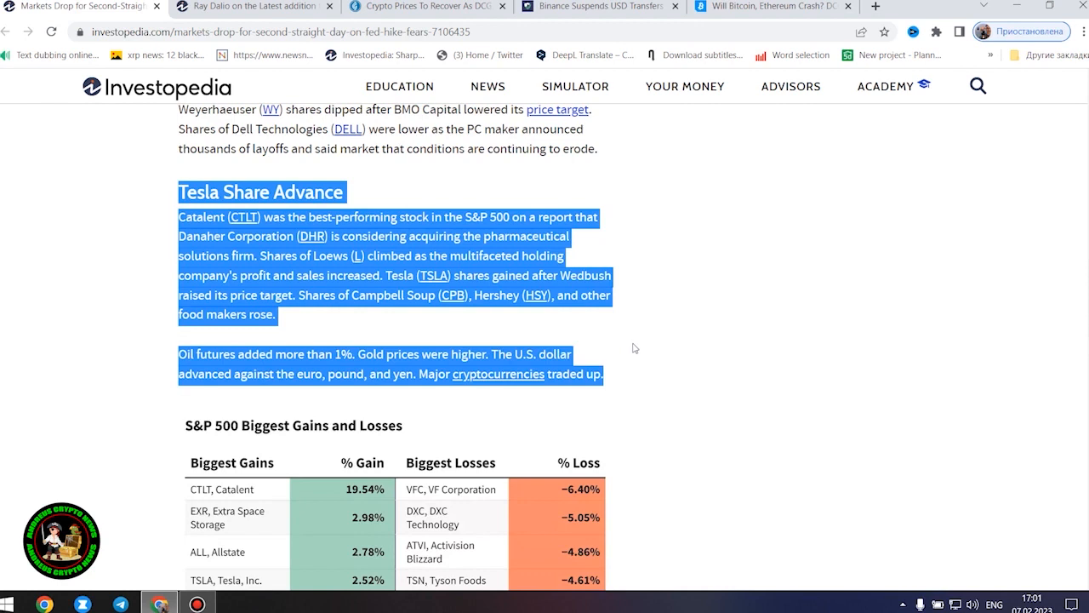
{"action": "mouse_move", "coordinate": [650, 354]}
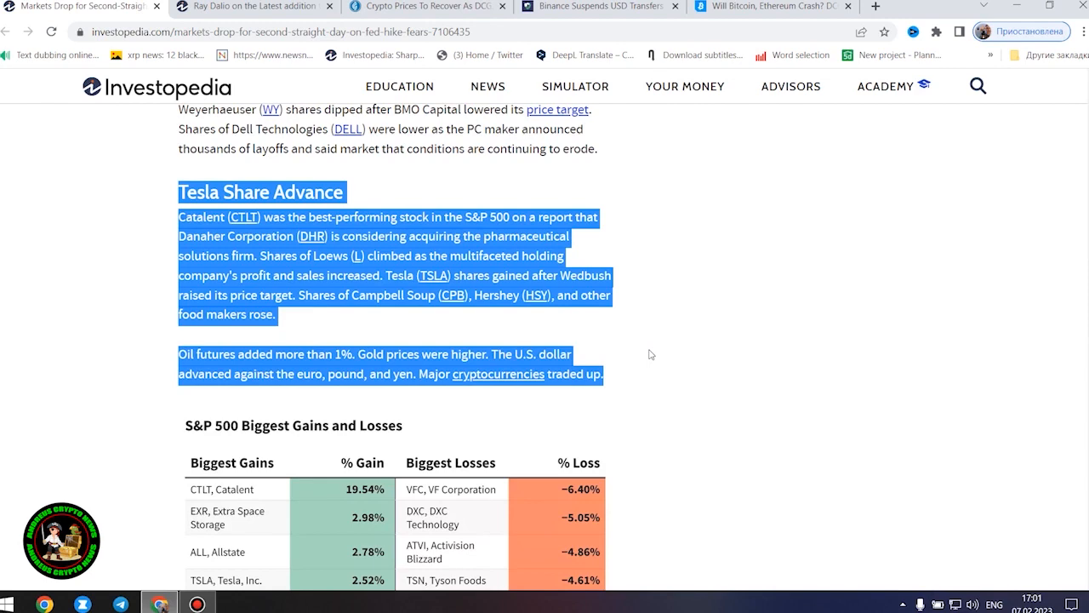
{"action": "mouse_move", "coordinate": [888, 321]}
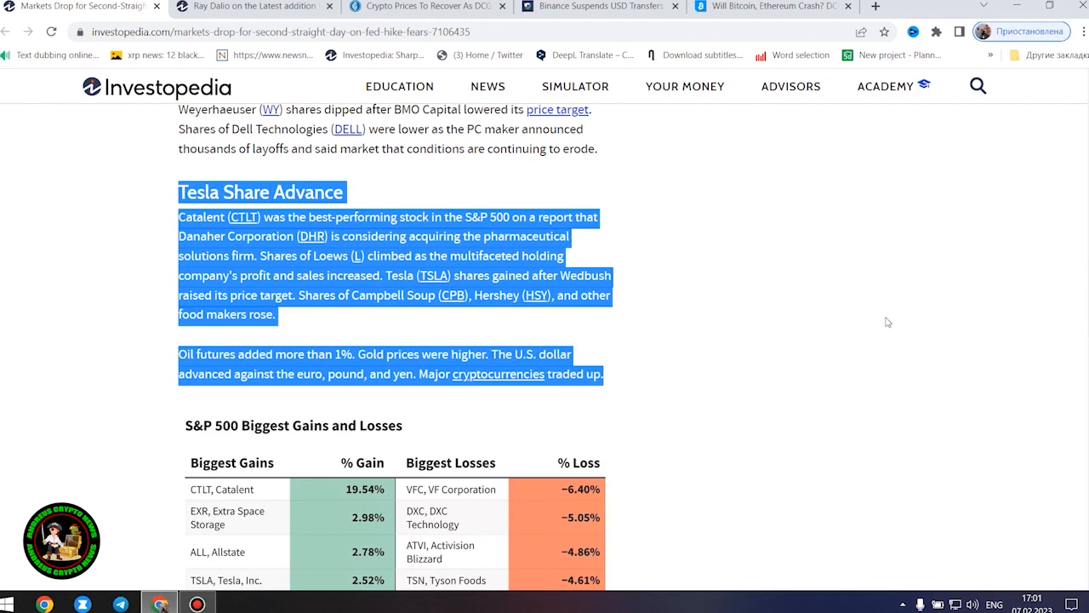
{"action": "scroll", "scroll_direction": "down", "scroll_amount": 3}
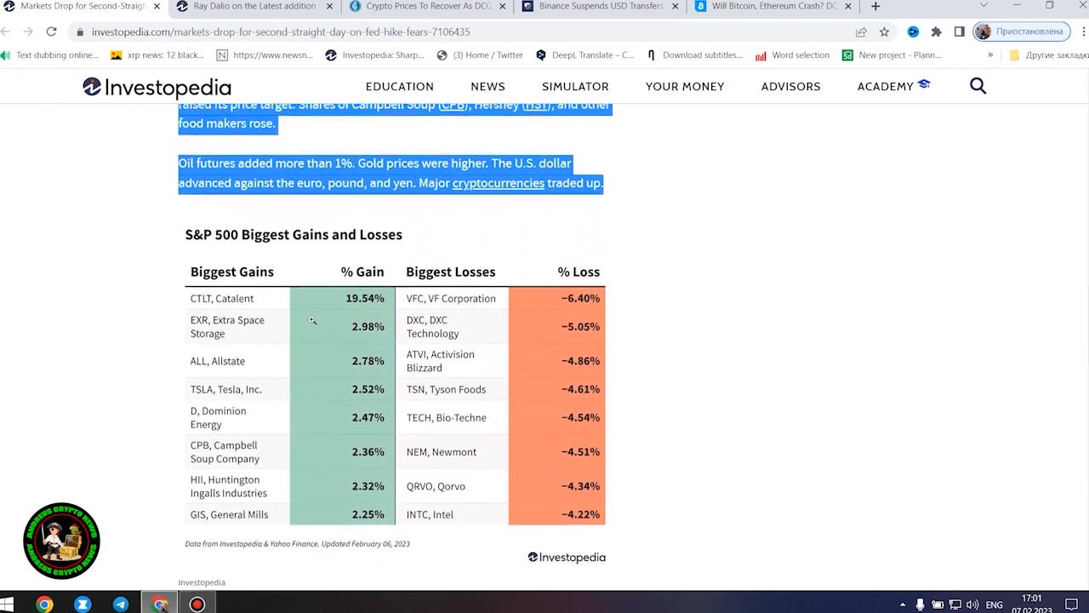
{"action": "left_click", "coordinate": [313, 320]}
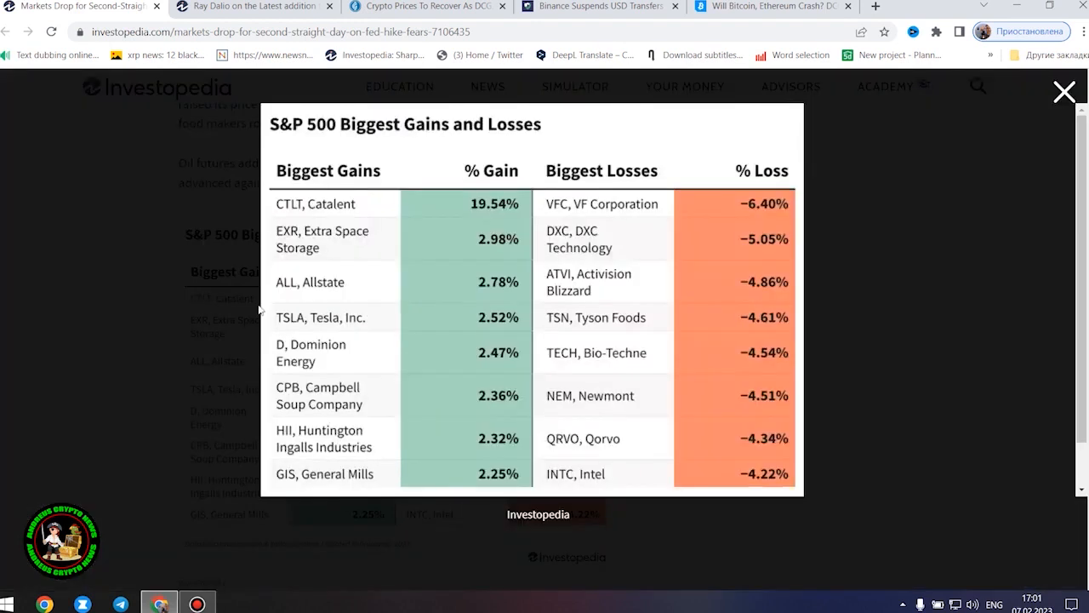
{"action": "mouse_move", "coordinate": [687, 321]}
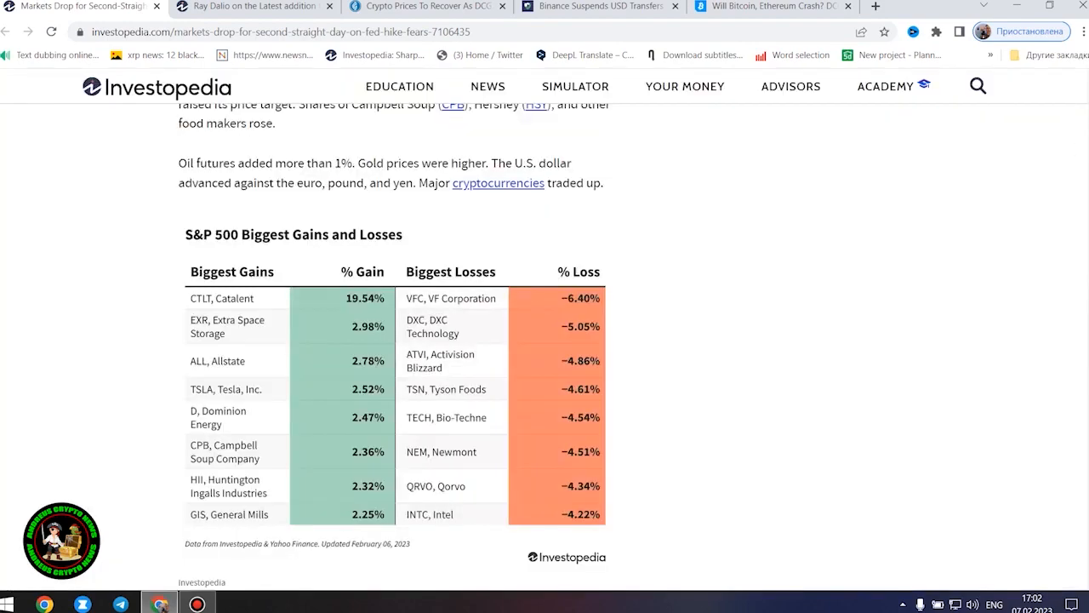
- Settle the markets article on the S&P 500 Biggest Gains and Losses table above Related Articles
{"action": "scroll", "scroll_direction": "down", "scroll_amount": 3}
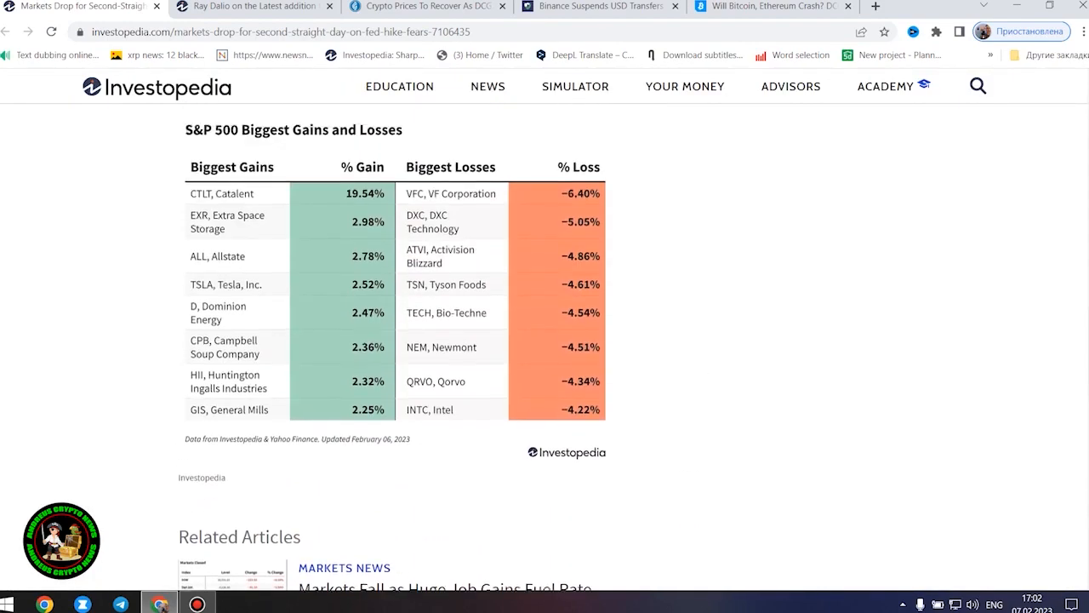
{"action": "scroll", "scroll_direction": "up", "scroll_amount": 3}
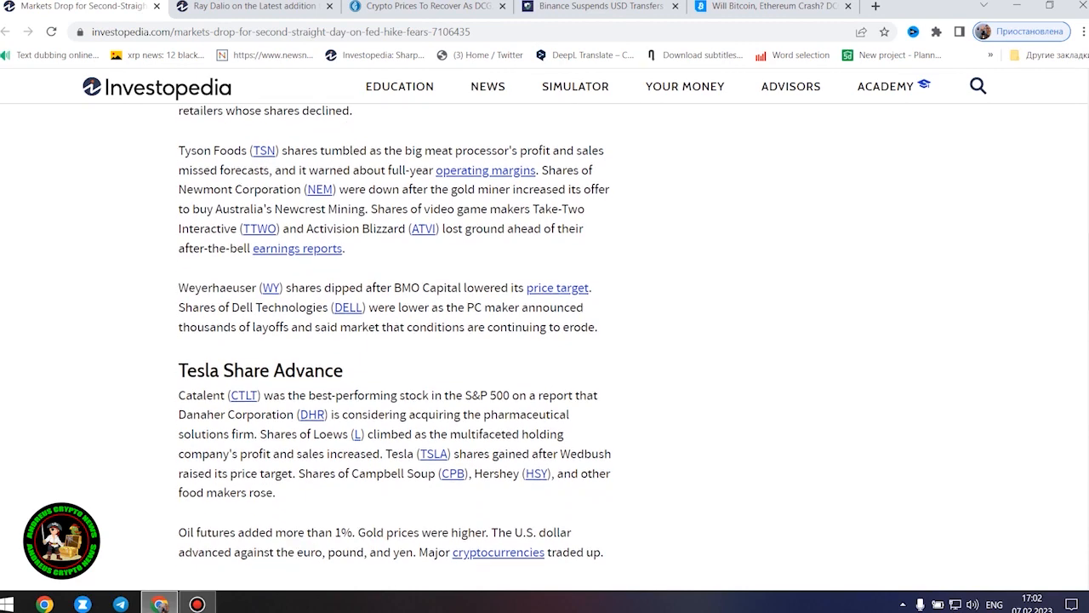
{"action": "mouse_move", "coordinate": [865, 330]}
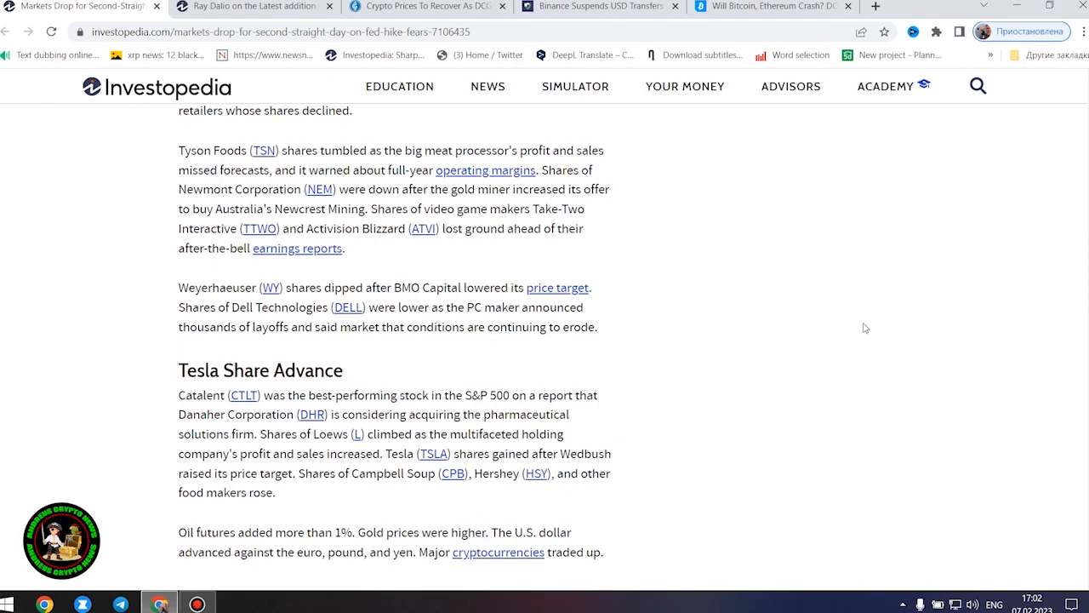
{"action": "mouse_move", "coordinate": [868, 347]}
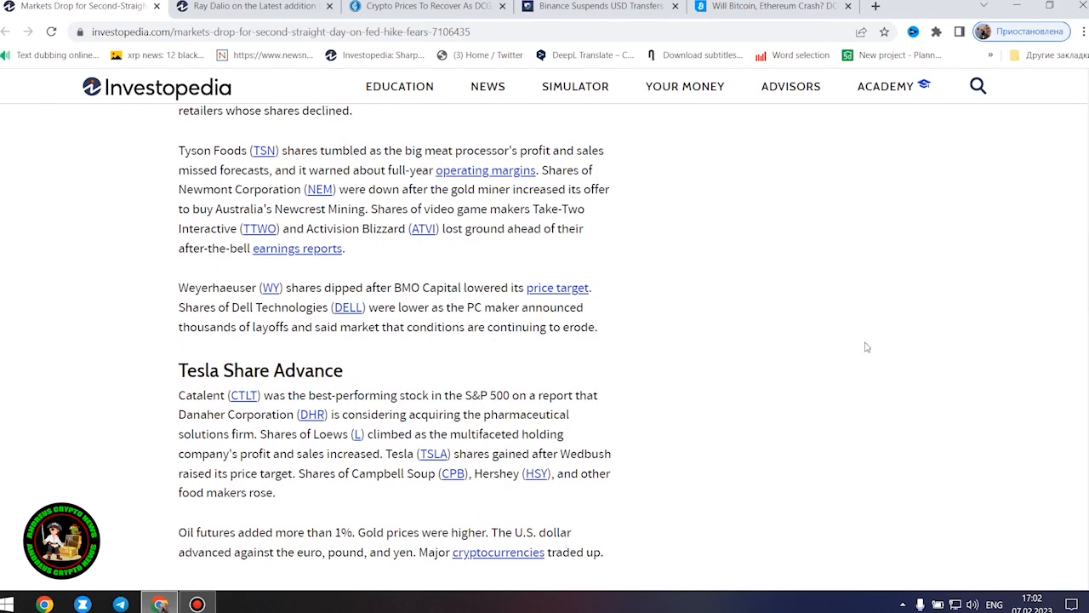
{"action": "scroll", "scroll_direction": "up", "scroll_amount": 3}
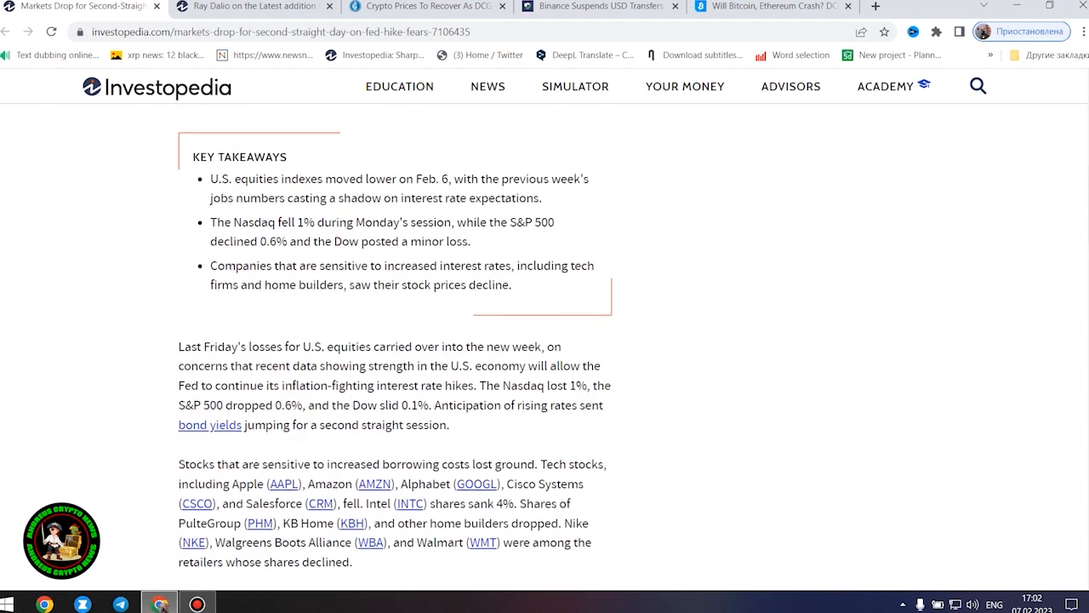
{"action": "scroll", "scroll_direction": "down", "scroll_amount": 3}
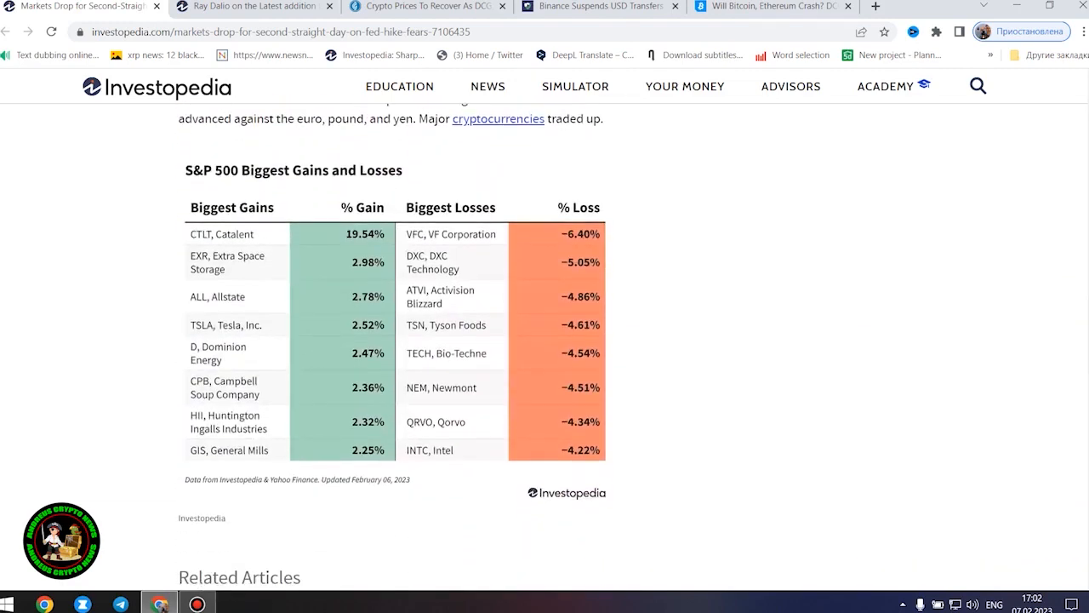
{"action": "scroll", "scroll_direction": "up", "scroll_amount": 3}
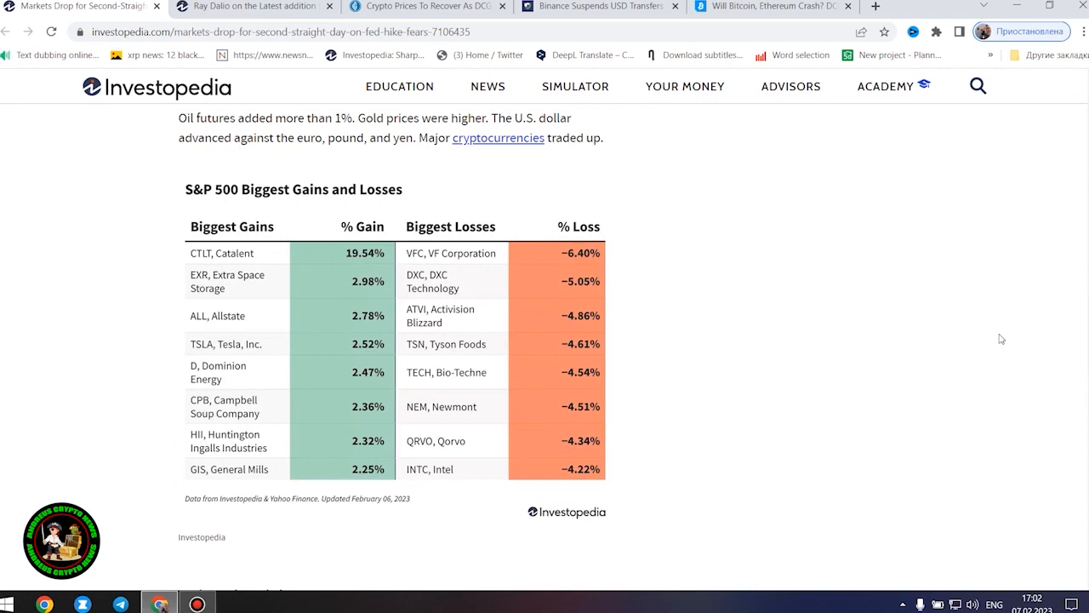
{"action": "mouse_move", "coordinate": [1007, 332]}
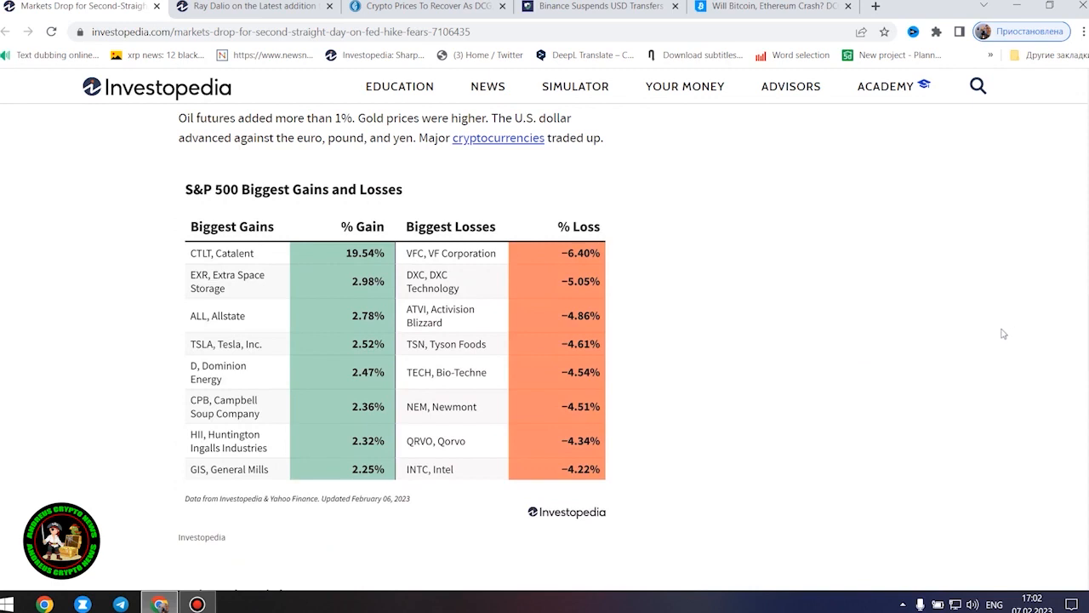
{"action": "mouse_move", "coordinate": [1001, 340]}
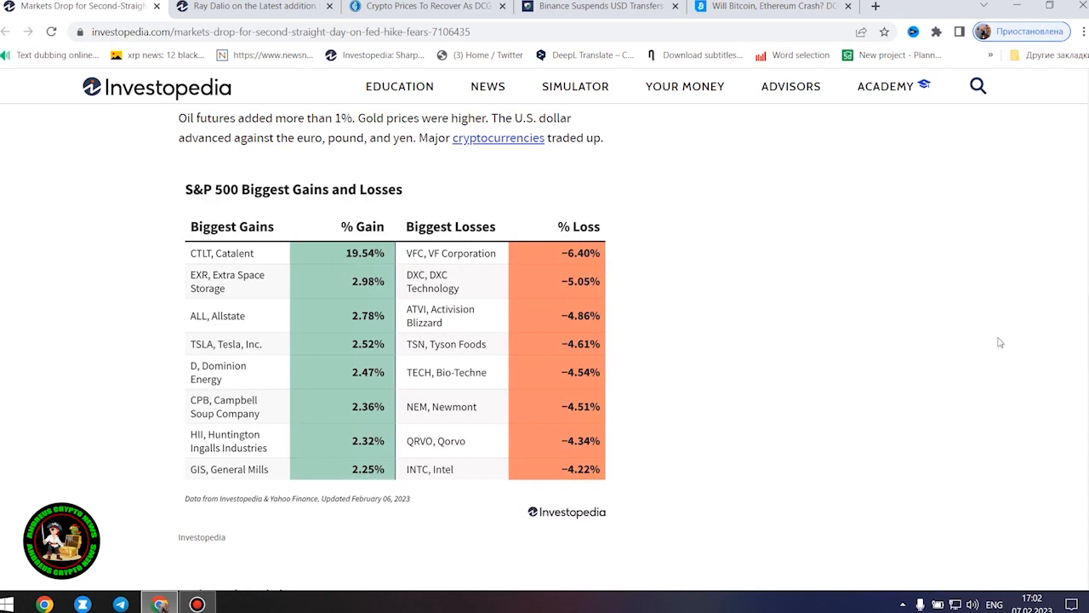
{"action": "mouse_move", "coordinate": [997, 340]}
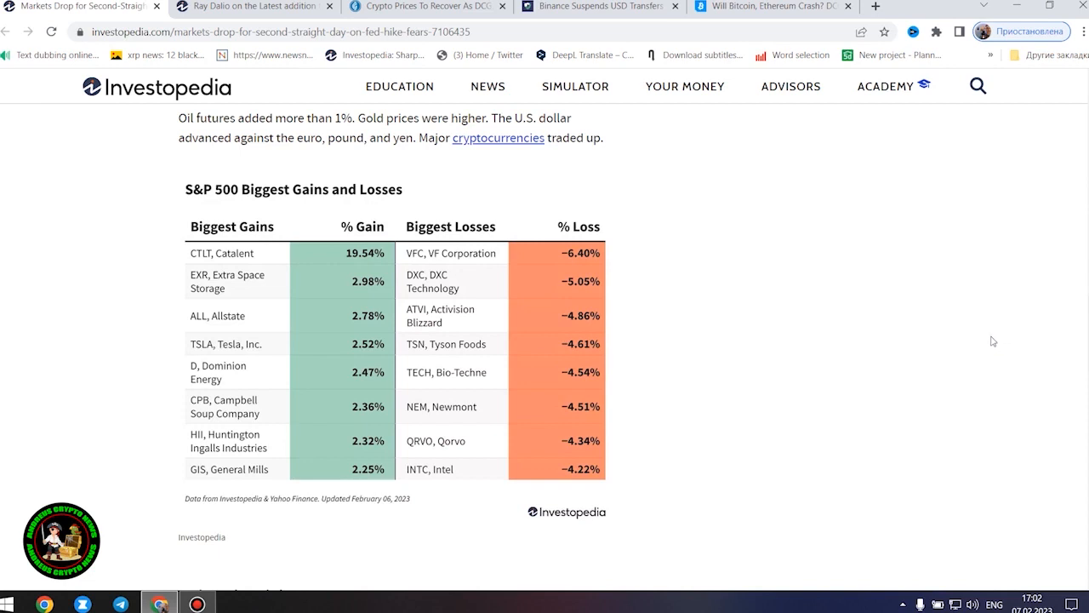
{"action": "mouse_move", "coordinate": [949, 361]}
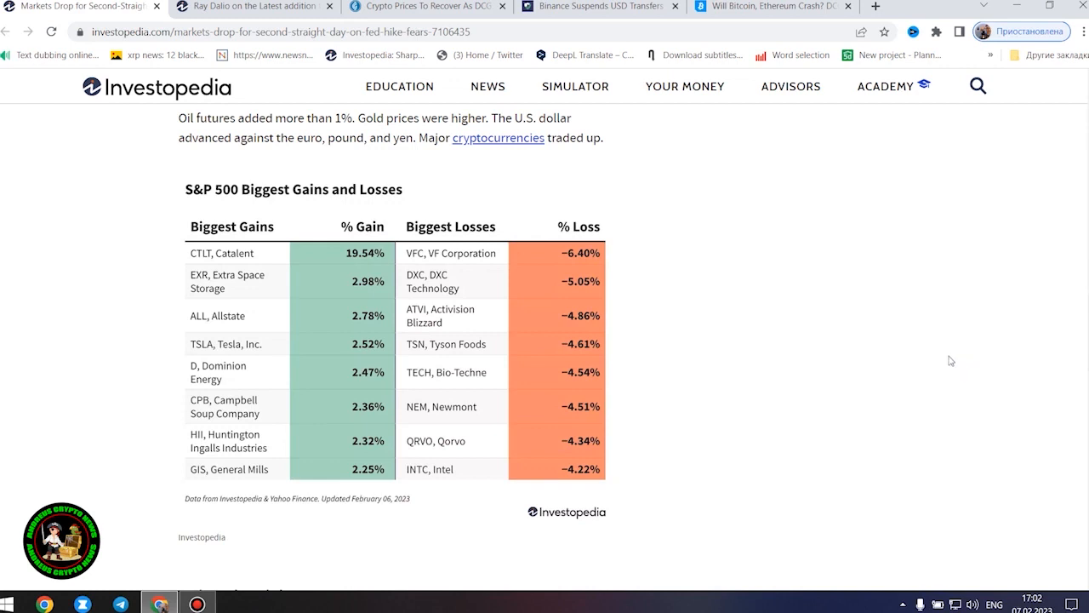
{"action": "scroll", "scroll_direction": "down", "scroll_amount": 3}
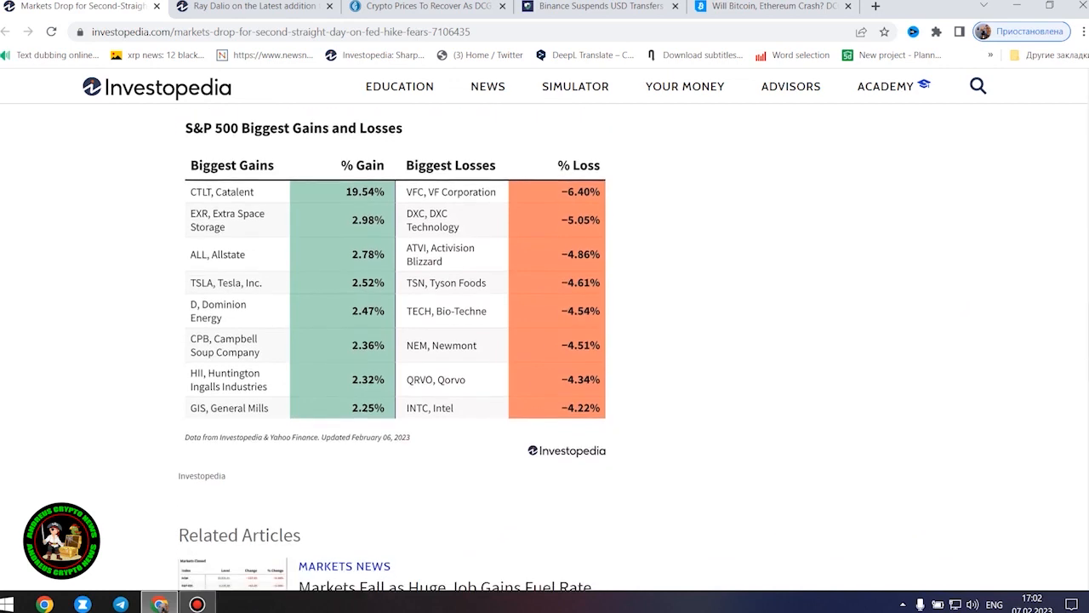
- Enlarge the S&P 500 gains and losses table in the lightbox
{"action": "left_click", "coordinate": [383, 297]}
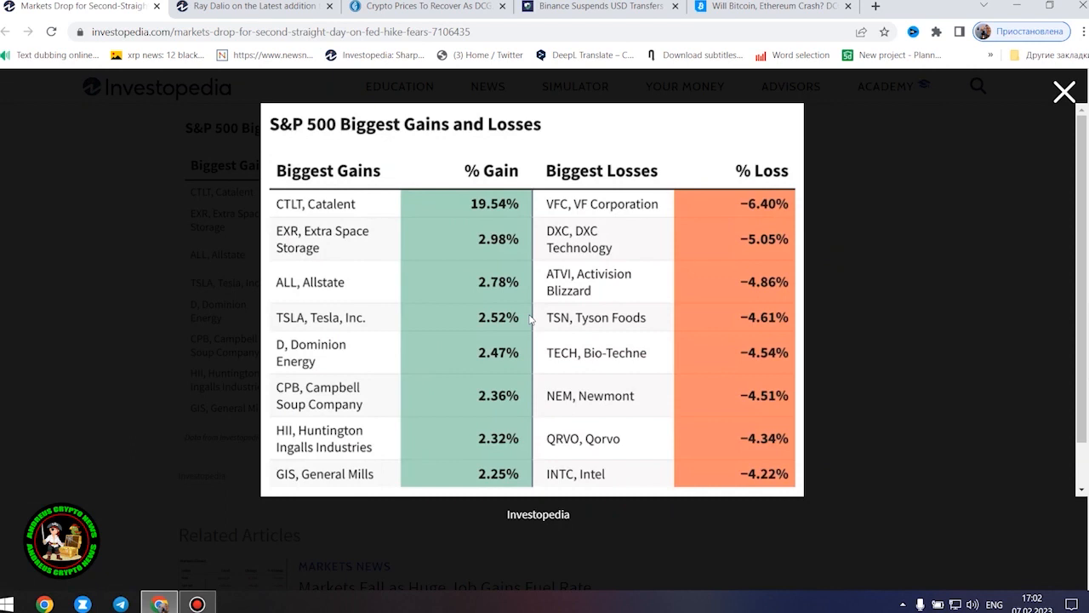
{"action": "mouse_move", "coordinate": [388, 198]}
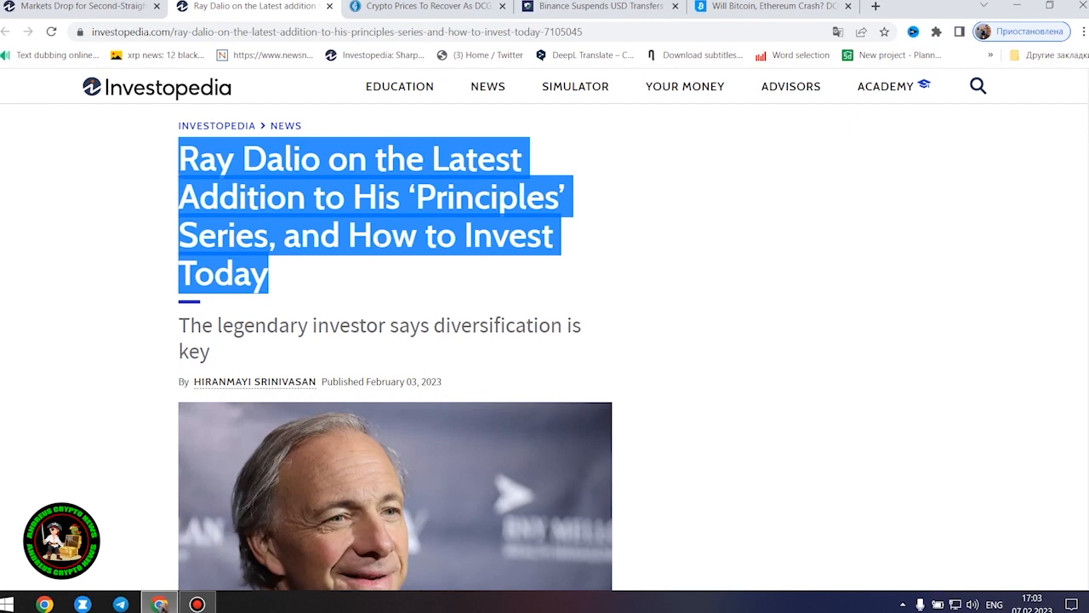
{"action": "mouse_move", "coordinate": [735, 287]}
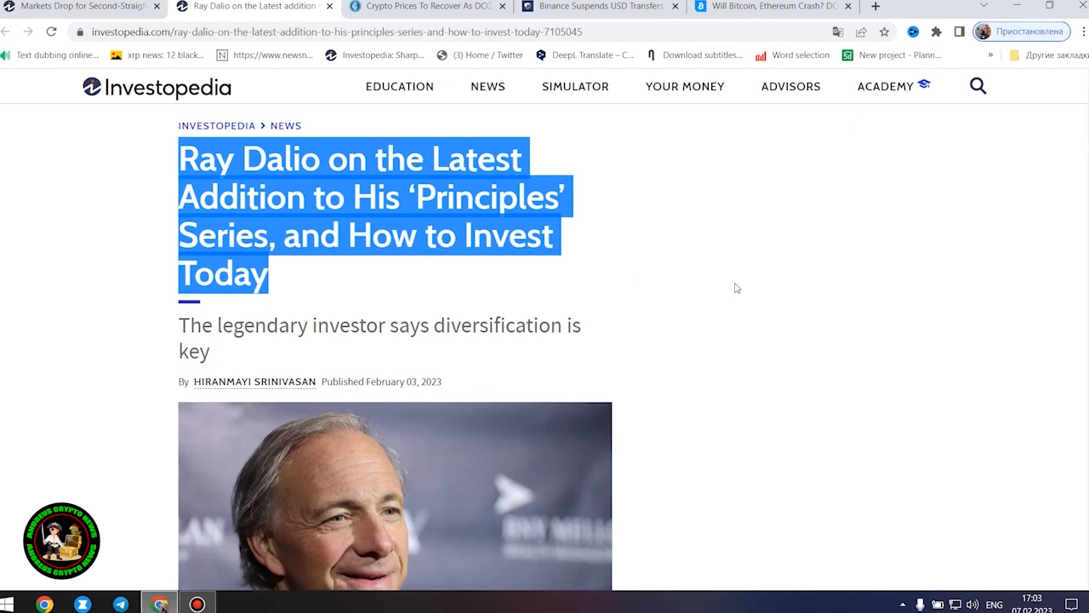
{"action": "mouse_move", "coordinate": [985, 257]}
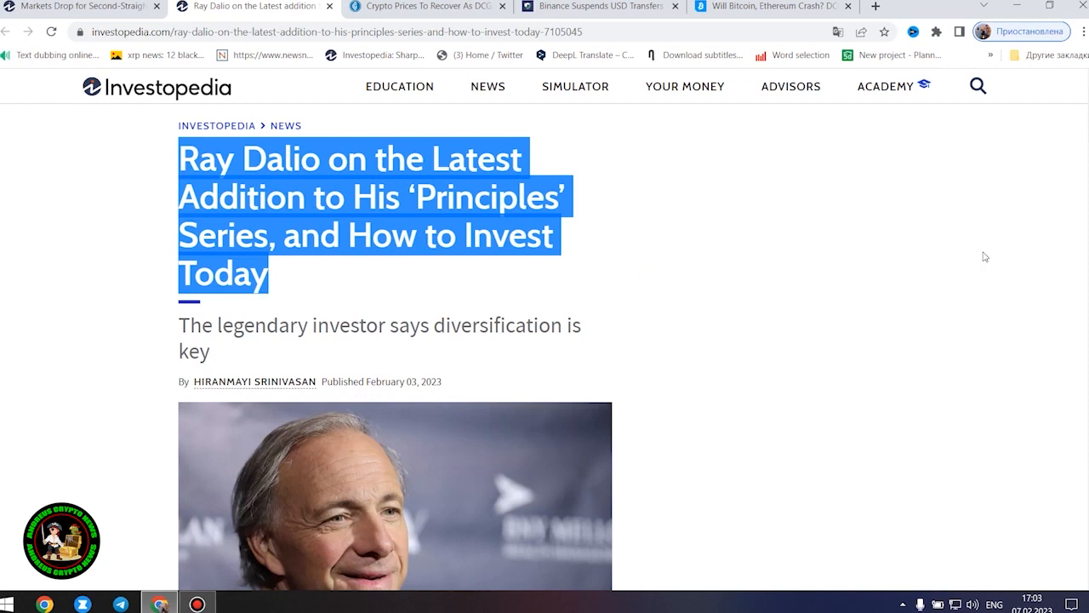
- Read the Ray Dalio article's subtitle and photo, then clear the highlighted subtitle text
{"action": "scroll", "scroll_direction": "down", "scroll_amount": 3}
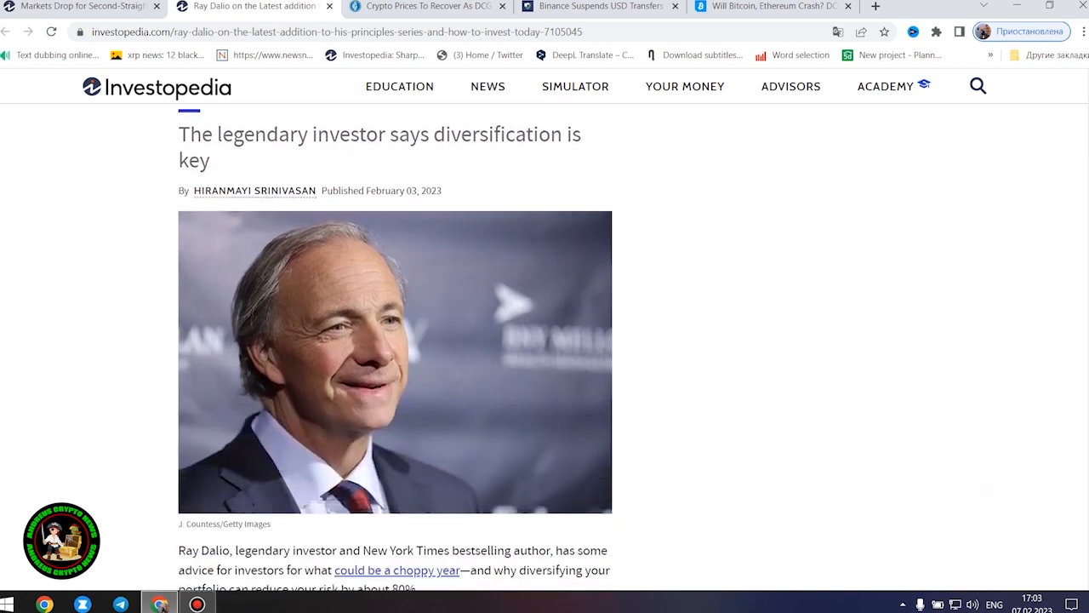
{"action": "mouse_move", "coordinate": [235, 169]}
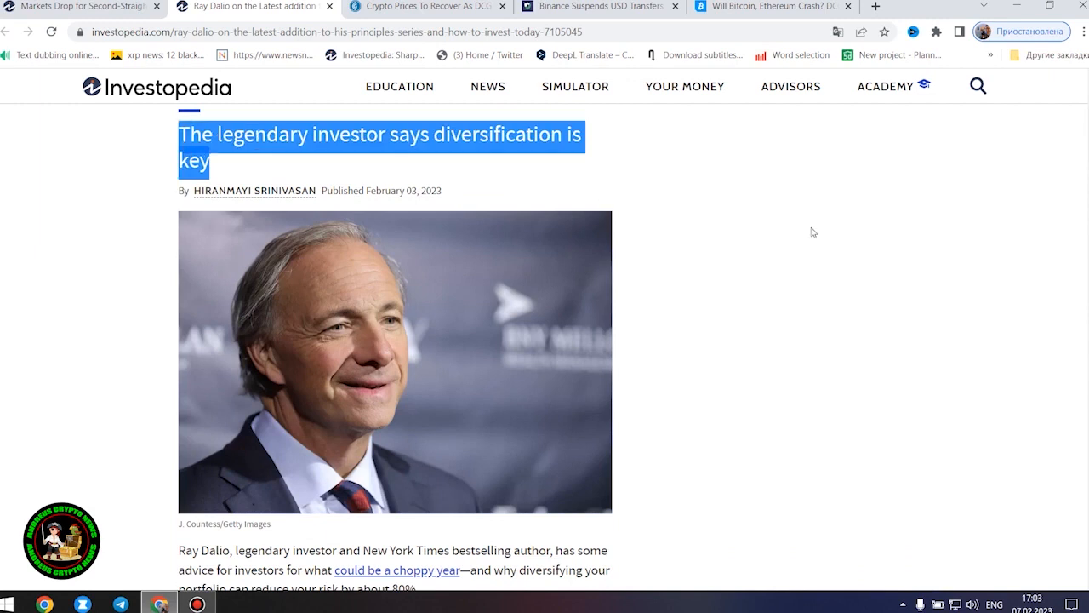
{"action": "mouse_move", "coordinate": [816, 261]}
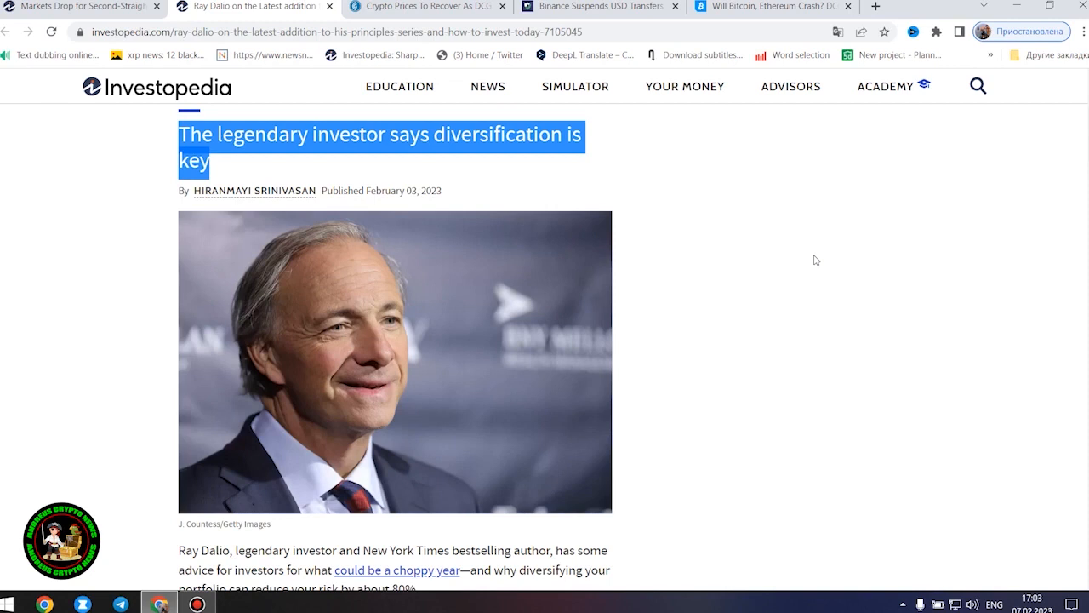
{"action": "mouse_move", "coordinate": [810, 271]}
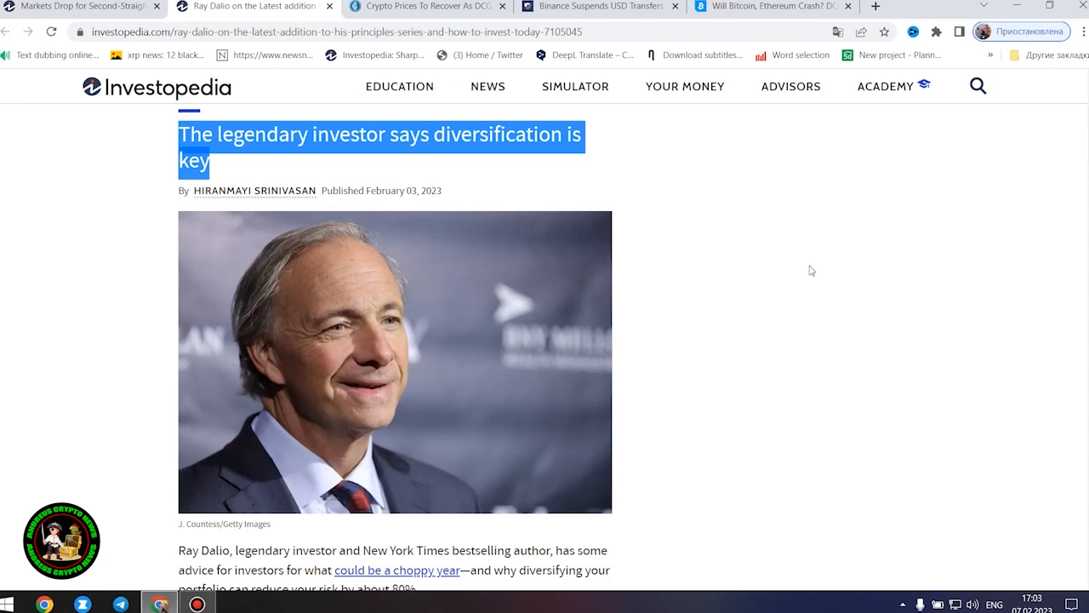
{"action": "left_click", "coordinate": [810, 271]}
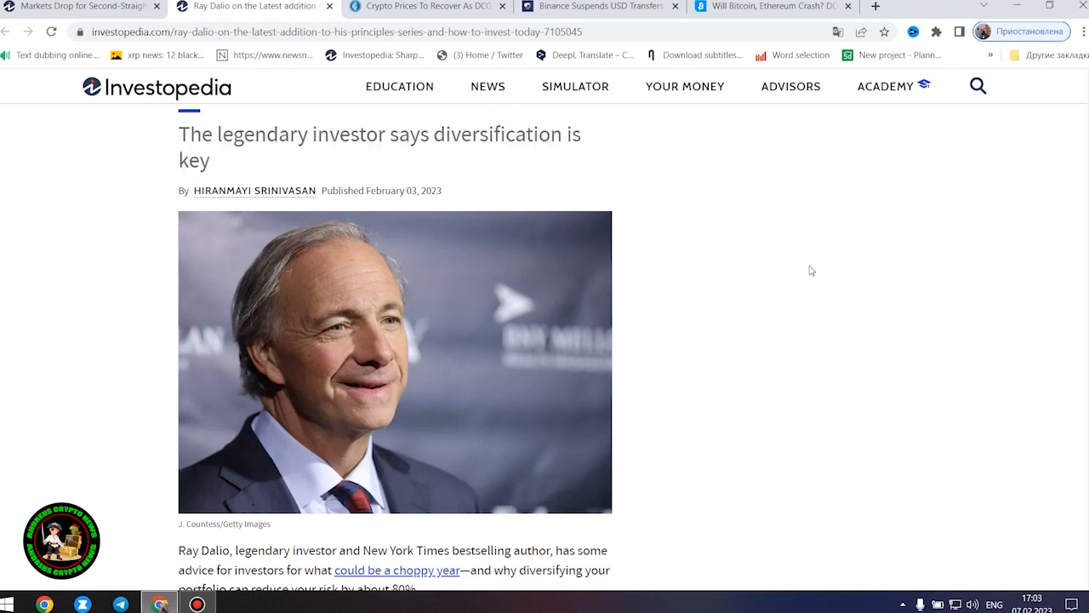
- Read the Ray Dalio article's intro paragraphs, Key Takeaways and embedded podcast player to the return-to-risk section
{"action": "scroll", "scroll_direction": "down", "scroll_amount": 3}
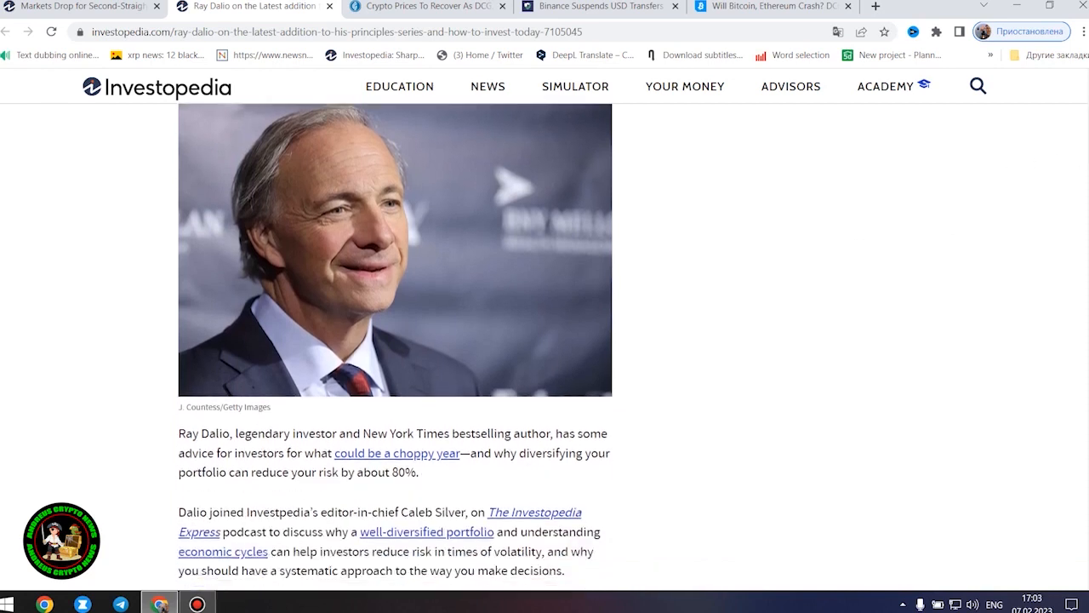
{"action": "scroll", "scroll_direction": "down", "scroll_amount": 3}
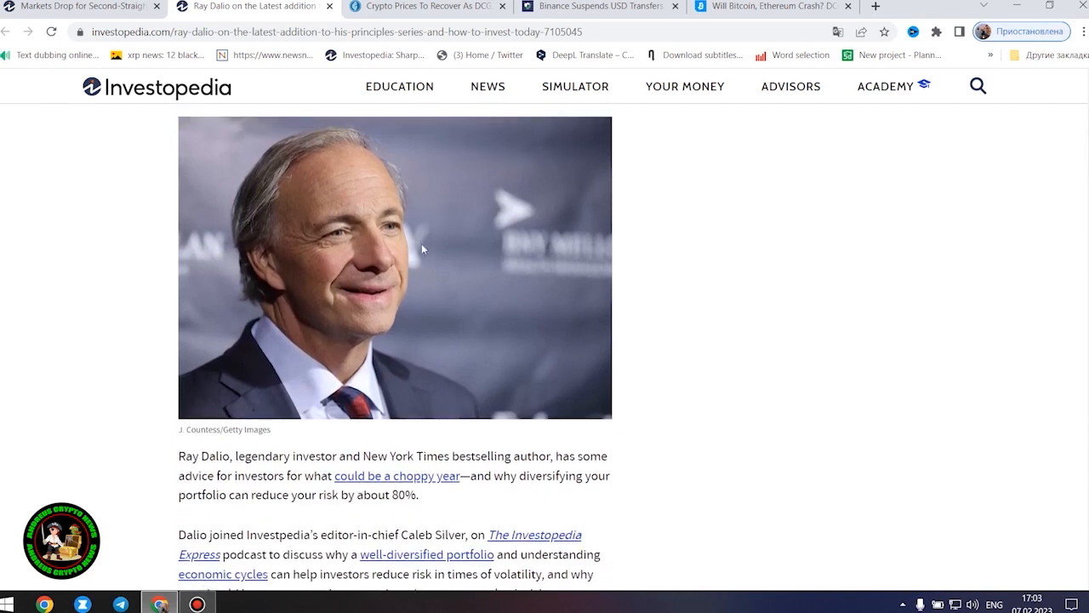
{"action": "scroll", "scroll_direction": "down", "scroll_amount": 3}
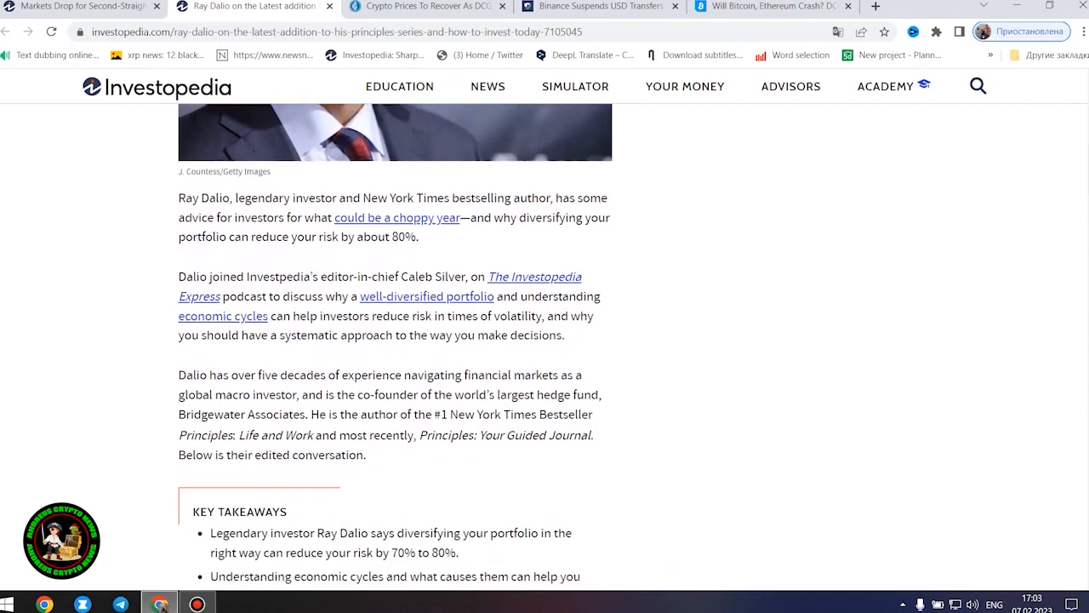
{"action": "scroll", "scroll_direction": "down", "scroll_amount": 3}
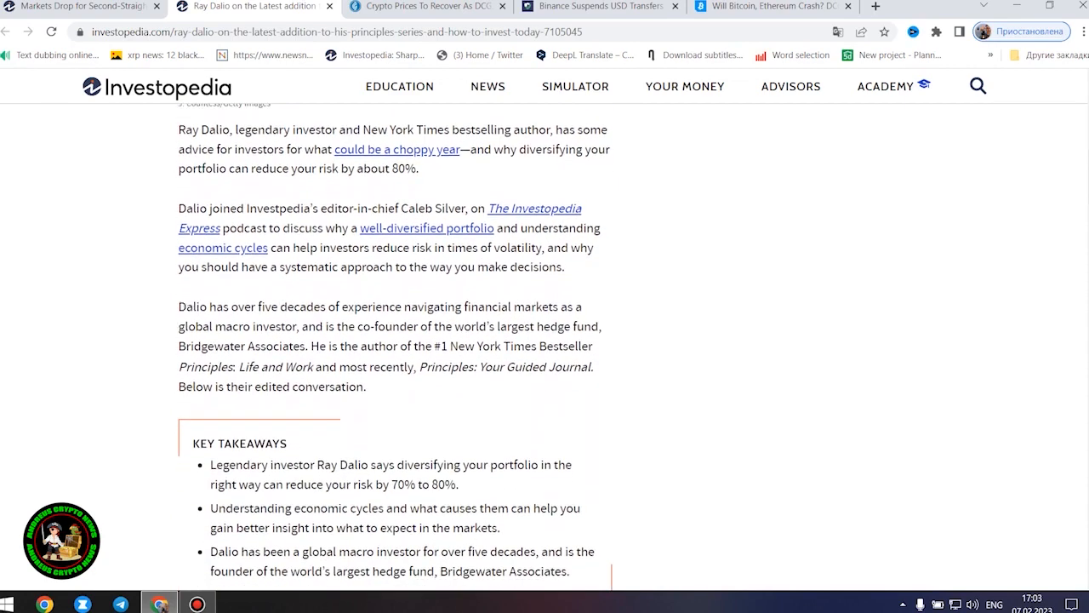
{"action": "mouse_move", "coordinate": [688, 252]}
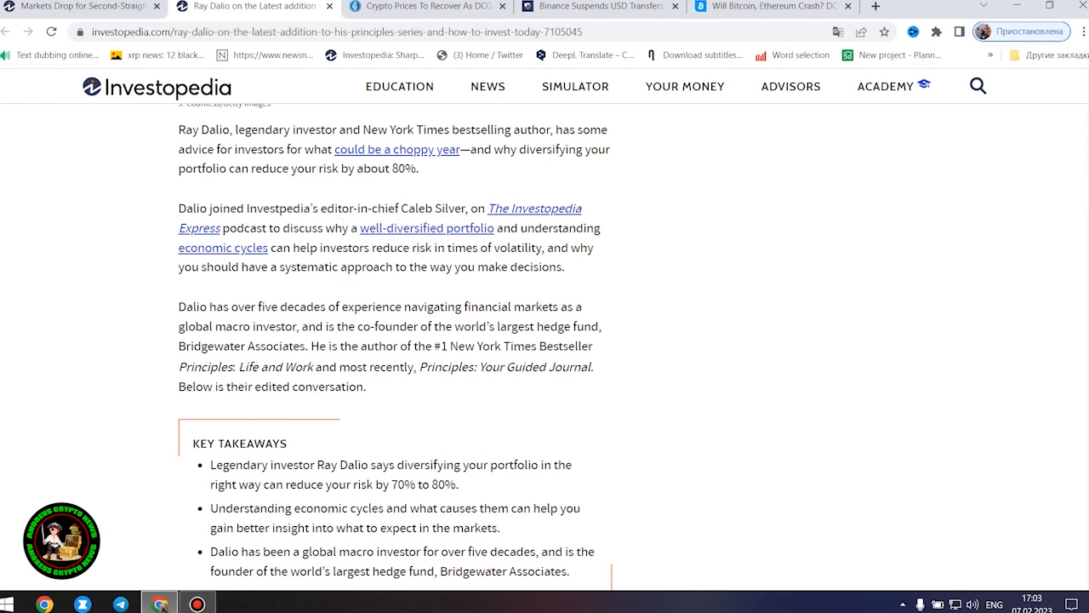
{"action": "scroll", "scroll_direction": "down", "scroll_amount": 3}
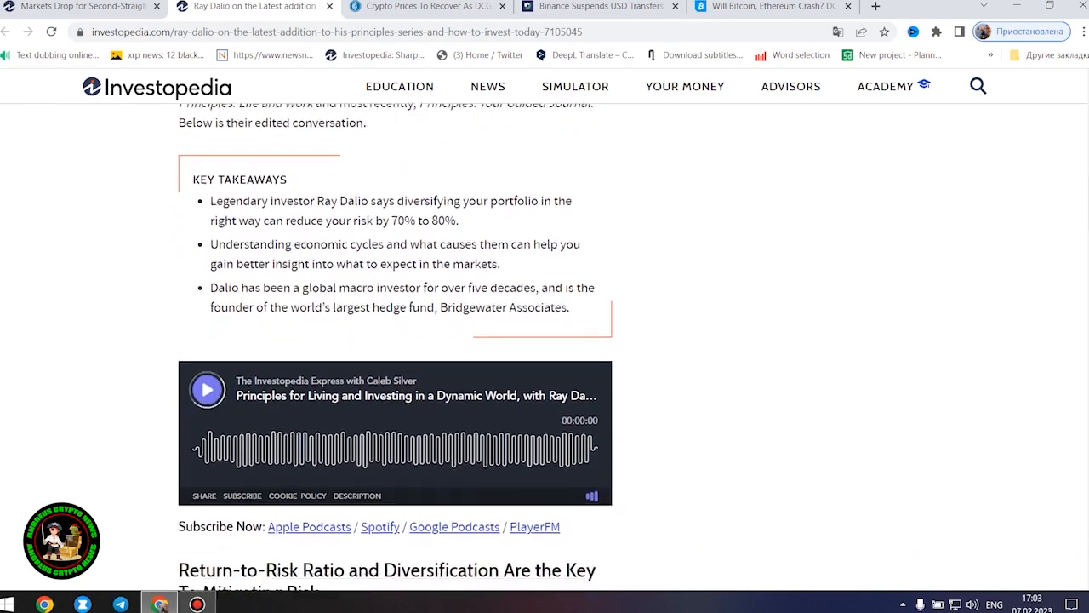
{"action": "scroll", "scroll_direction": "down", "scroll_amount": 3}
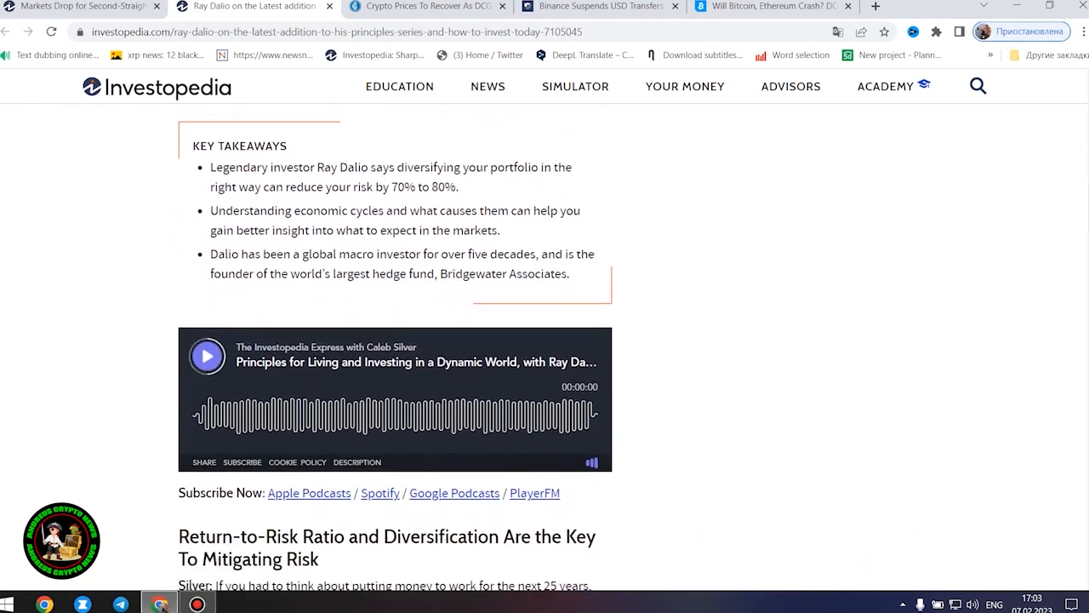
{"action": "scroll", "scroll_direction": "down", "scroll_amount": 3}
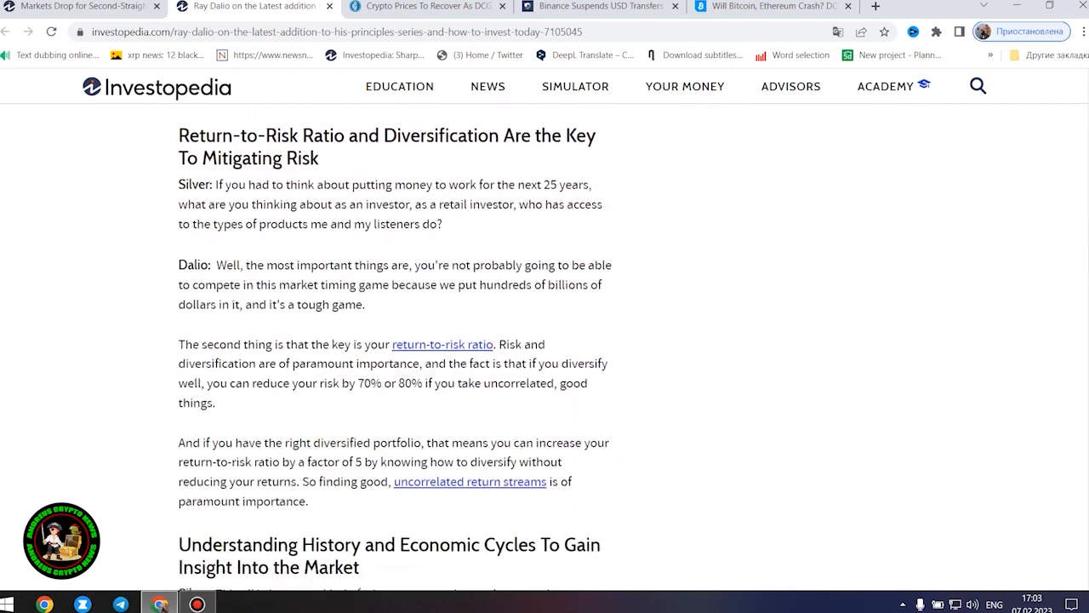
{"action": "scroll", "scroll_direction": "down", "scroll_amount": 3}
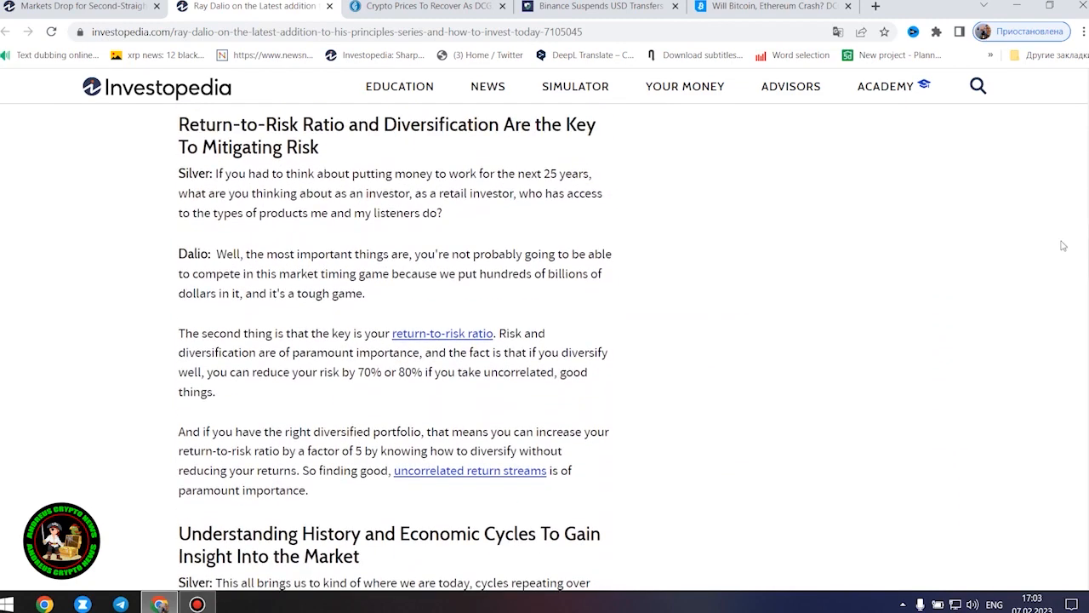
{"action": "mouse_move", "coordinate": [932, 242]}
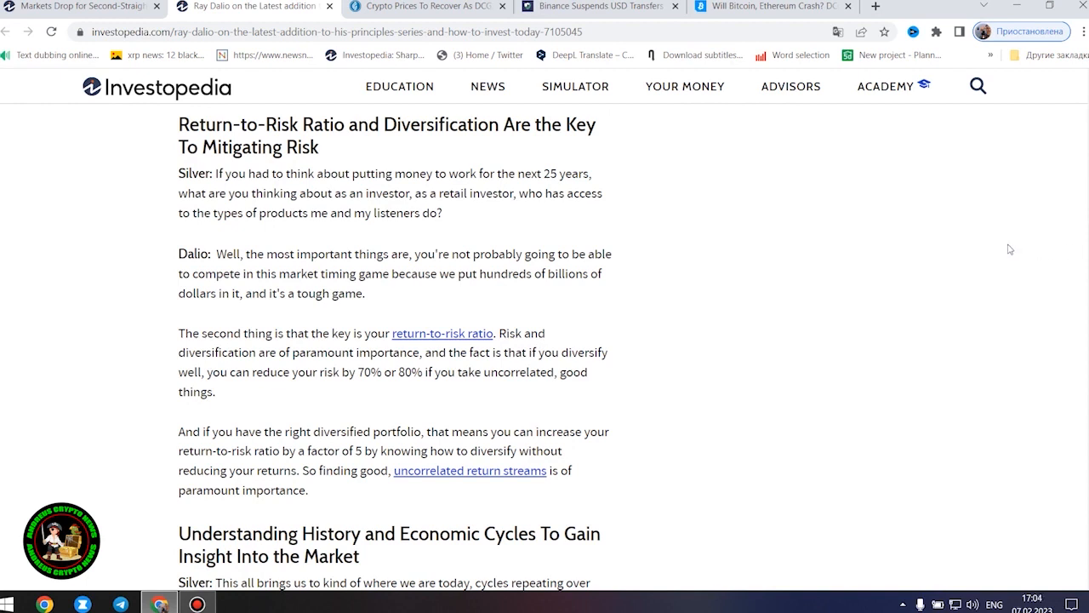
{"action": "scroll", "scroll_direction": "down", "scroll_amount": 3}
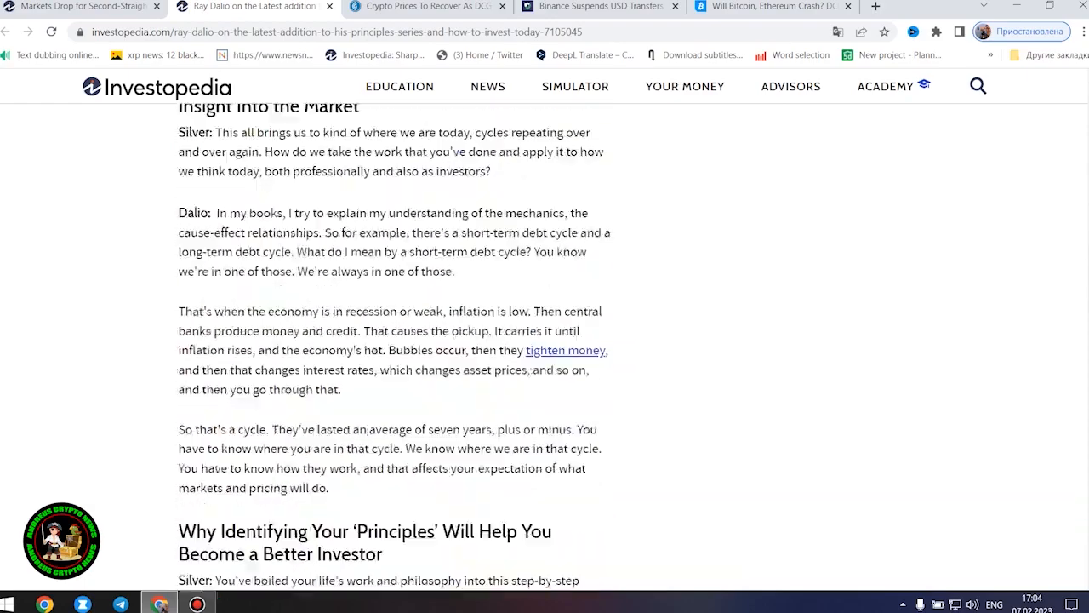
{"action": "scroll", "scroll_direction": "up", "scroll_amount": 3}
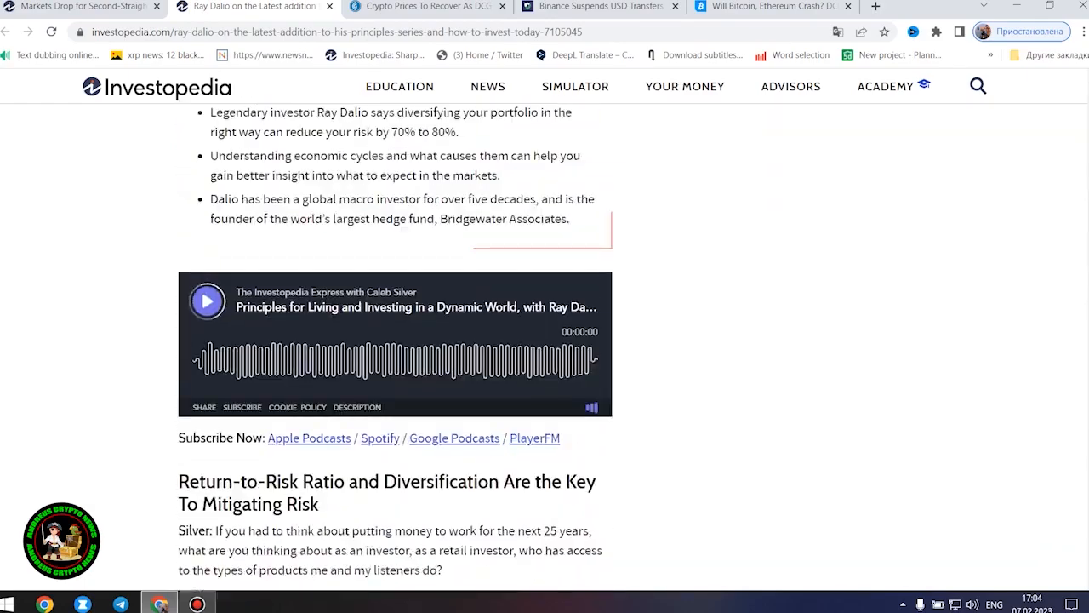
{"action": "scroll", "scroll_direction": "up", "scroll_amount": 3}
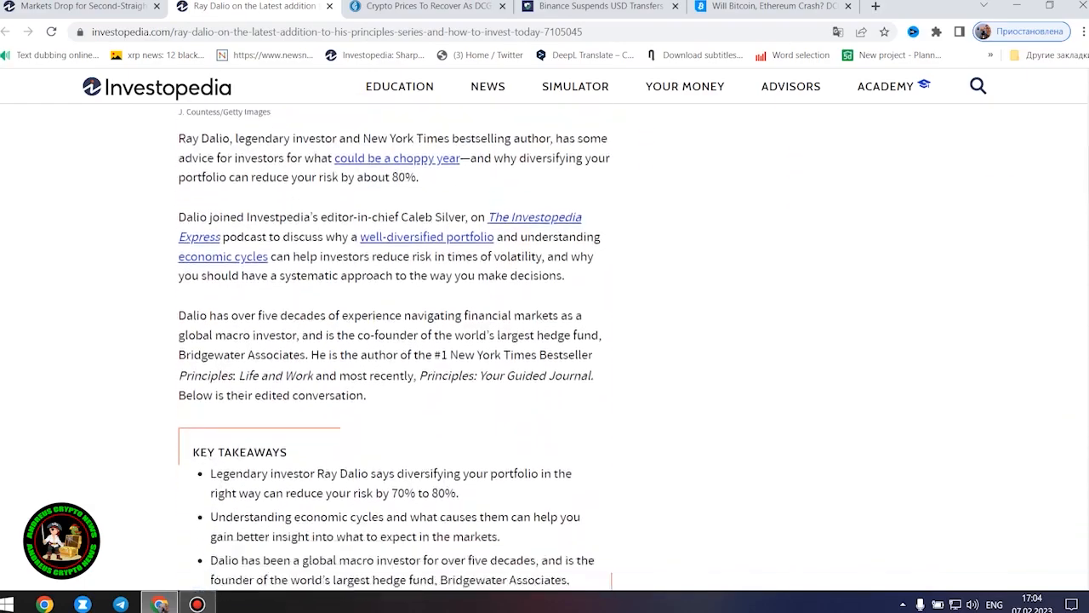
{"action": "scroll", "scroll_direction": "down", "scroll_amount": 3}
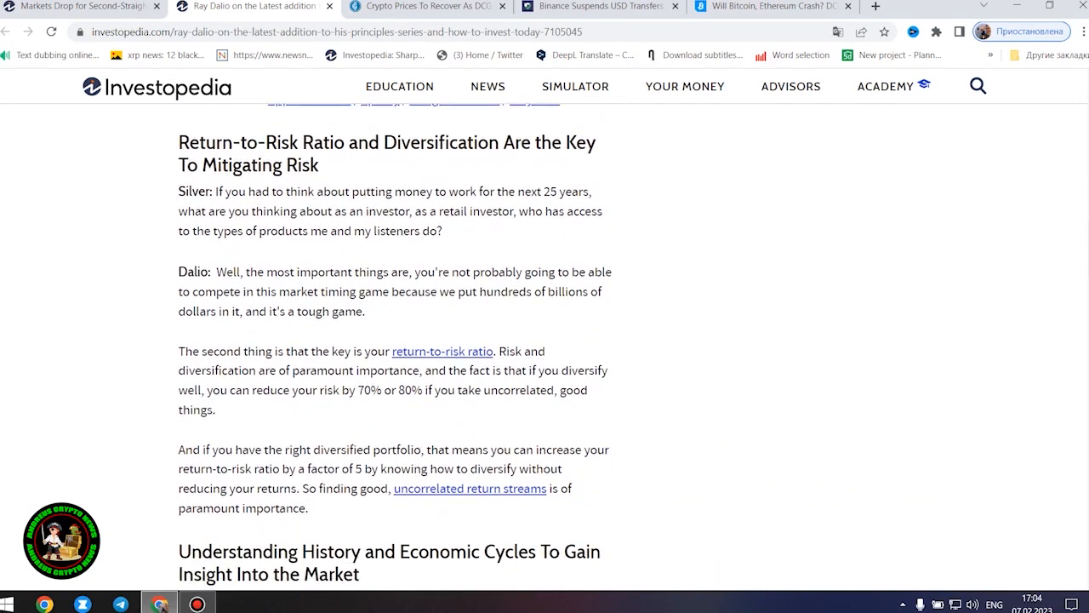
{"action": "scroll", "scroll_direction": "down", "scroll_amount": 3}
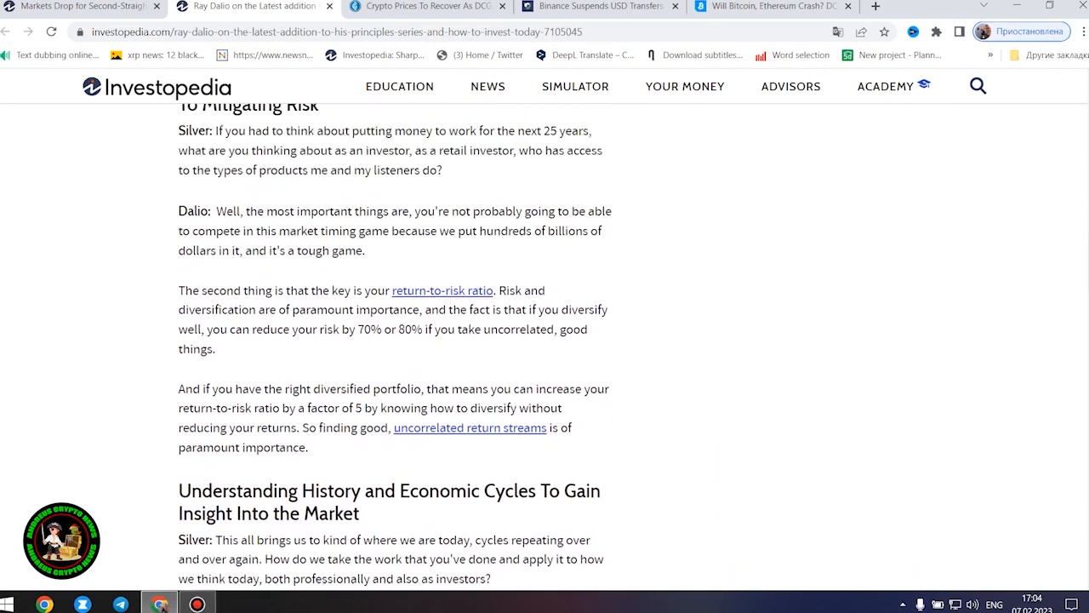
{"action": "scroll", "scroll_direction": "up", "scroll_amount": 3}
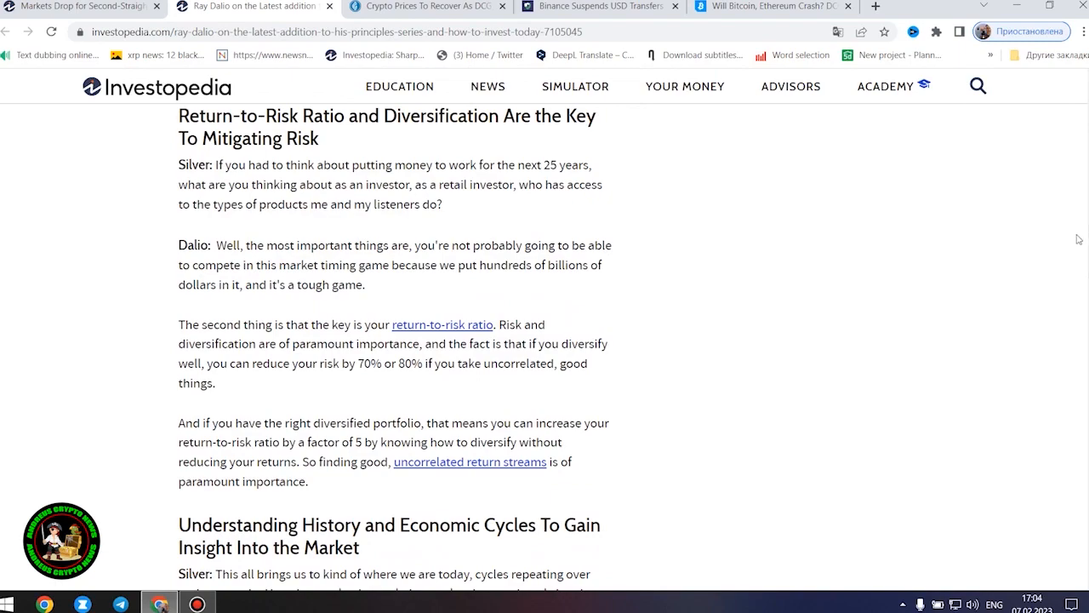
{"action": "scroll", "scroll_direction": "down", "scroll_amount": 3}
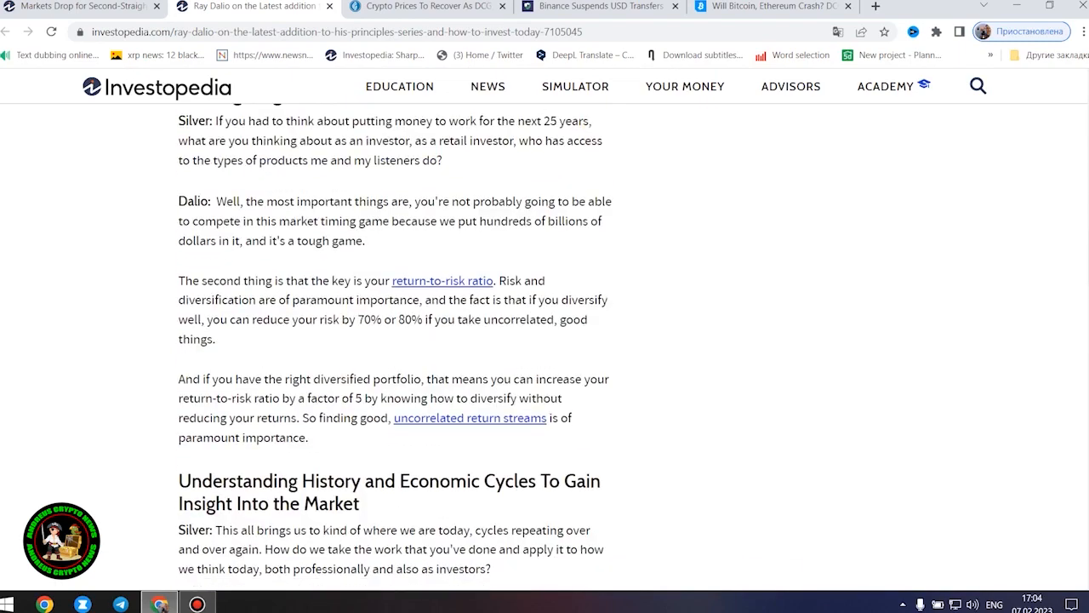
- Read Dalio's economic cycles answer down to the Why Identifying Your 'Principles' heading
{"action": "scroll", "scroll_direction": "down", "scroll_amount": 3}
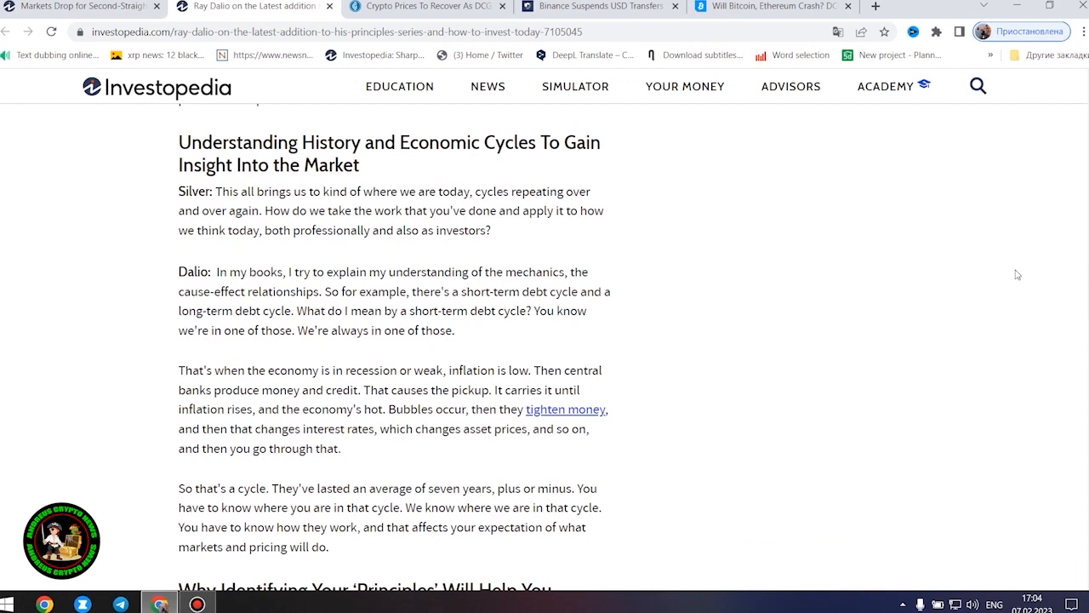
{"action": "mouse_move", "coordinate": [1013, 279]}
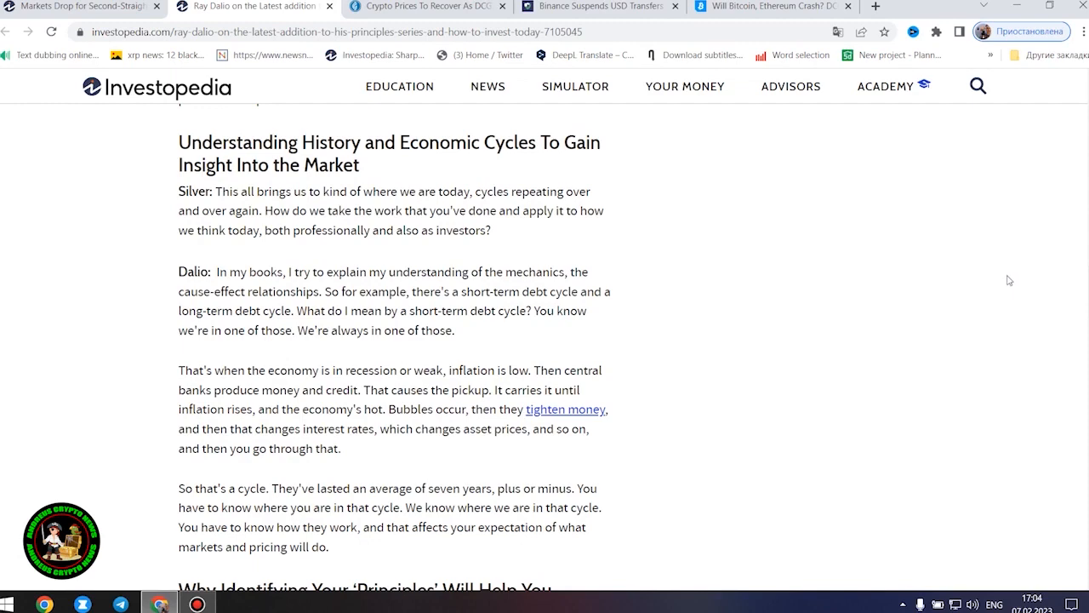
{"action": "scroll", "scroll_direction": "down", "scroll_amount": 3}
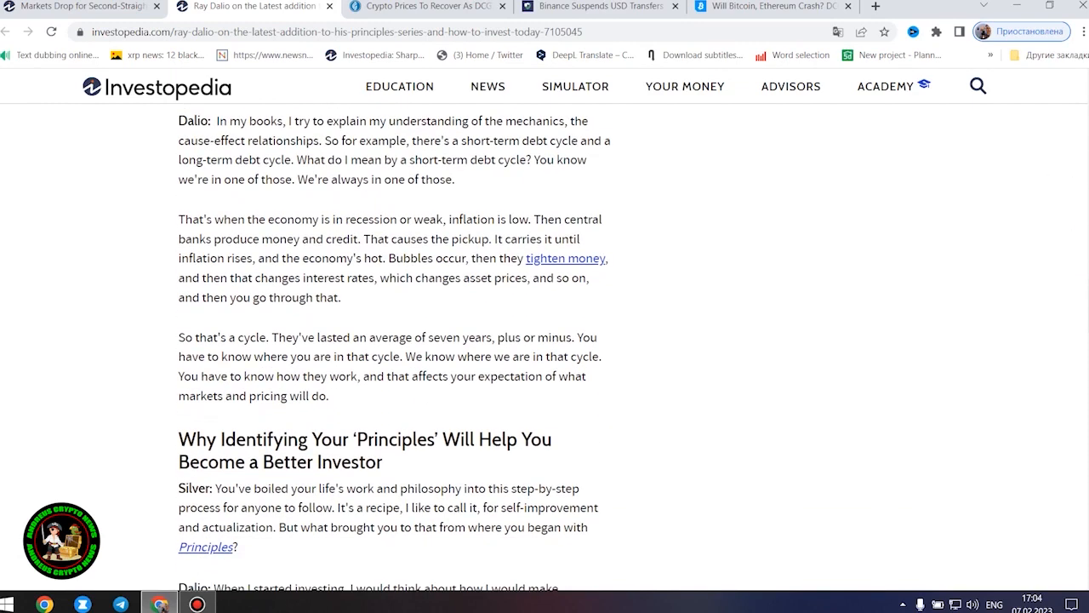
- Read Dalio's answer about his principles down to the Favorite Investing Terms heading
{"action": "scroll", "scroll_direction": "down", "scroll_amount": 3}
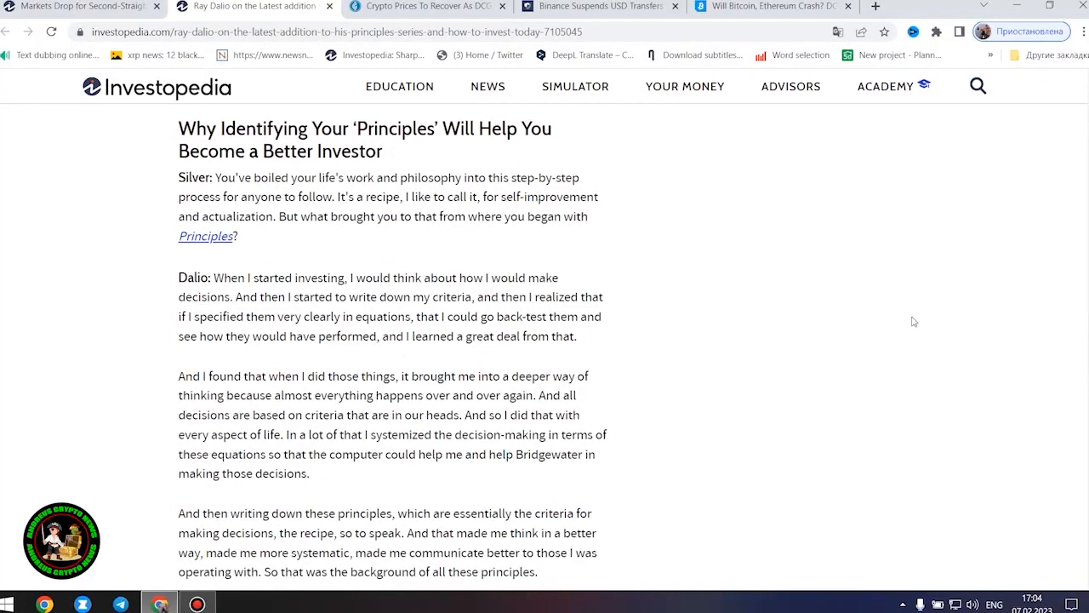
{"action": "mouse_move", "coordinate": [910, 306]}
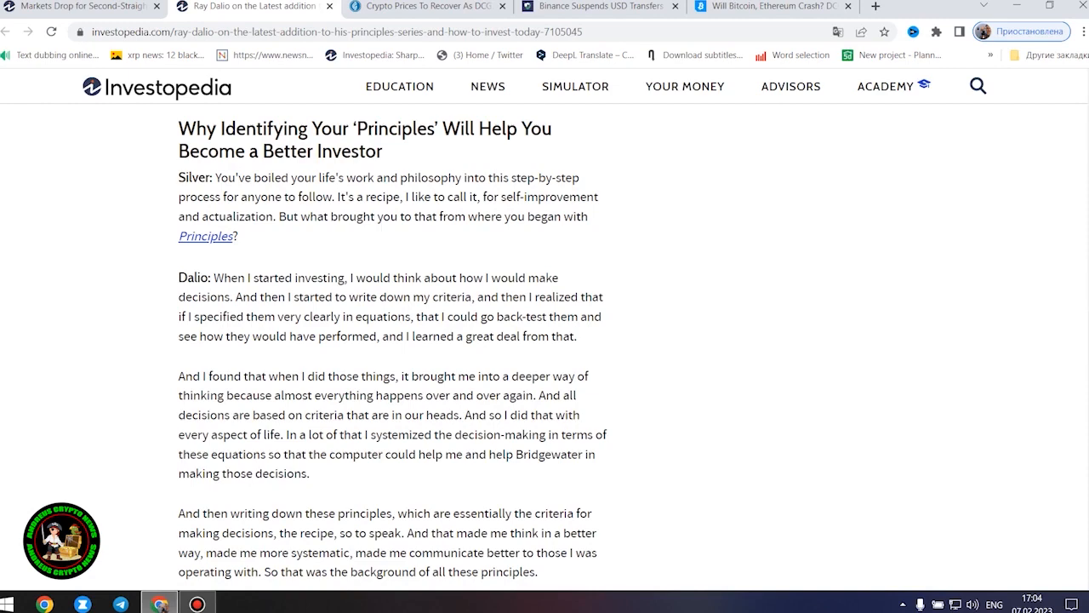
{"action": "scroll", "scroll_direction": "down", "scroll_amount": 3}
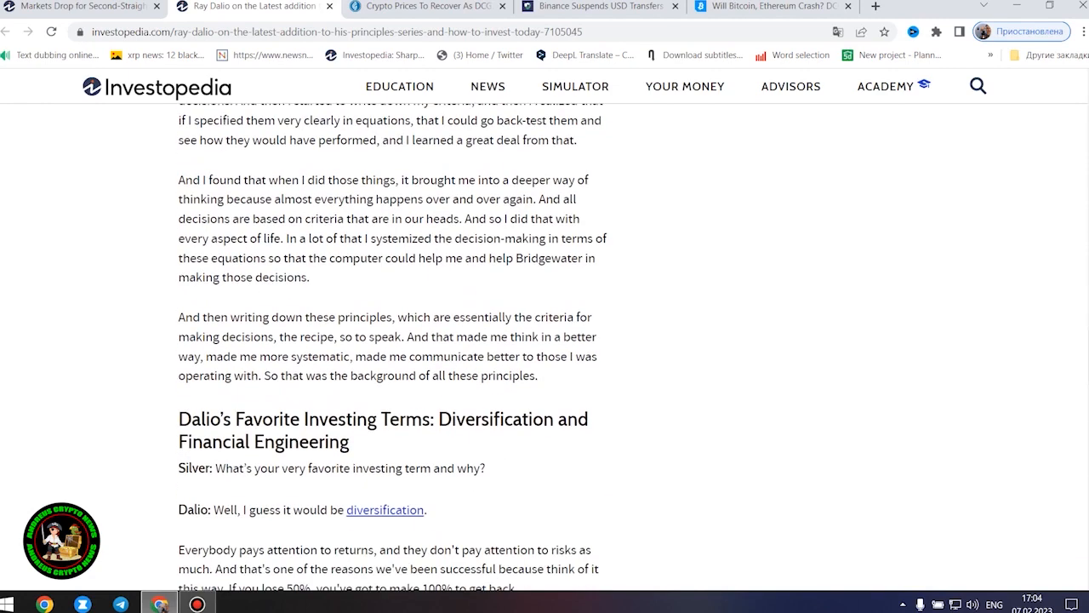
- Bring Dalio's Favorite Investing Terms section fully into view down to The Bottom Line
{"action": "scroll", "scroll_direction": "down", "scroll_amount": 3}
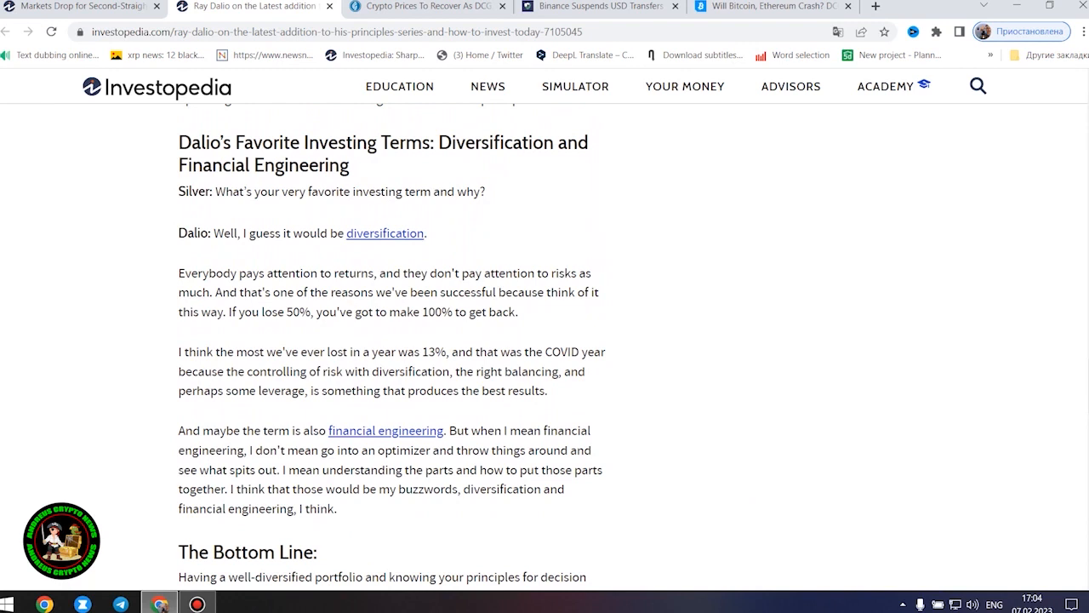
{"action": "mouse_move", "coordinate": [1061, 389]}
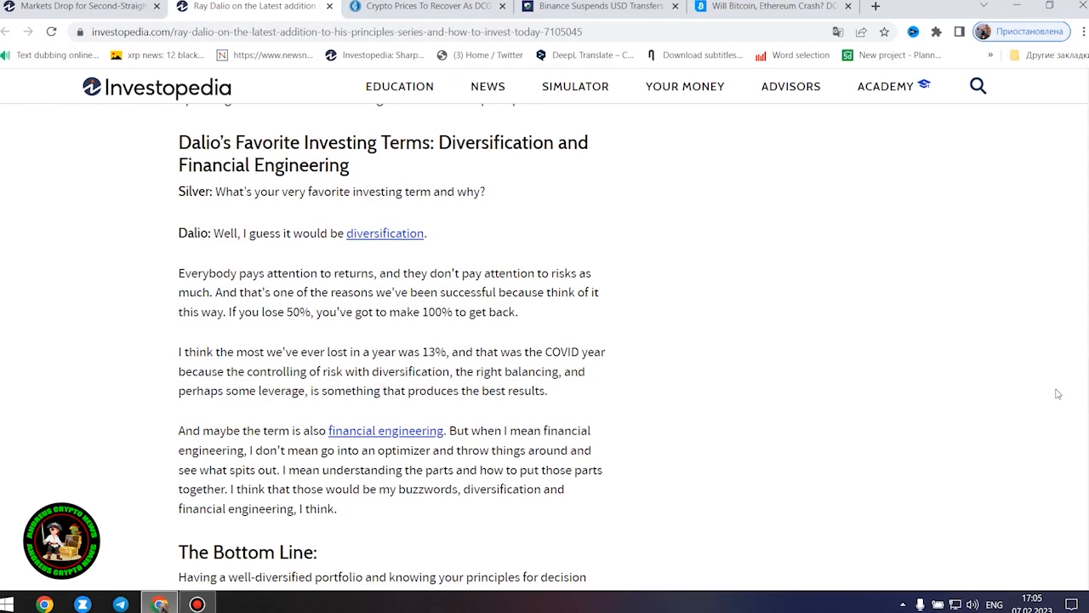
- Scroll through the Ray Dalio article down to its Bottom Line section
{"action": "scroll", "scroll_direction": "down", "scroll_amount": 3}
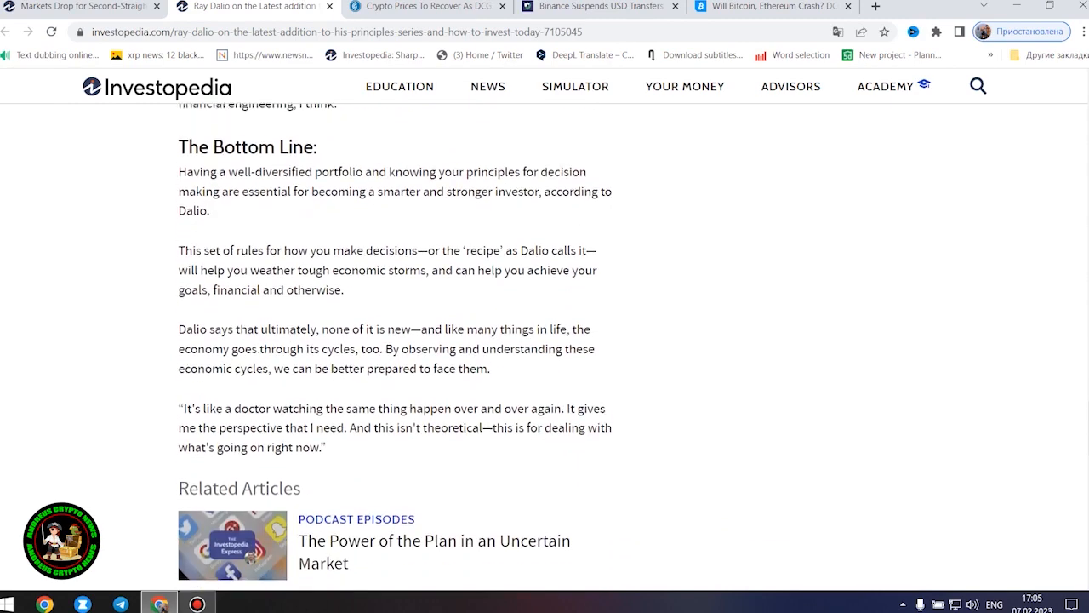
{"action": "scroll", "scroll_direction": "up", "scroll_amount": 3}
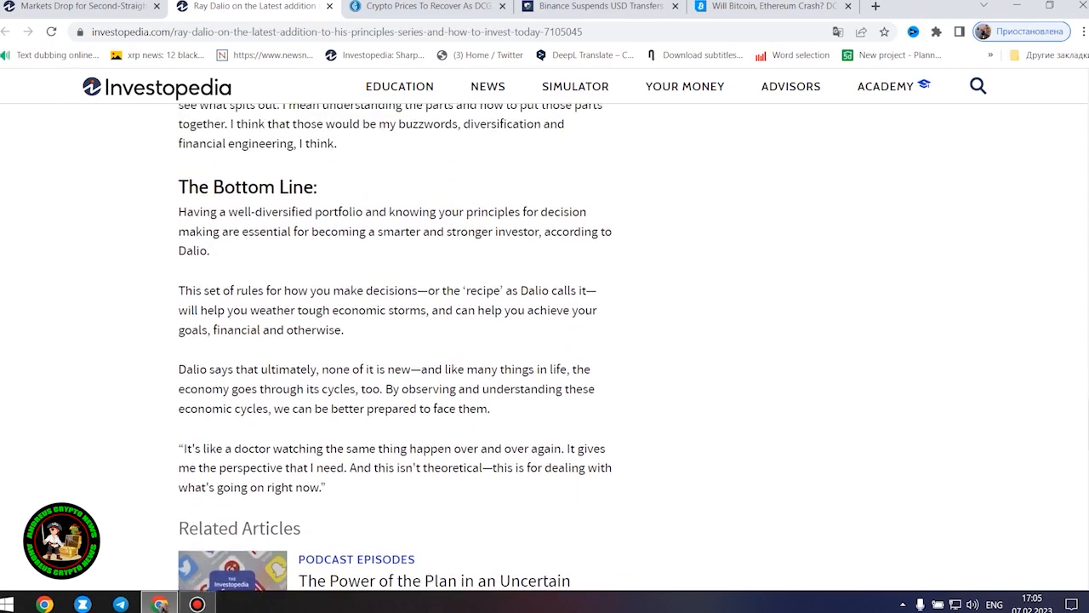
{"action": "mouse_move", "coordinate": [1052, 400]}
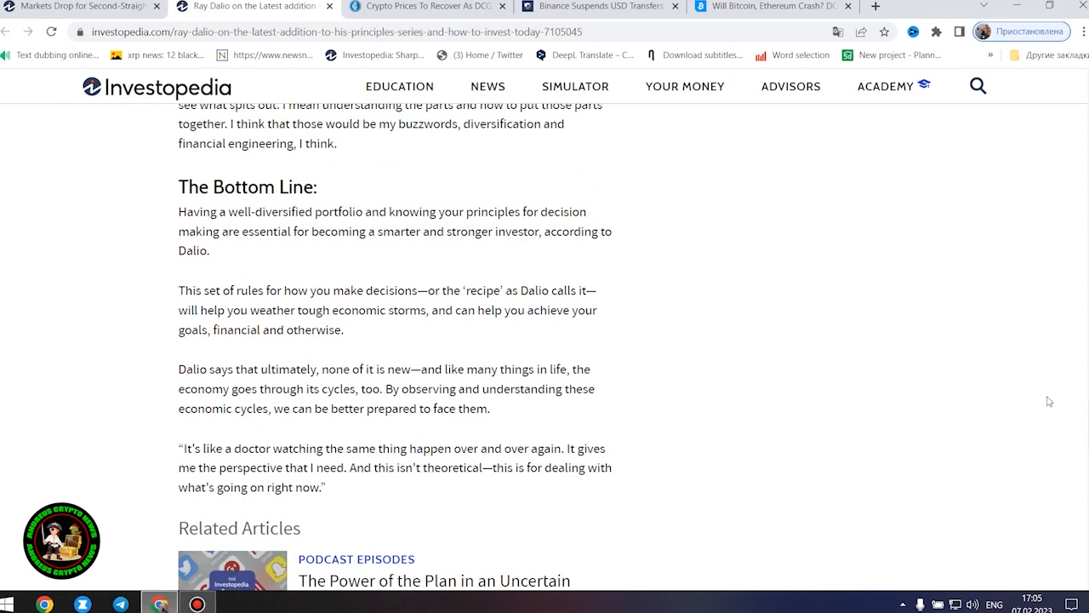
{"action": "scroll", "scroll_direction": "down", "scroll_amount": 3}
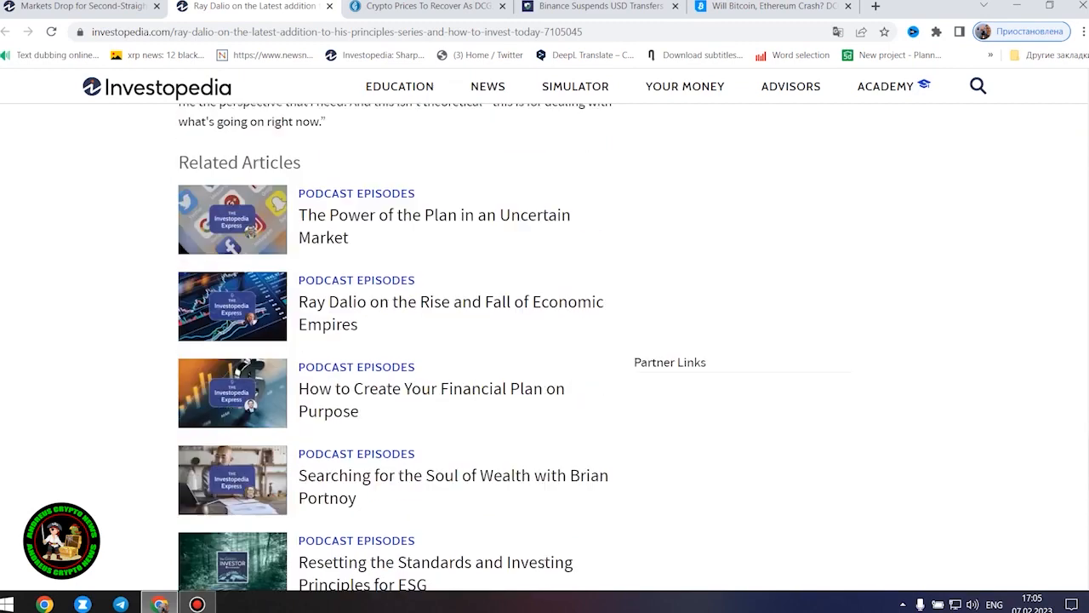
{"action": "scroll", "scroll_direction": "up", "scroll_amount": 3}
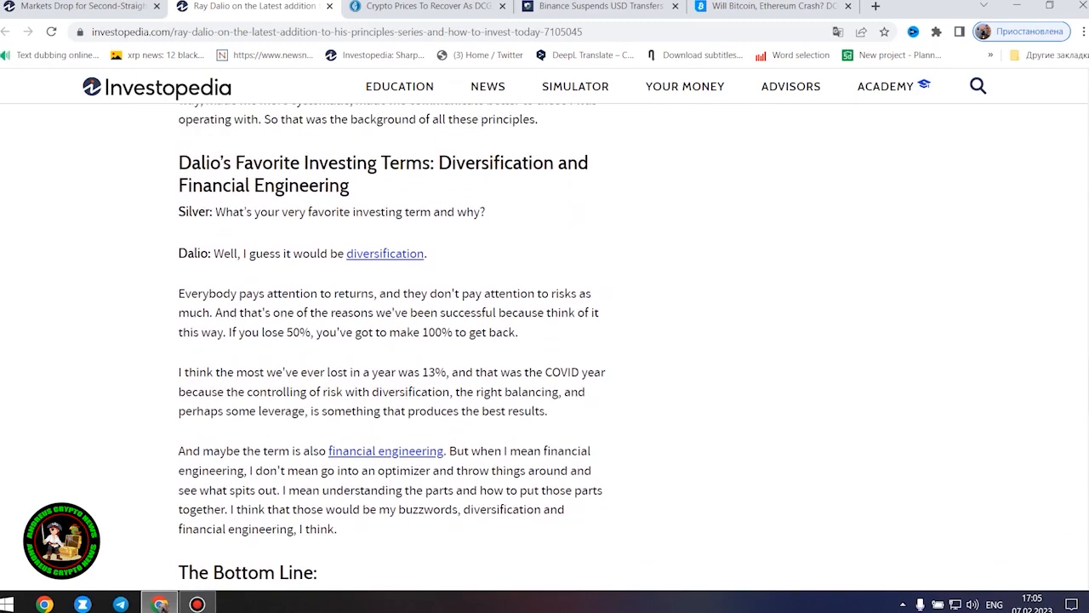
{"action": "mouse_move", "coordinate": [1012, 371]}
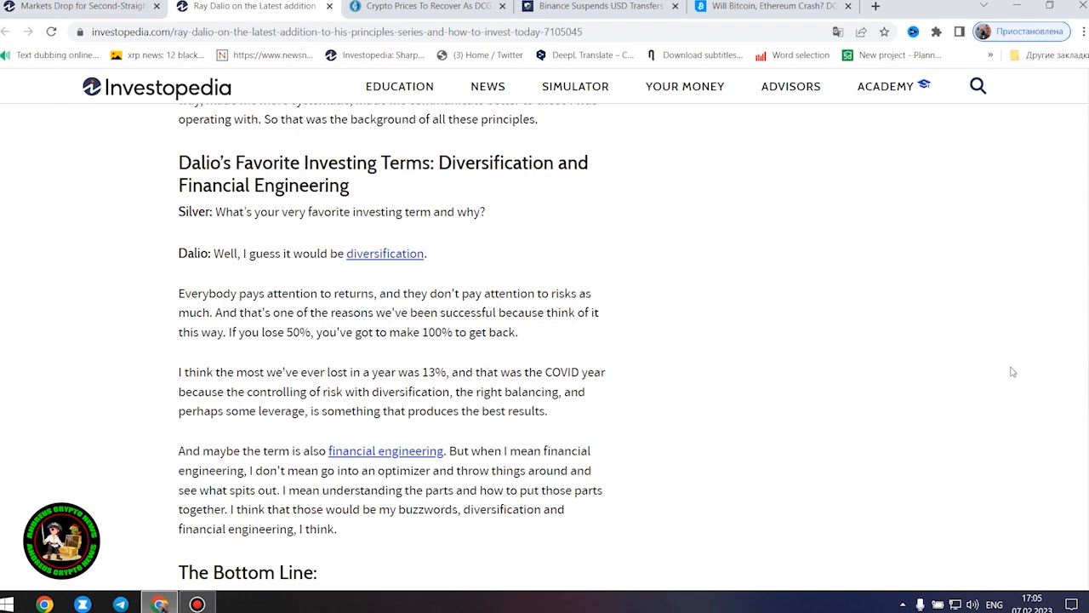
{"action": "mouse_move", "coordinate": [1007, 371]}
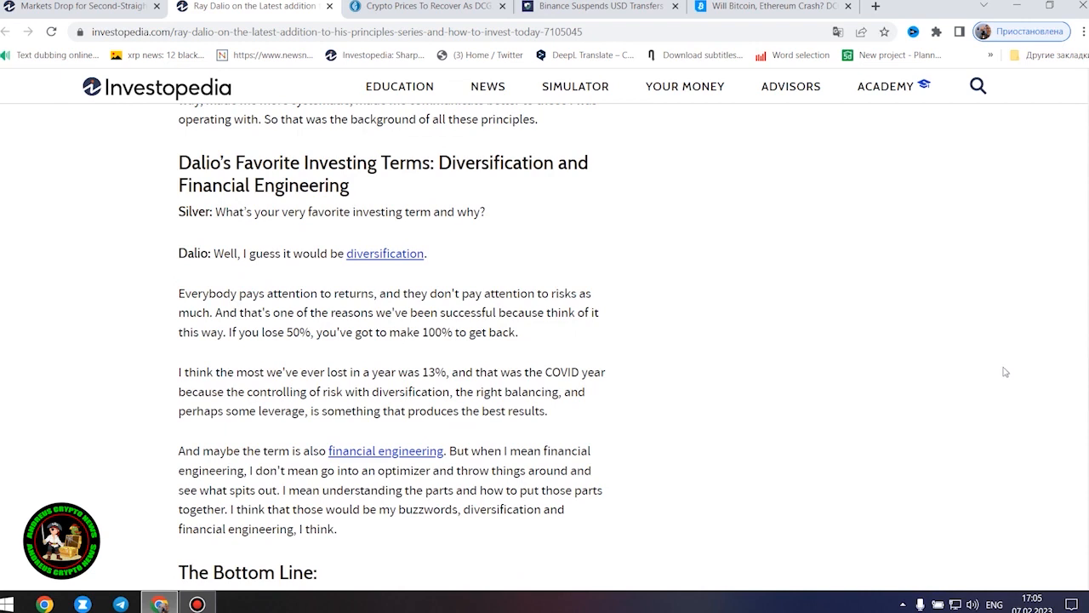
{"action": "mouse_move", "coordinate": [980, 381]}
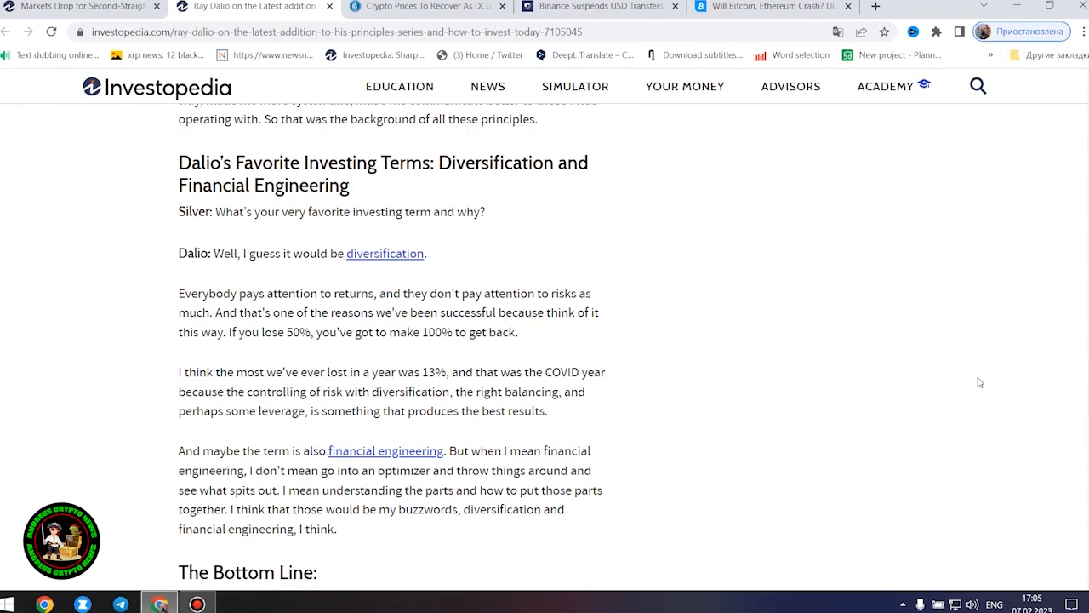
{"action": "scroll", "scroll_direction": "down", "scroll_amount": 3}
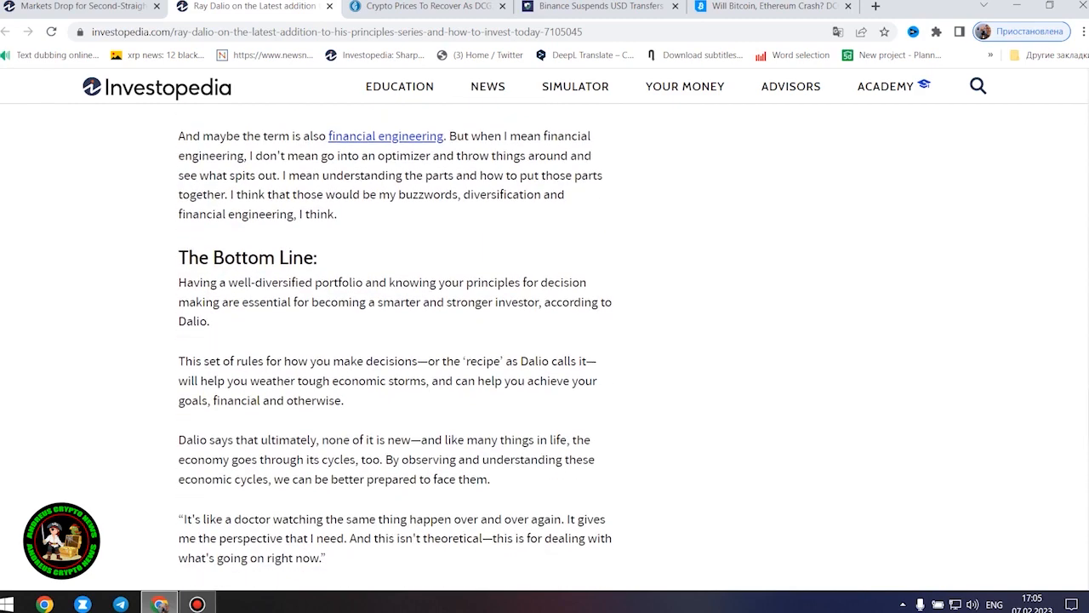
{"action": "scroll", "scroll_direction": "down", "scroll_amount": 3}
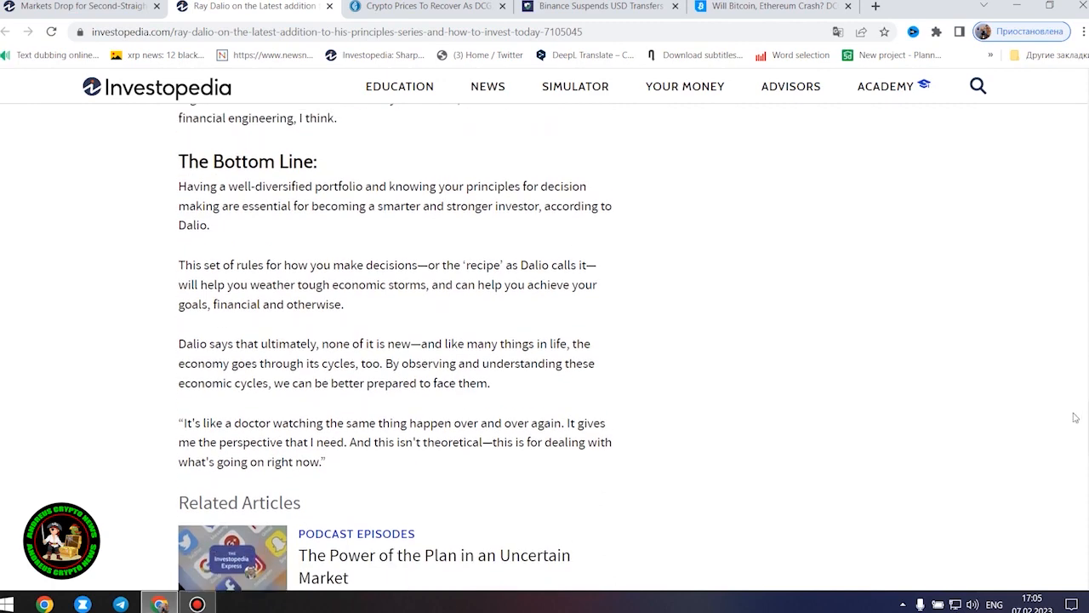
{"action": "mouse_move", "coordinate": [840, 388]}
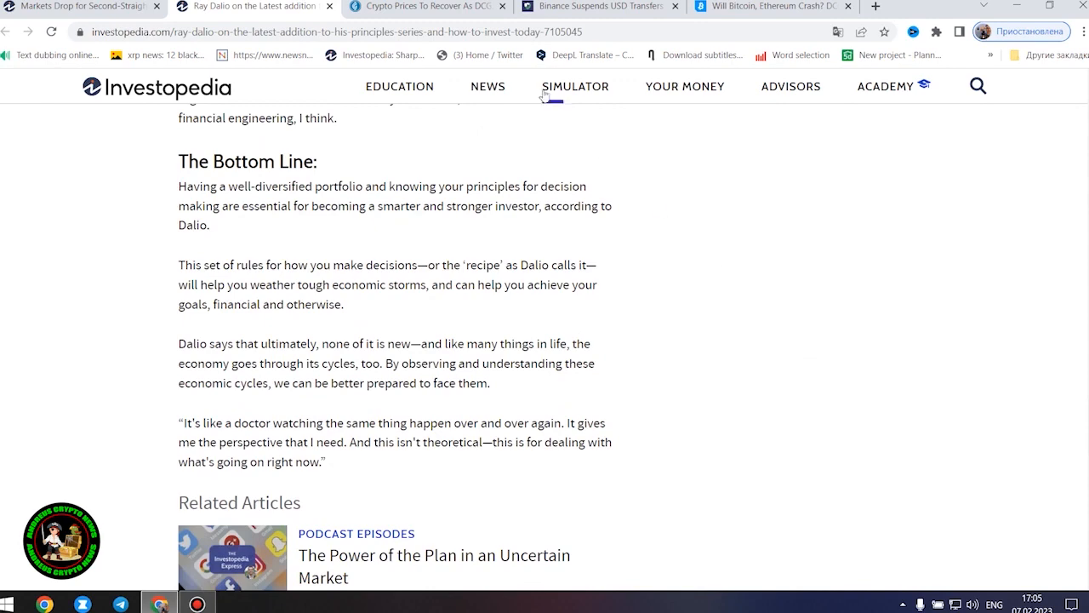
- Switch to the CoinGape crypto price recovery article on the DCG-Genesis agreement
{"action": "left_click", "coordinate": [422, 7]}
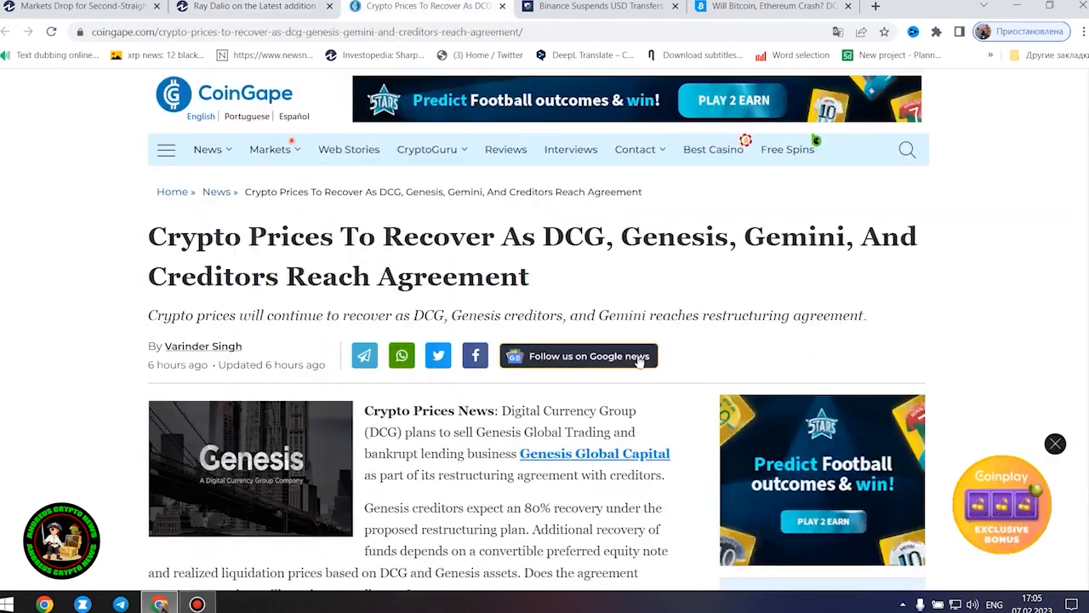
{"action": "mouse_move", "coordinate": [579, 355]}
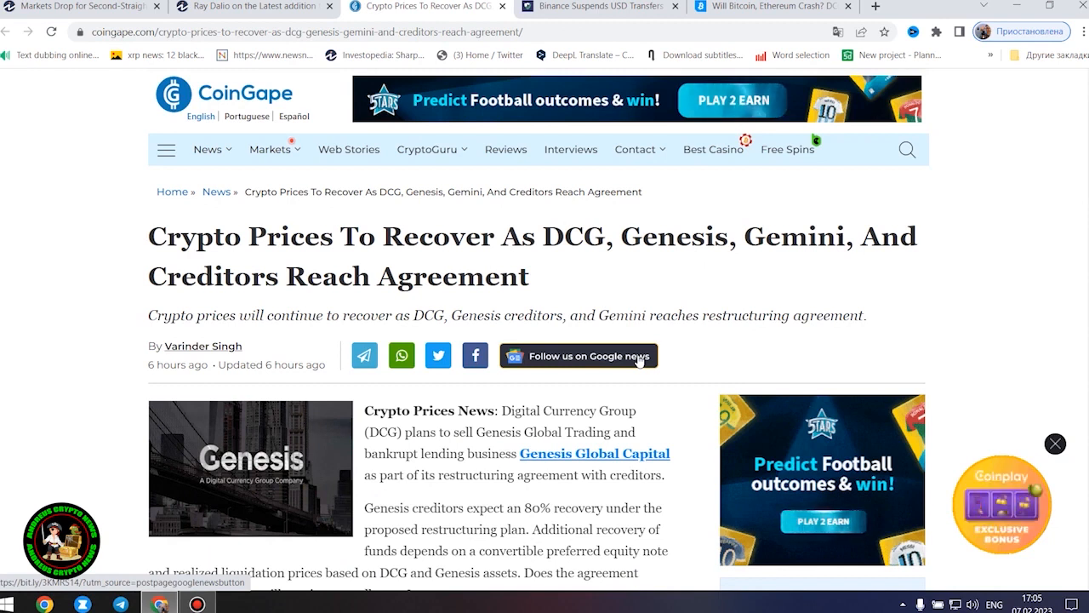
{"action": "mouse_move", "coordinate": [643, 330]}
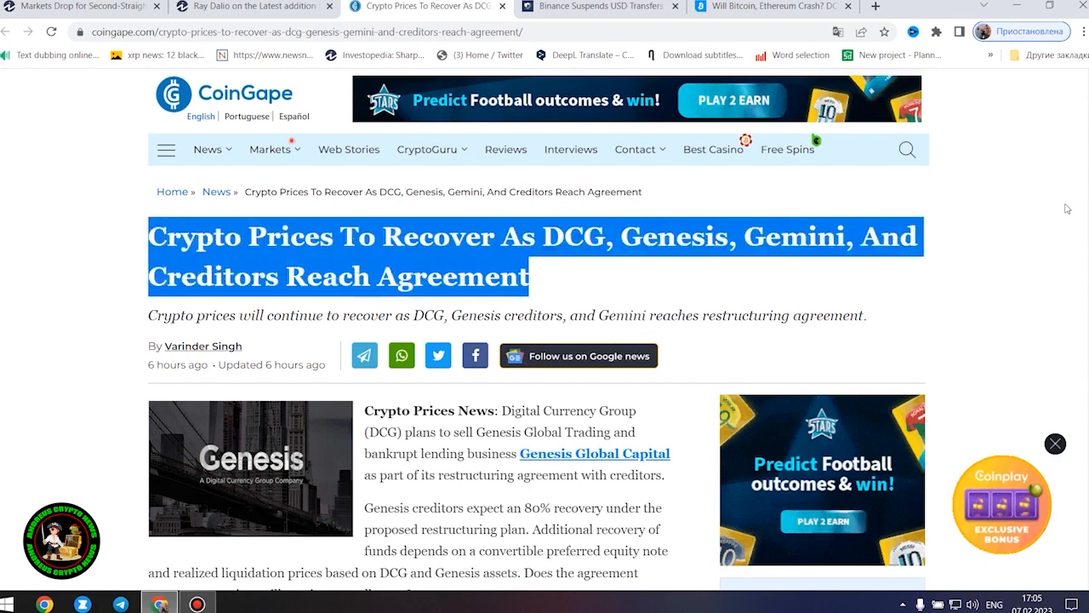
{"action": "scroll", "scroll_direction": "down", "scroll_amount": 3}
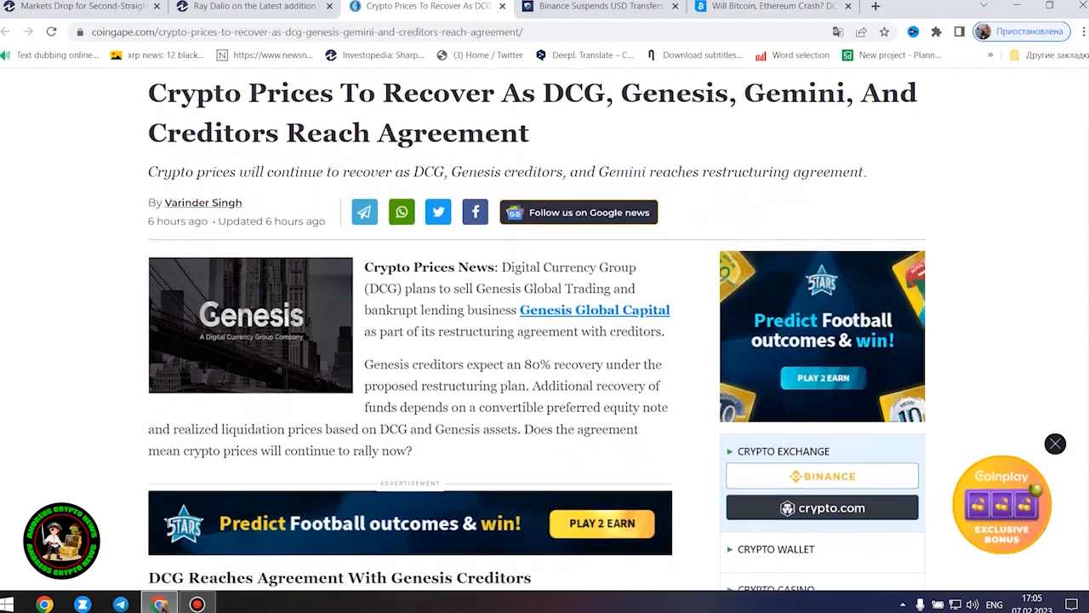
{"action": "scroll", "scroll_direction": "down", "scroll_amount": 3}
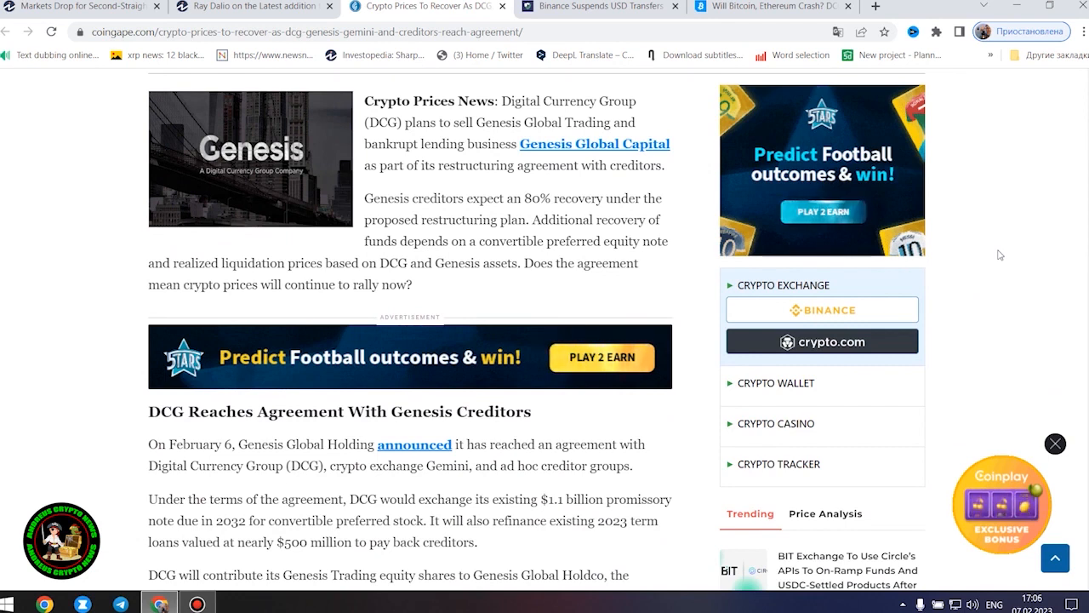
{"action": "mouse_move", "coordinate": [1030, 262]}
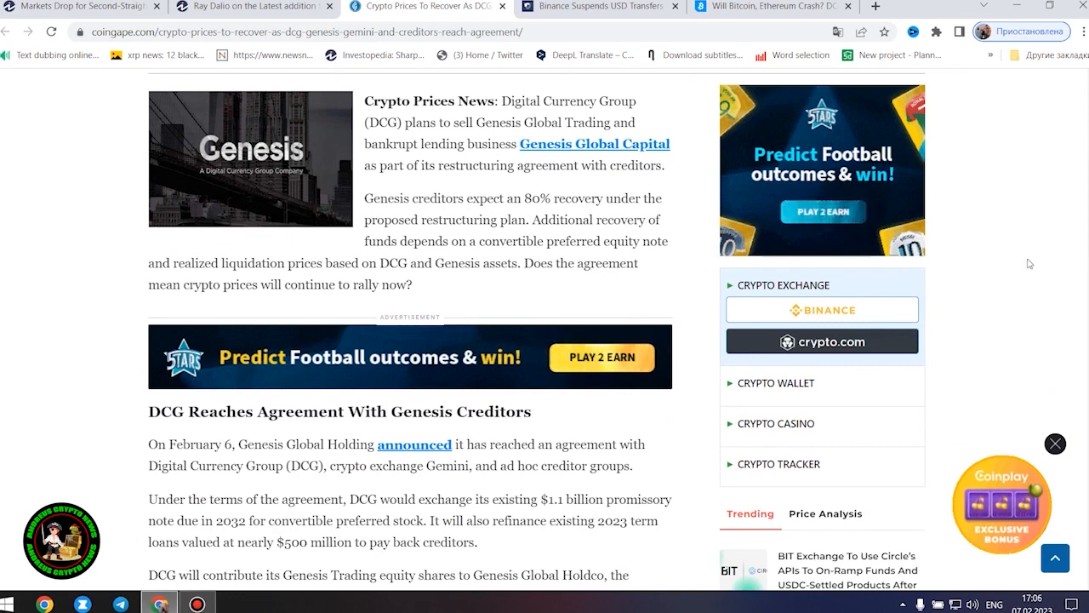
{"action": "mouse_move", "coordinate": [364, 169]}
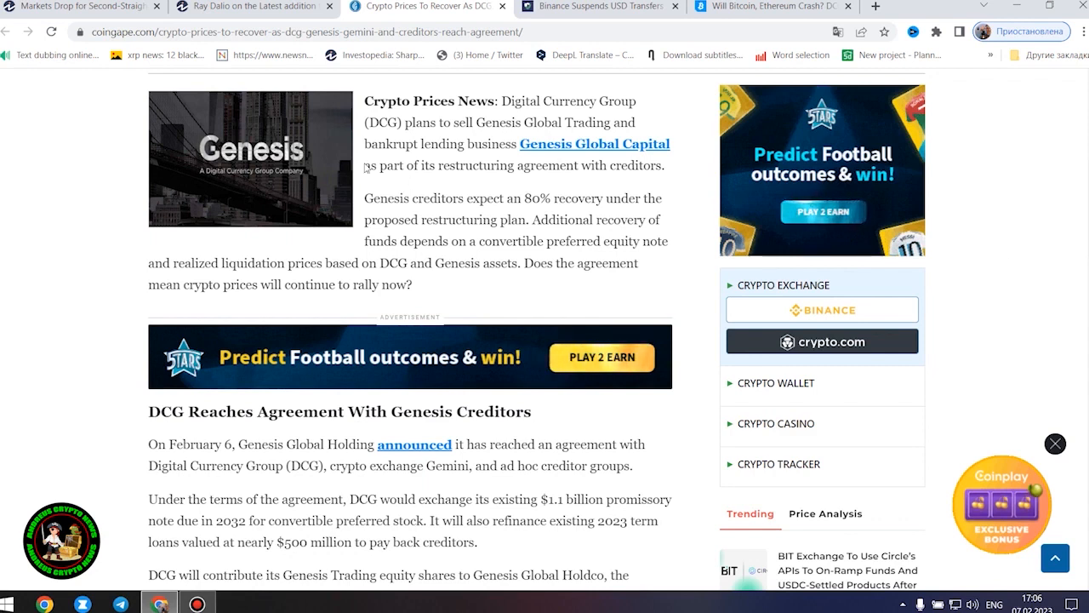
{"action": "mouse_move", "coordinate": [490, 279]}
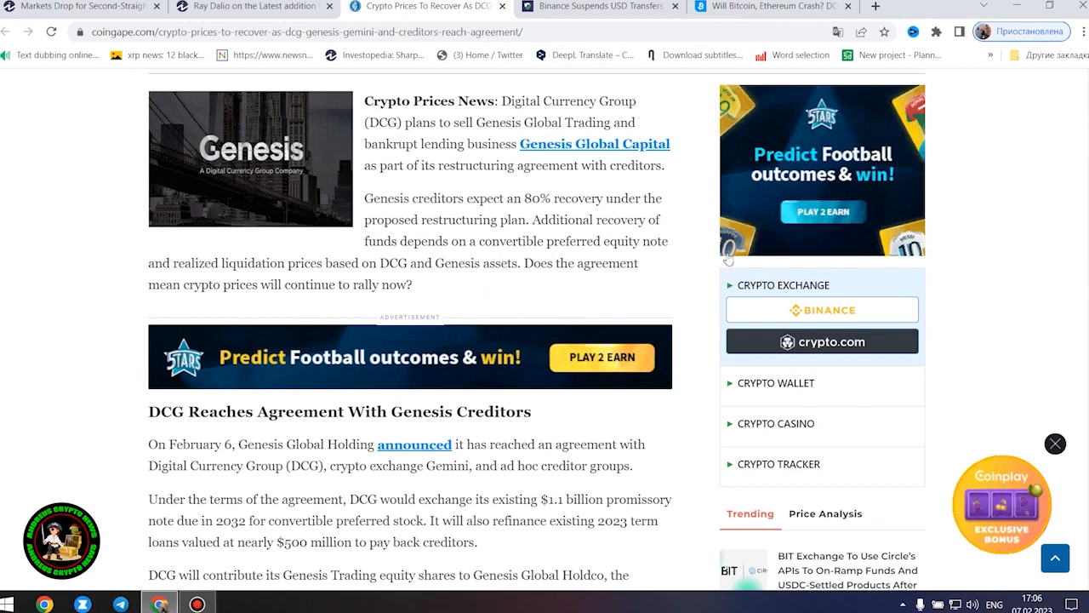
{"action": "scroll", "scroll_direction": "up", "scroll_amount": 3}
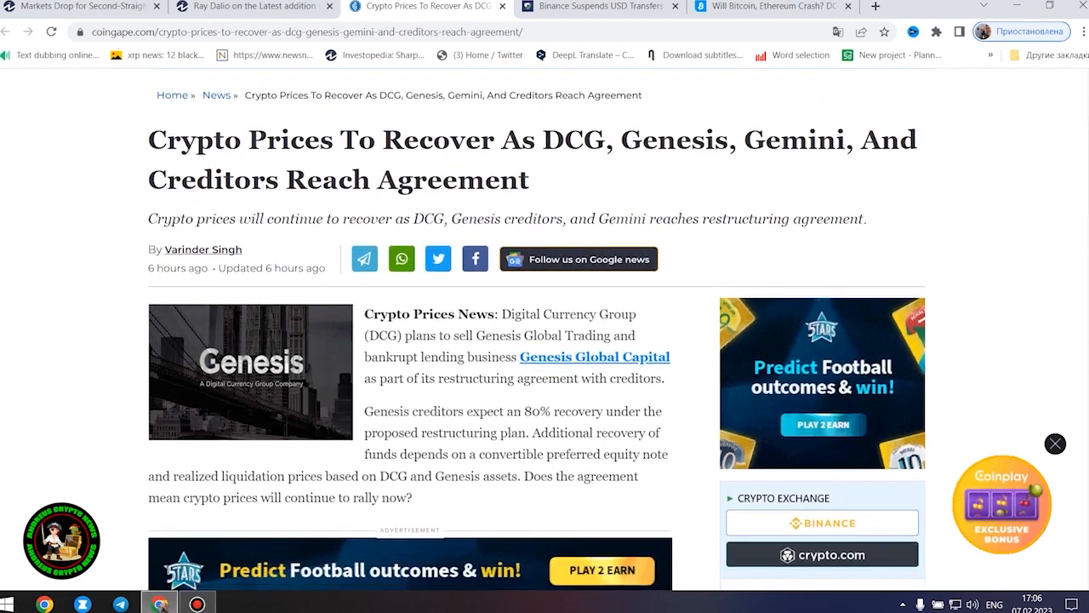
{"action": "scroll", "scroll_direction": "down", "scroll_amount": 3}
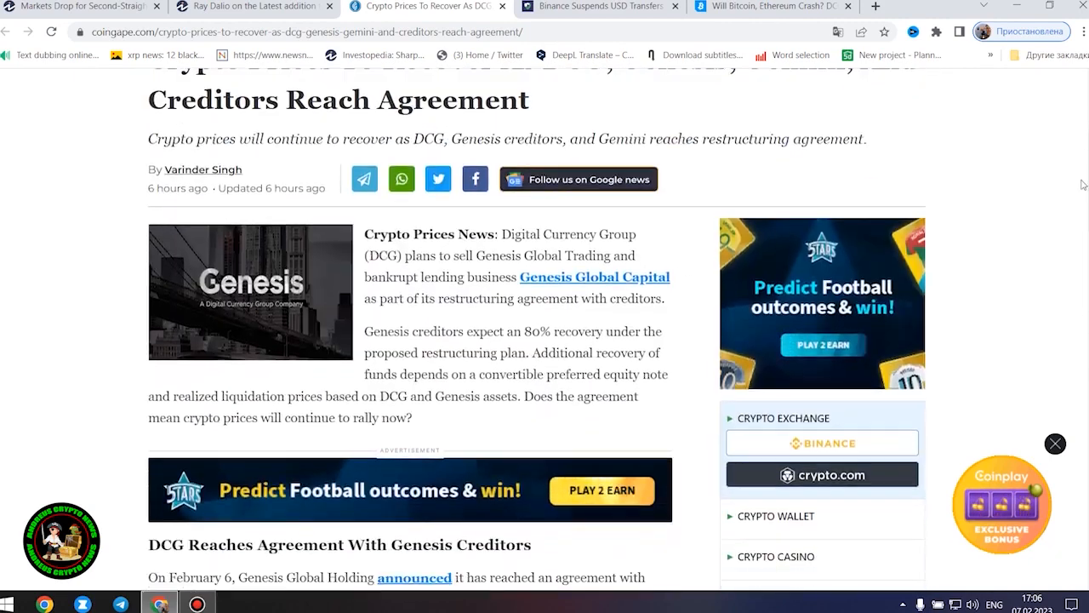
{"action": "scroll", "scroll_direction": "down", "scroll_amount": 3}
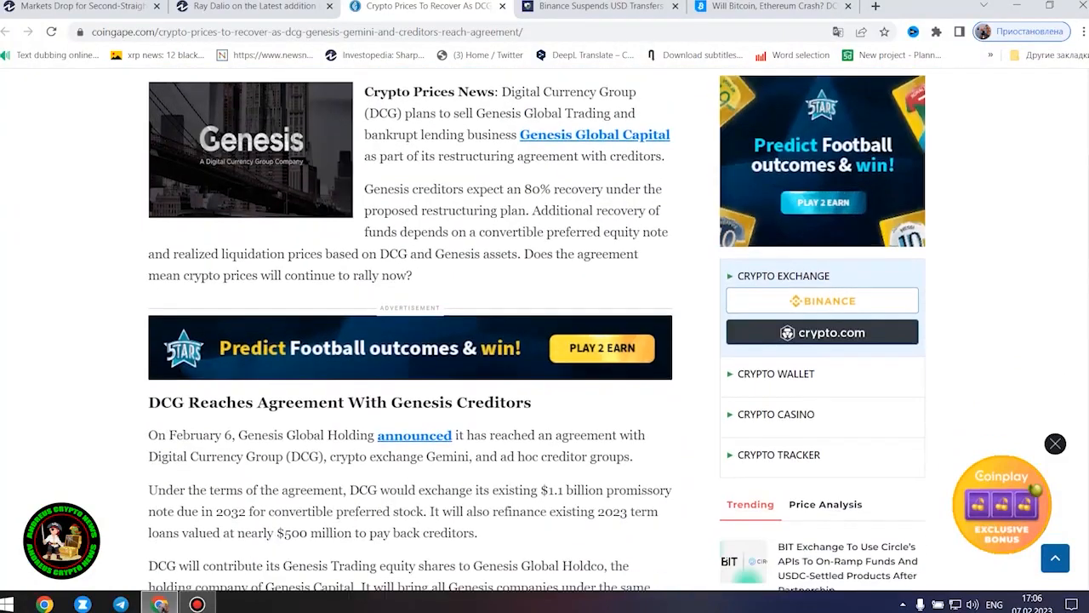
{"action": "scroll", "scroll_direction": "down", "scroll_amount": 3}
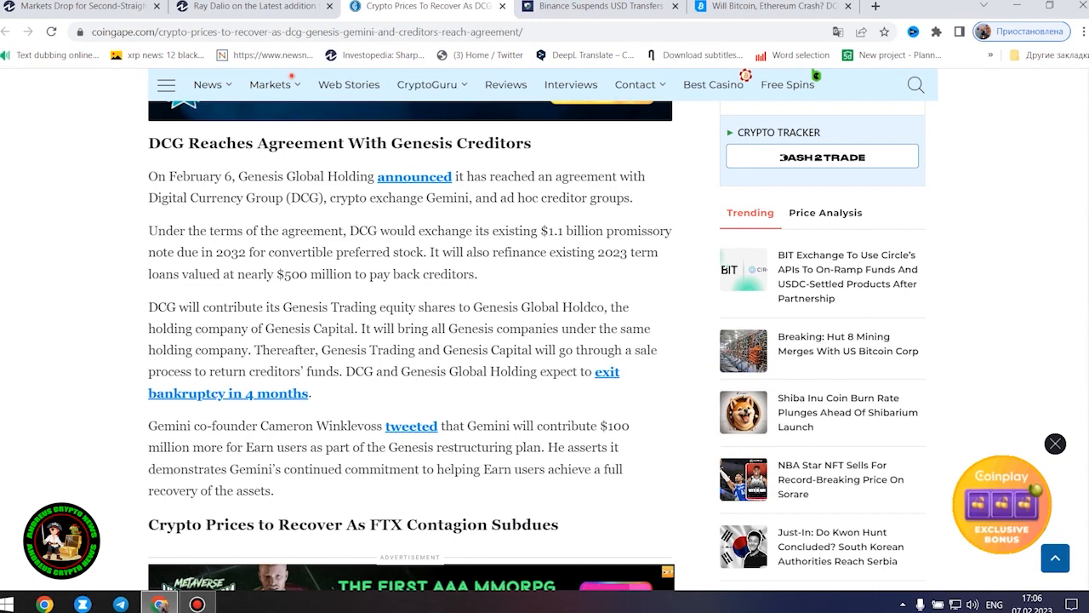
- Scroll through the DCG Reaches Agreement With Genesis Creditors section to the closing paragraphs and tags
{"action": "scroll", "scroll_direction": "down", "scroll_amount": 3}
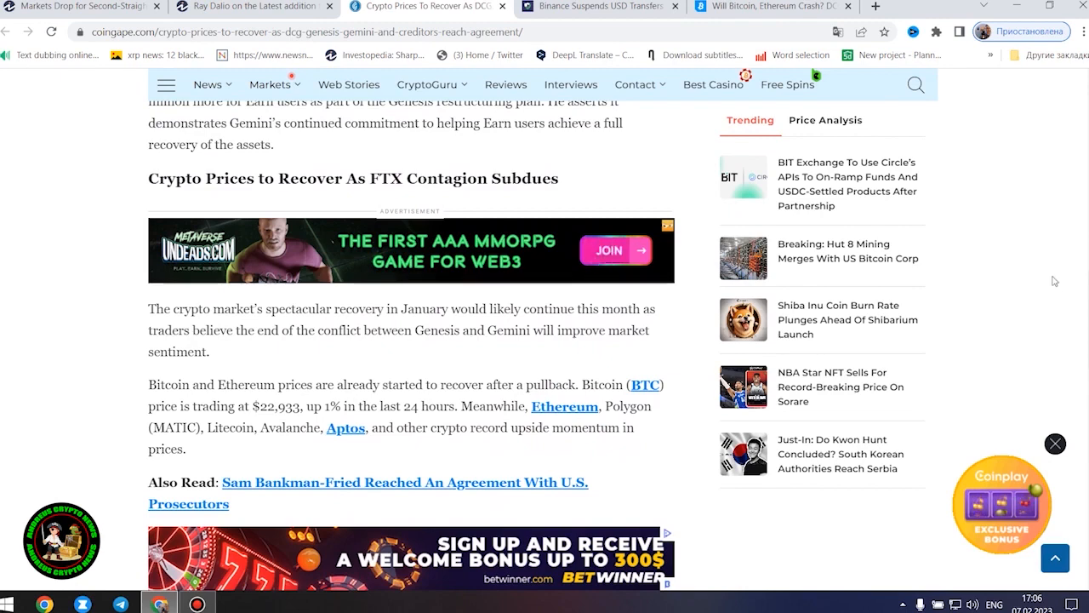
{"action": "scroll", "scroll_direction": "down", "scroll_amount": 3}
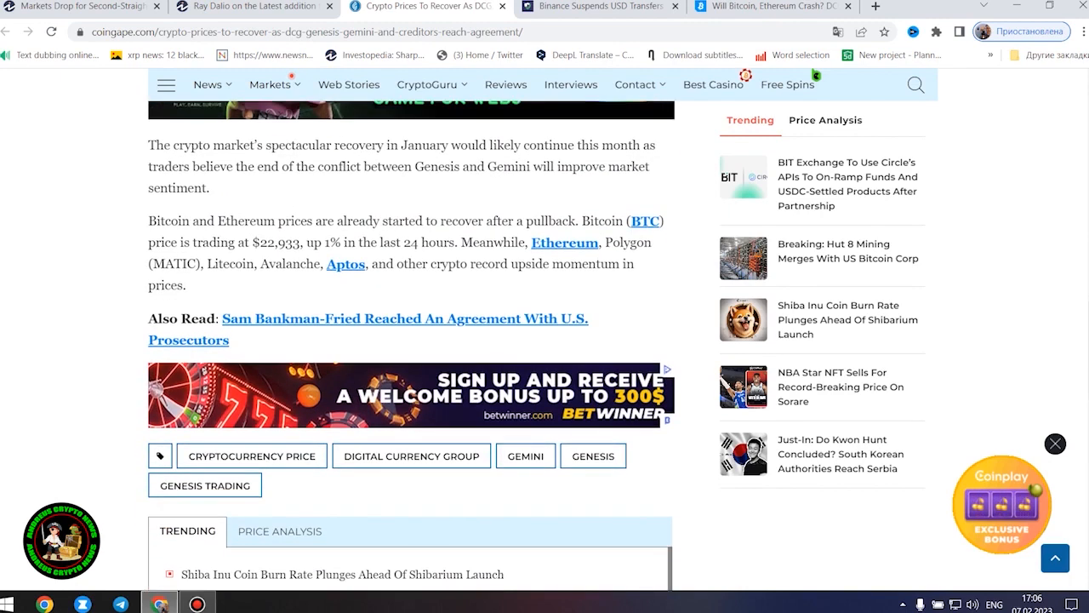
{"action": "scroll", "scroll_direction": "up", "scroll_amount": 3}
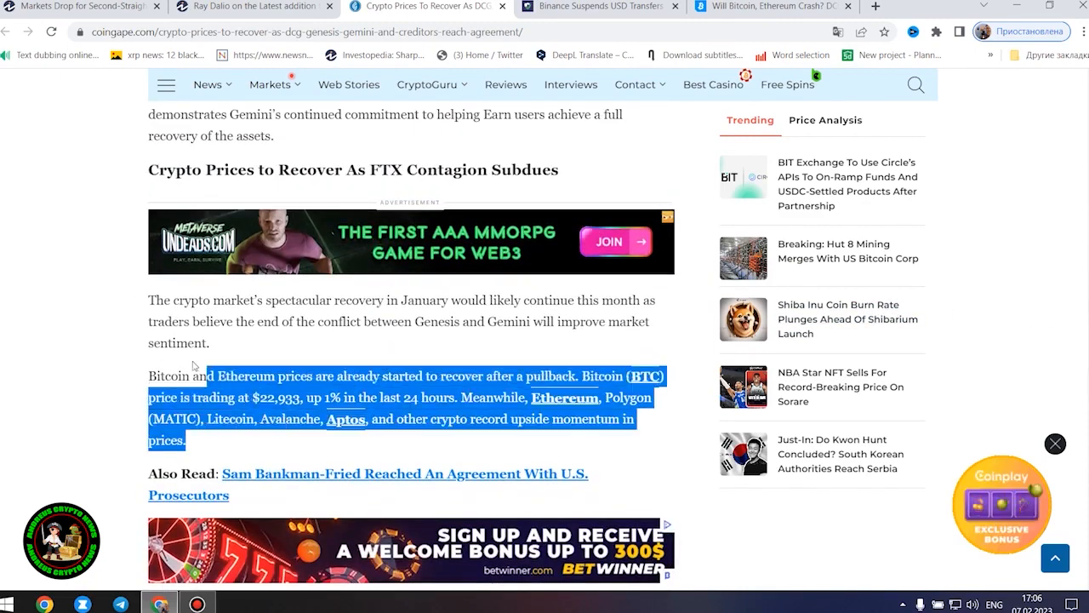
{"action": "scroll", "scroll_direction": "up", "scroll_amount": 3}
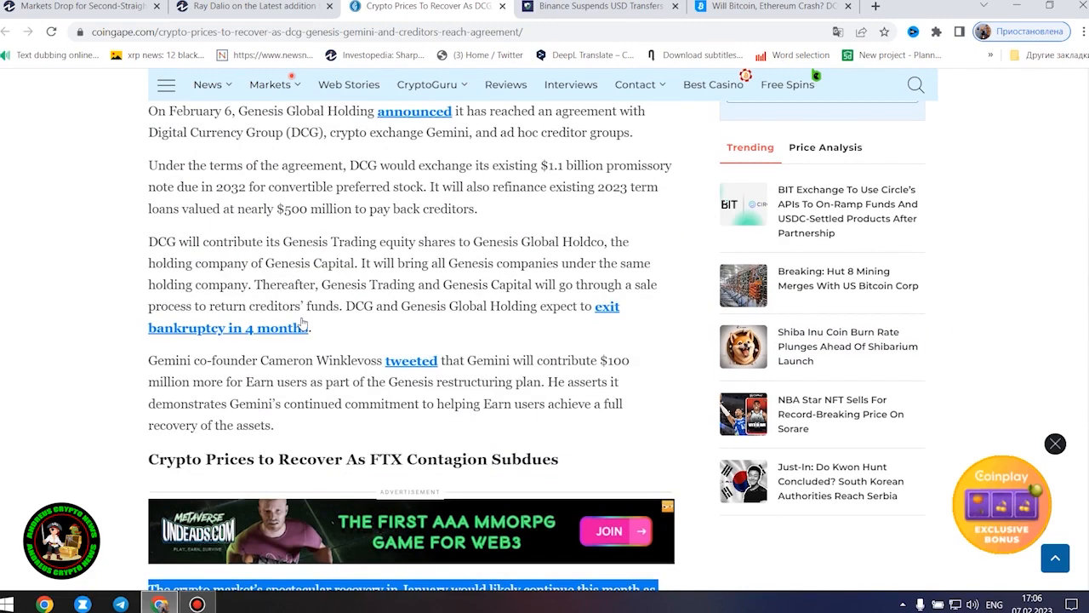
{"action": "scroll", "scroll_direction": "up", "scroll_amount": 3}
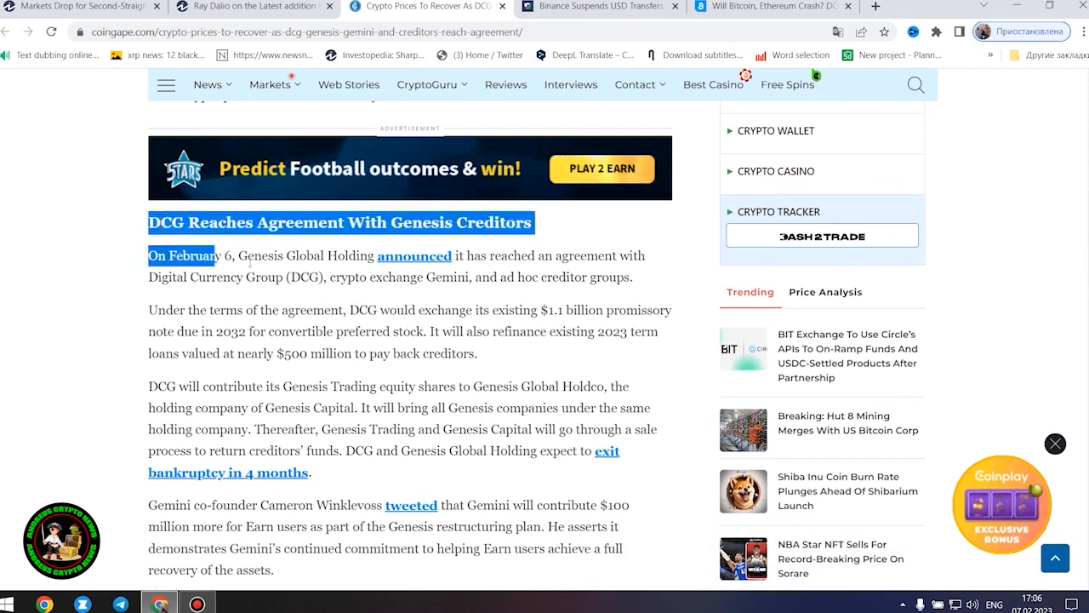
{"action": "scroll", "scroll_direction": "down", "scroll_amount": 3}
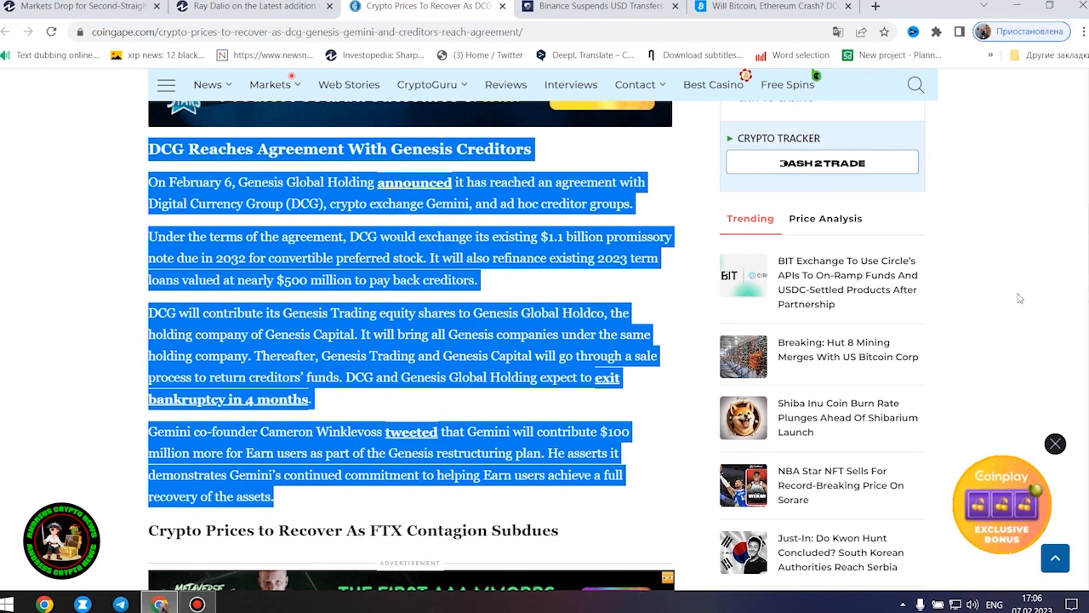
{"action": "mouse_move", "coordinate": [980, 279]}
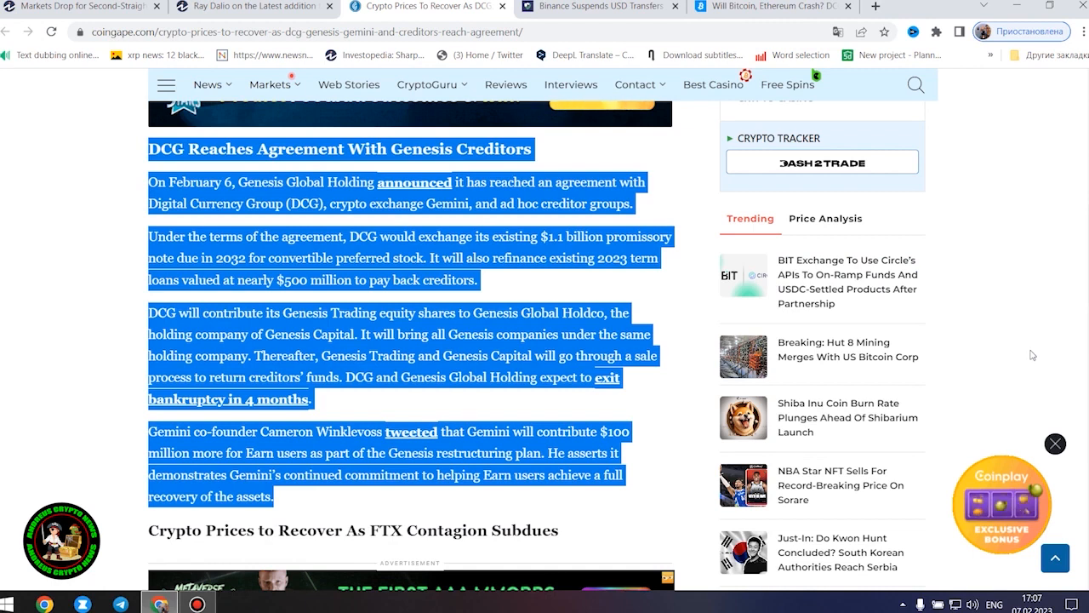
{"action": "mouse_move", "coordinate": [1025, 364]}
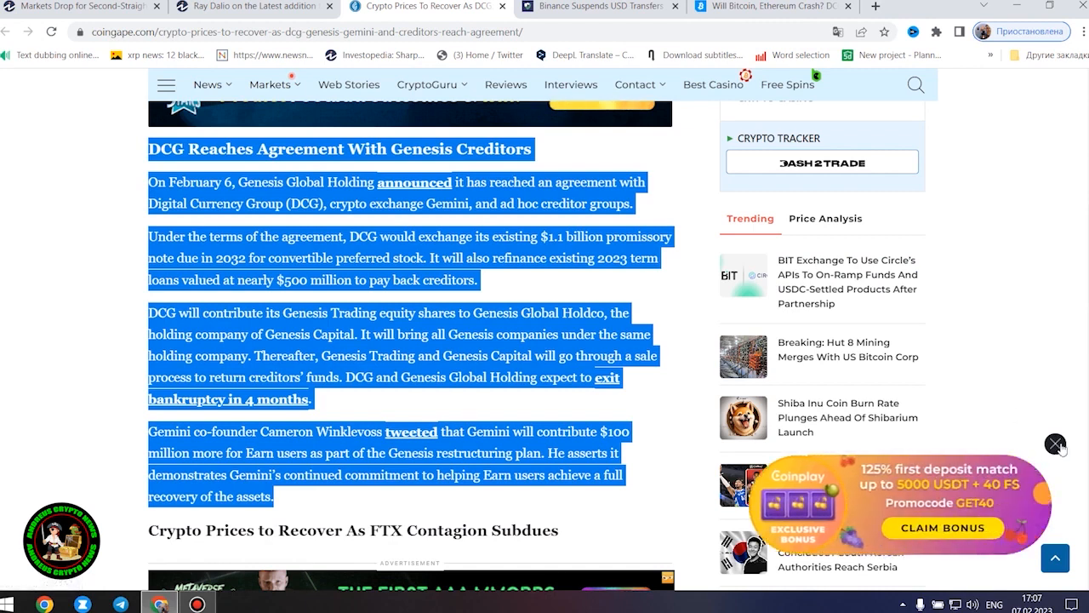
{"action": "mouse_move", "coordinate": [1026, 487]}
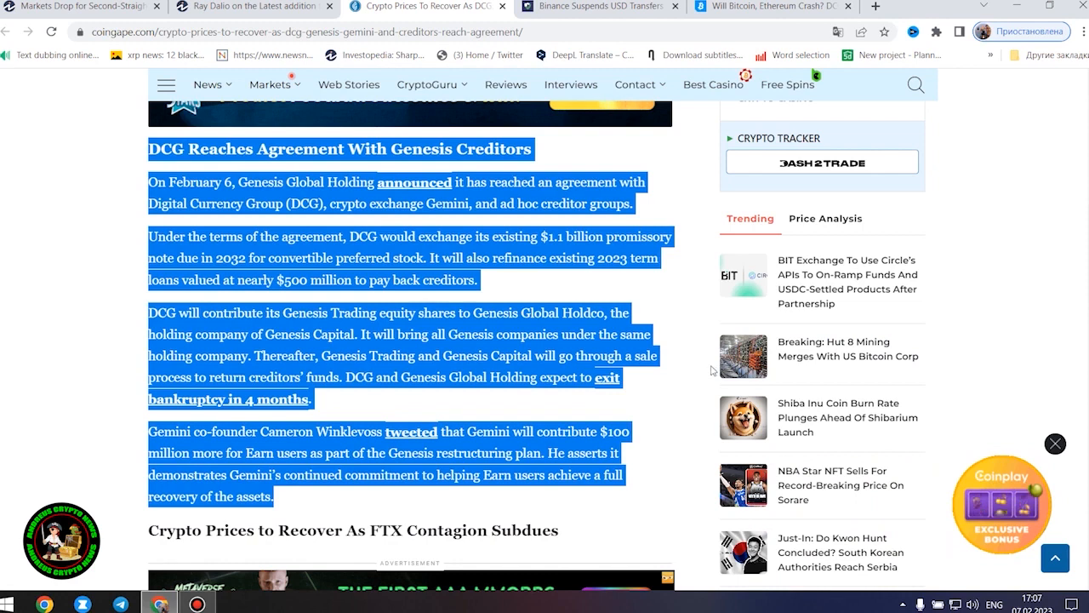
{"action": "mouse_move", "coordinate": [1011, 286]}
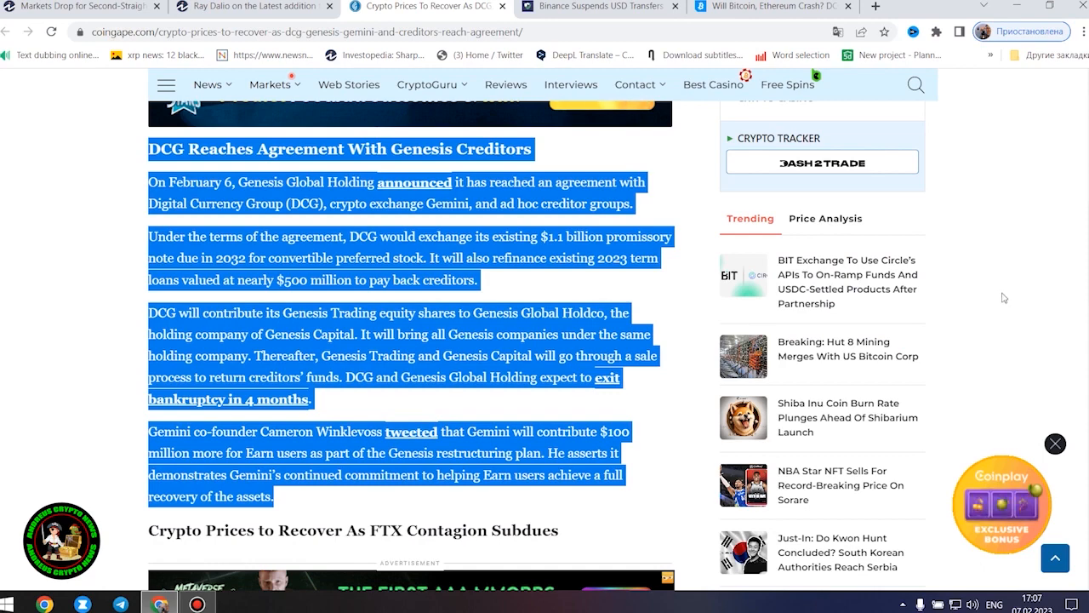
{"action": "scroll", "scroll_direction": "down", "scroll_amount": 3}
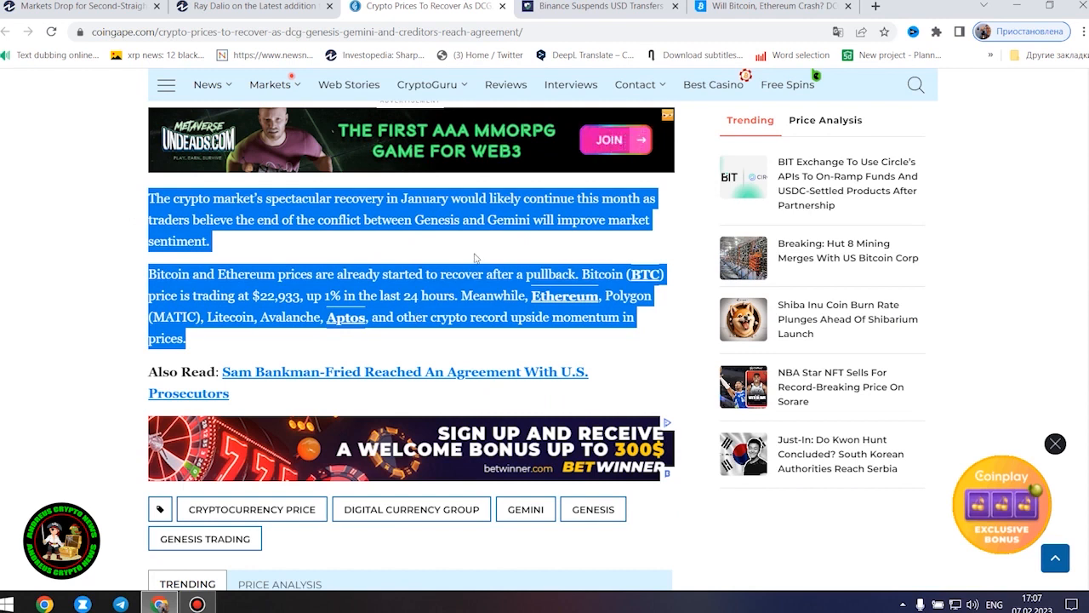
{"action": "mouse_move", "coordinate": [993, 199]}
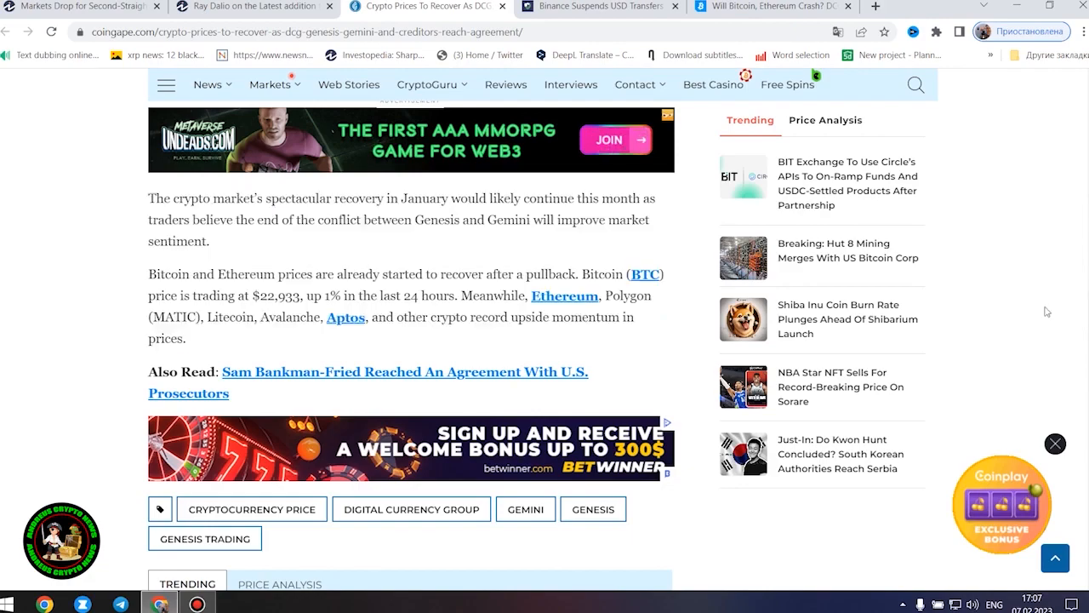
- Scroll back and forth through the end of the CoinGape DCG-Genesis article and its tags
{"action": "scroll", "scroll_direction": "up", "scroll_amount": 3}
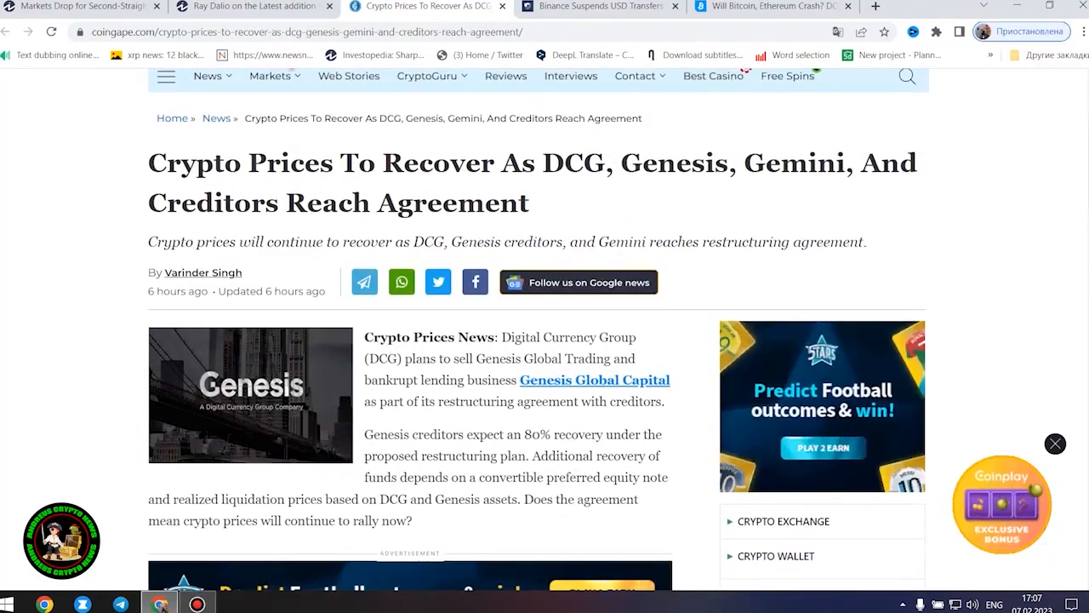
{"action": "scroll", "scroll_direction": "down", "scroll_amount": 3}
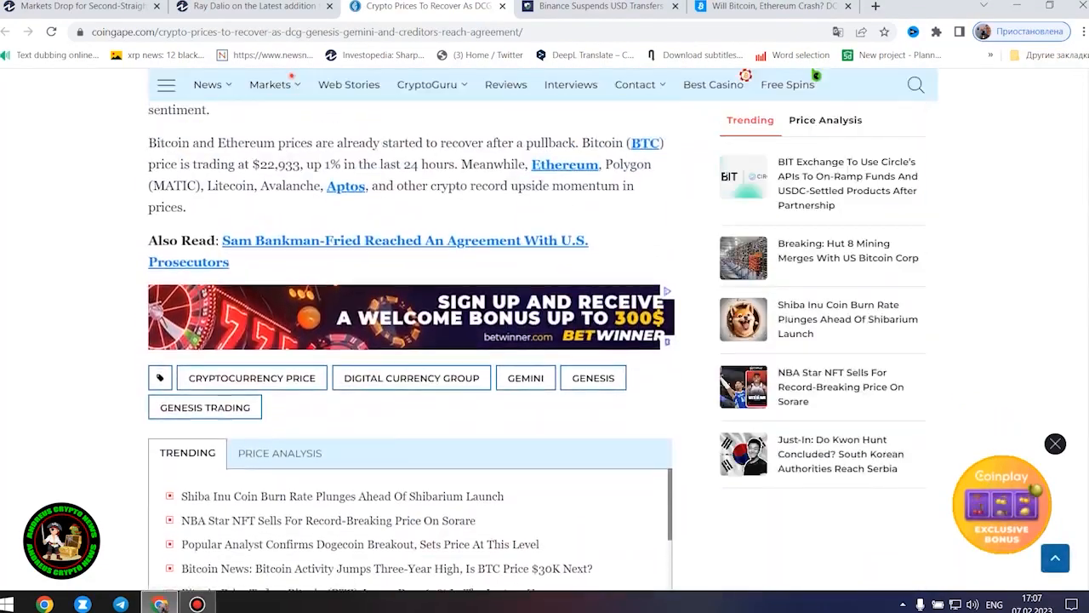
{"action": "scroll", "scroll_direction": "down", "scroll_amount": 3}
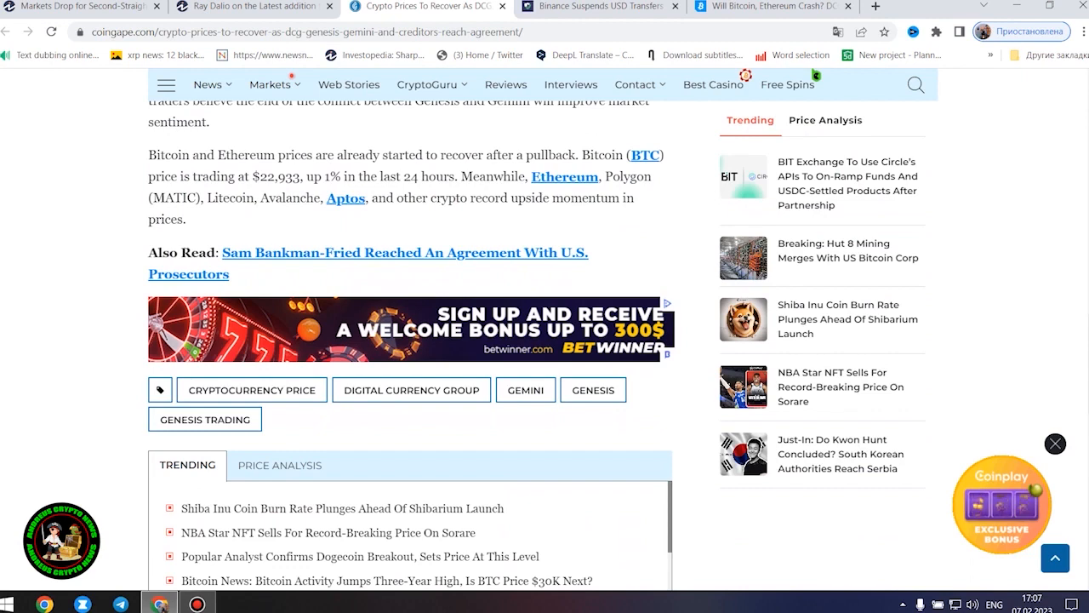
{"action": "scroll", "scroll_direction": "up", "scroll_amount": 3}
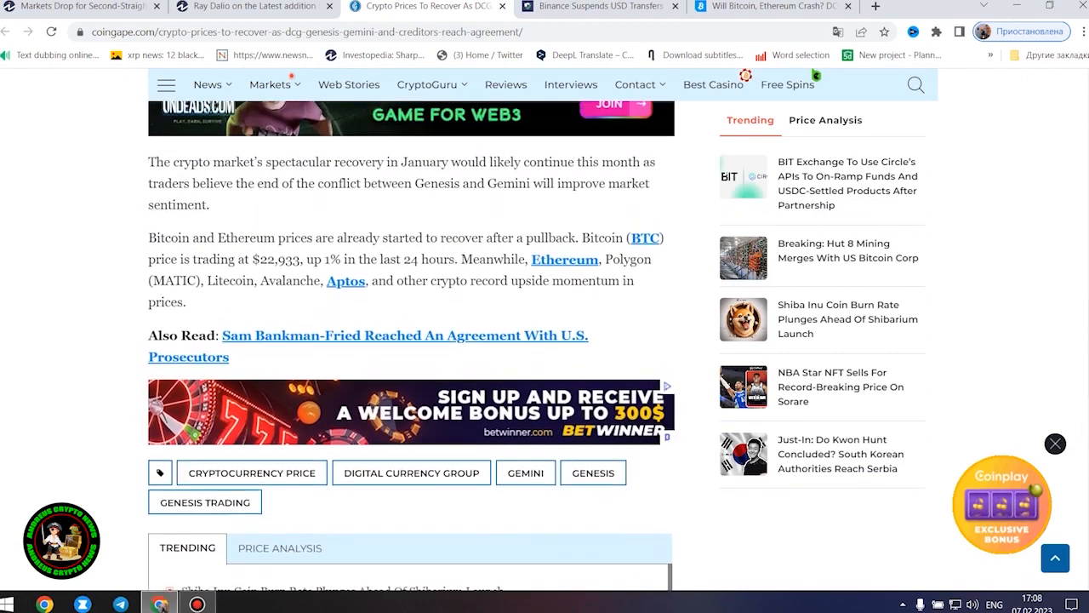
{"action": "scroll", "scroll_direction": "up", "scroll_amount": 3}
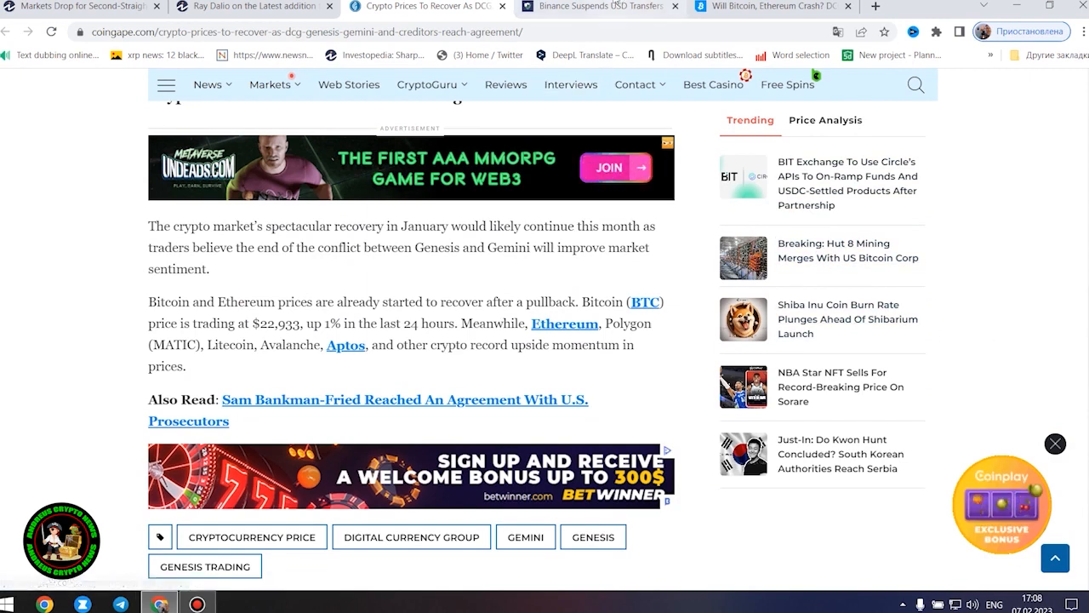
- Switch to the CryptoDaily article on Binance suspending USD transfers
{"action": "left_click", "coordinate": [595, 7]}
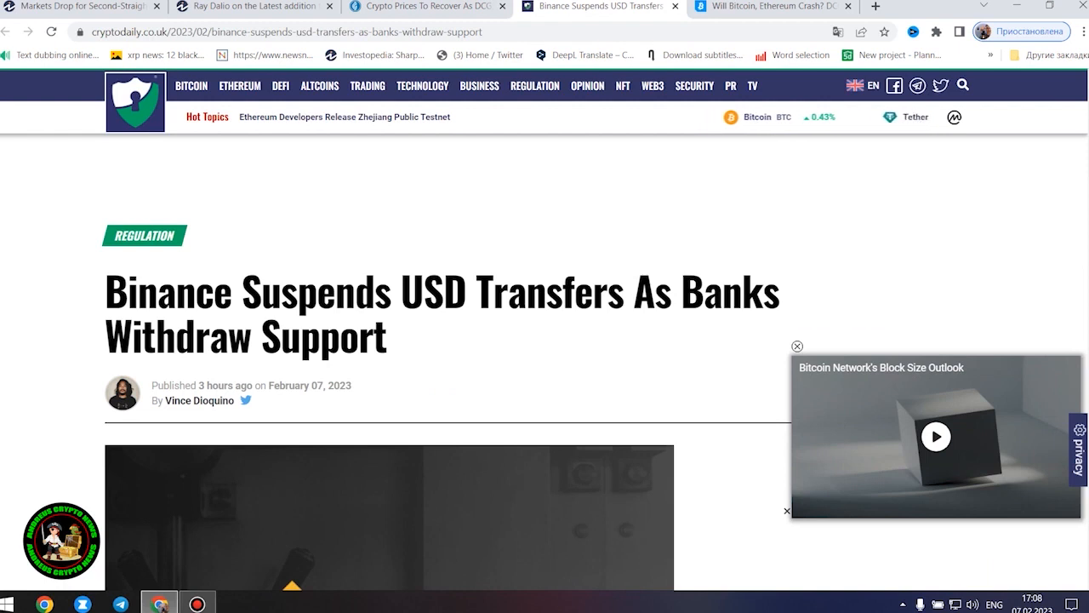
{"action": "scroll", "scroll_direction": "down", "scroll_amount": 3}
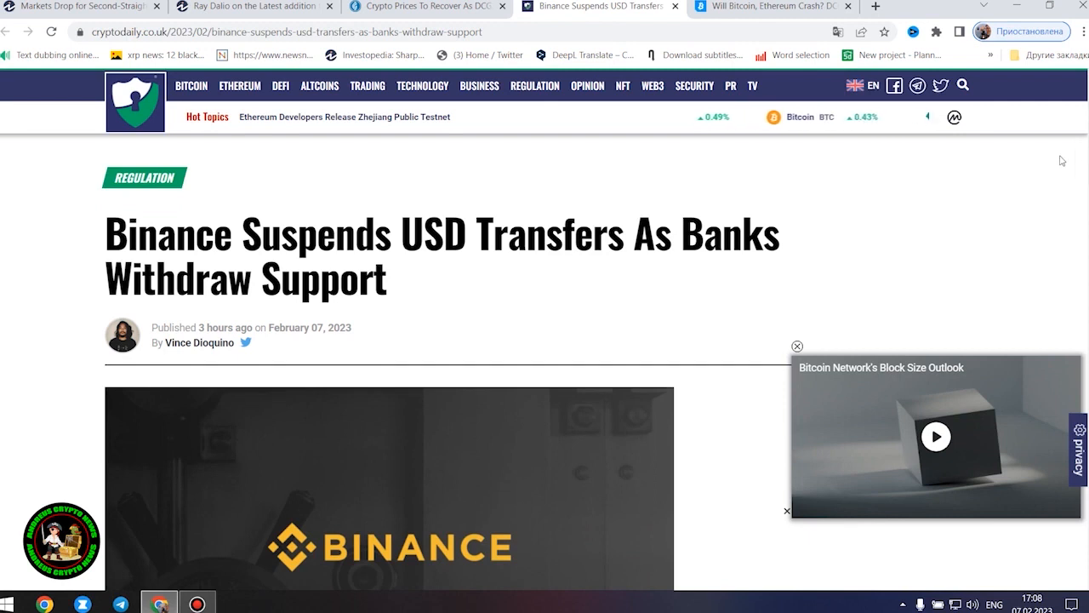
{"action": "mouse_move", "coordinate": [585, 296]}
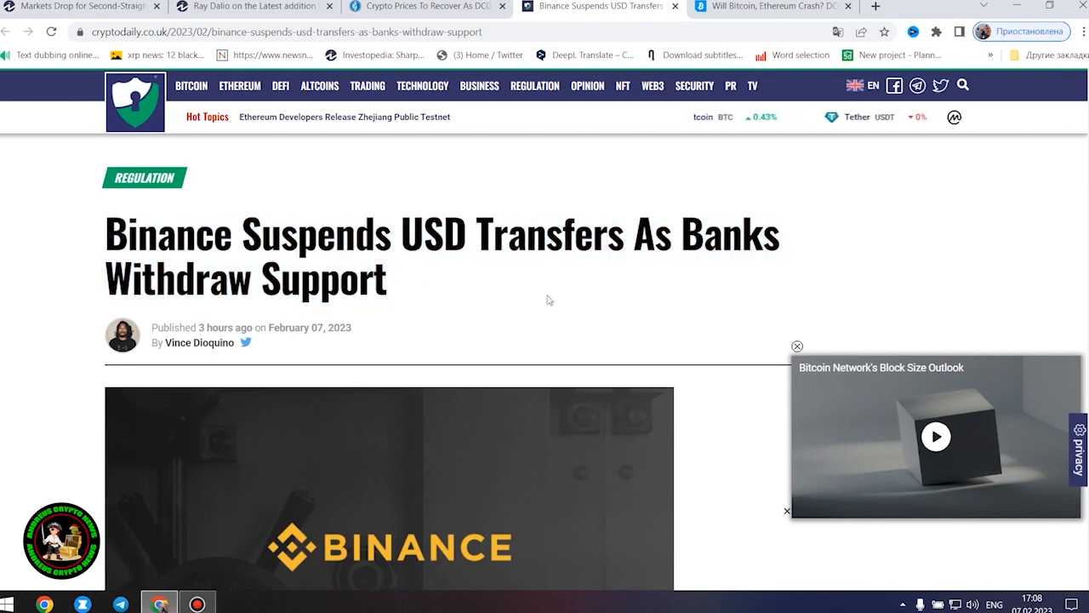
{"action": "scroll", "scroll_direction": "down", "scroll_amount": 3}
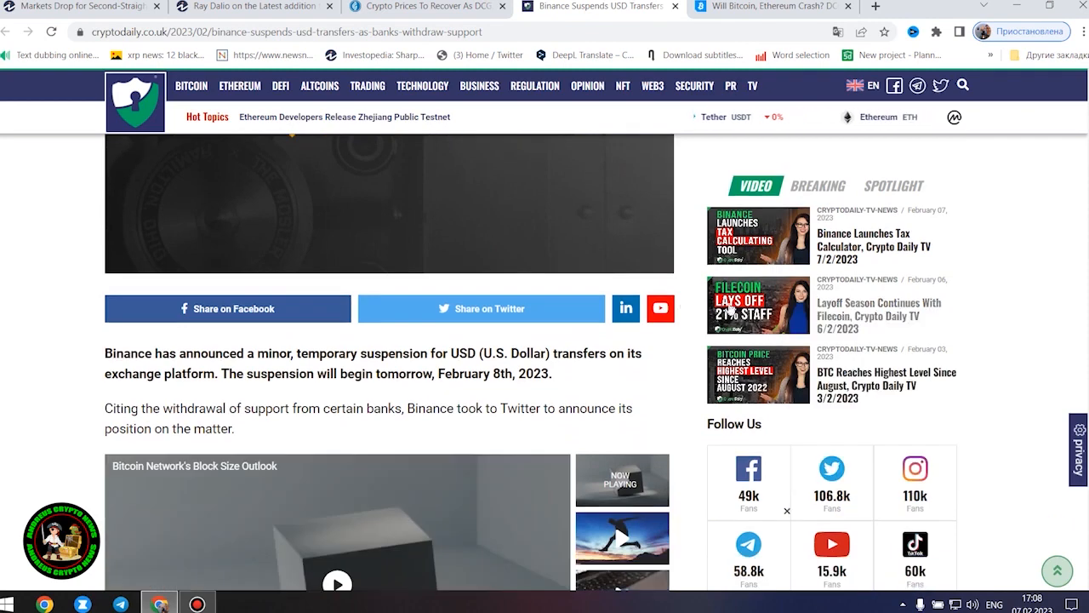
{"action": "scroll", "scroll_direction": "down", "scroll_amount": 3}
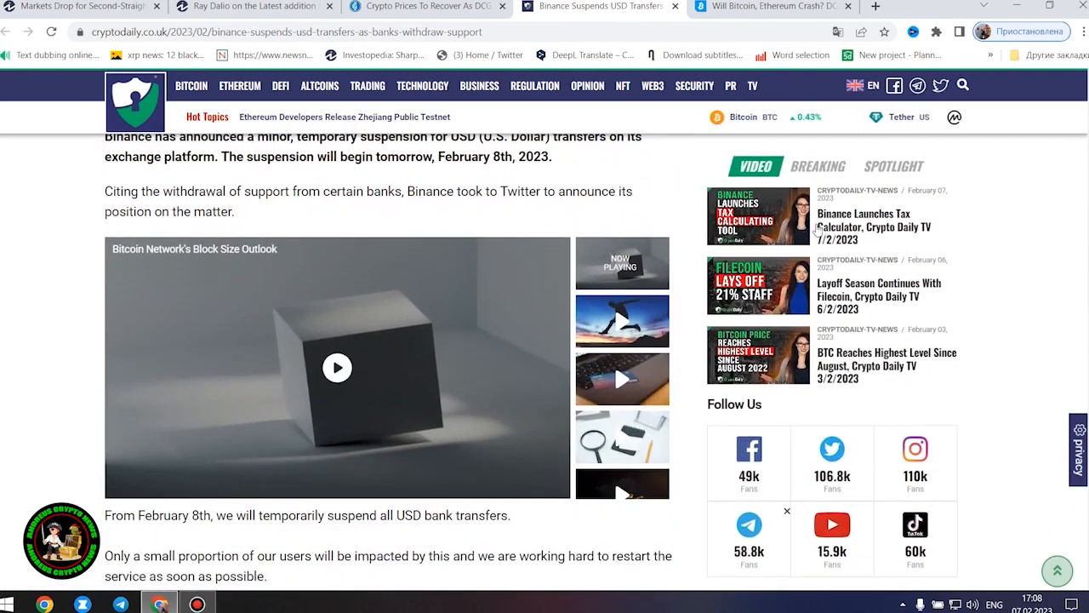
{"action": "scroll", "scroll_direction": "up", "scroll_amount": 3}
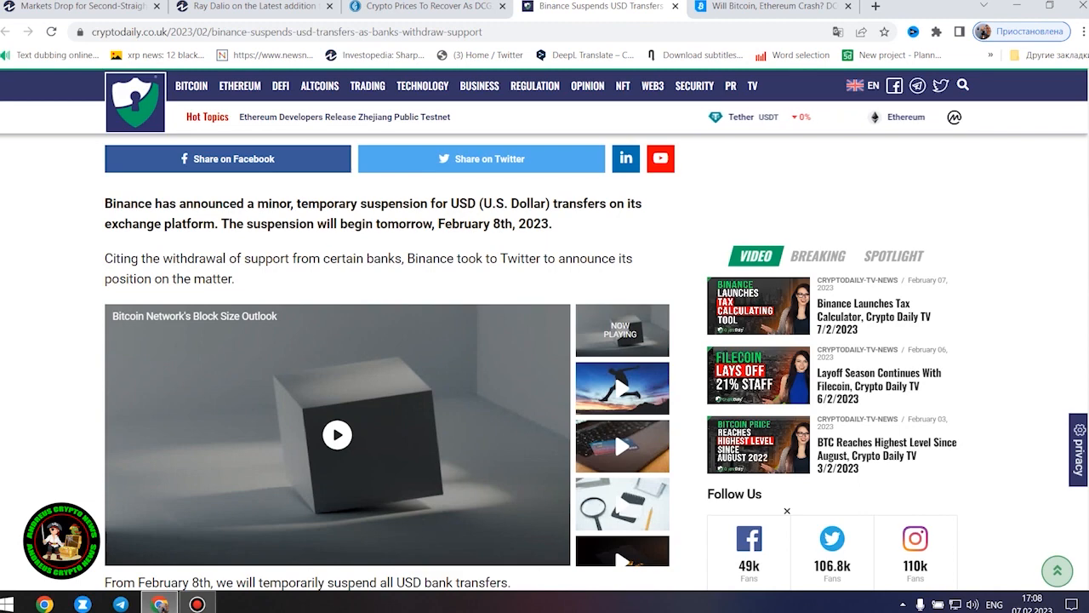
{"action": "scroll", "scroll_direction": "down", "scroll_amount": 3}
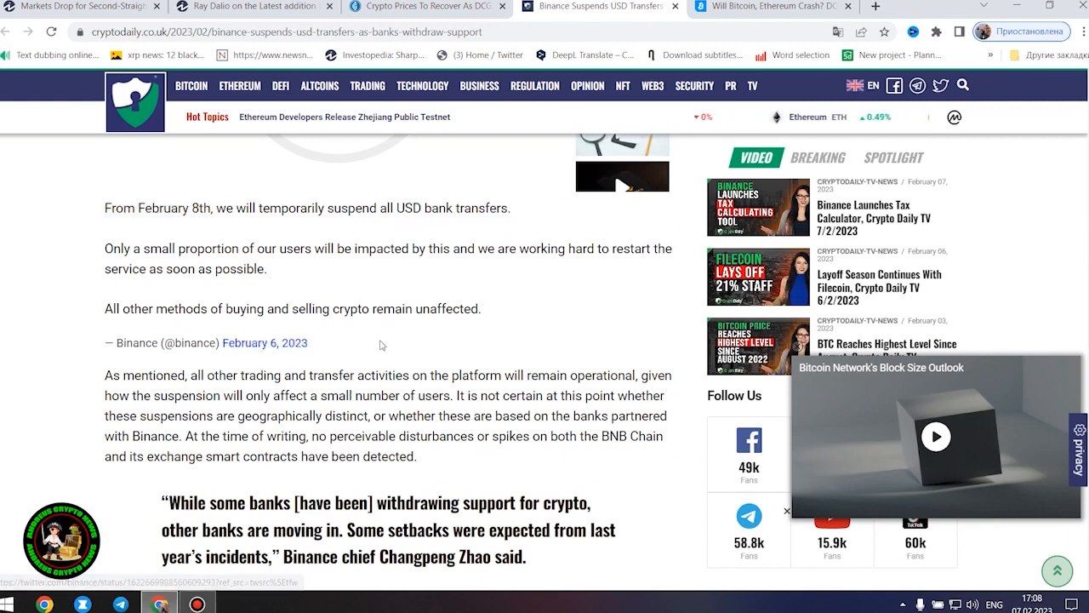
{"action": "mouse_move", "coordinate": [797, 353]}
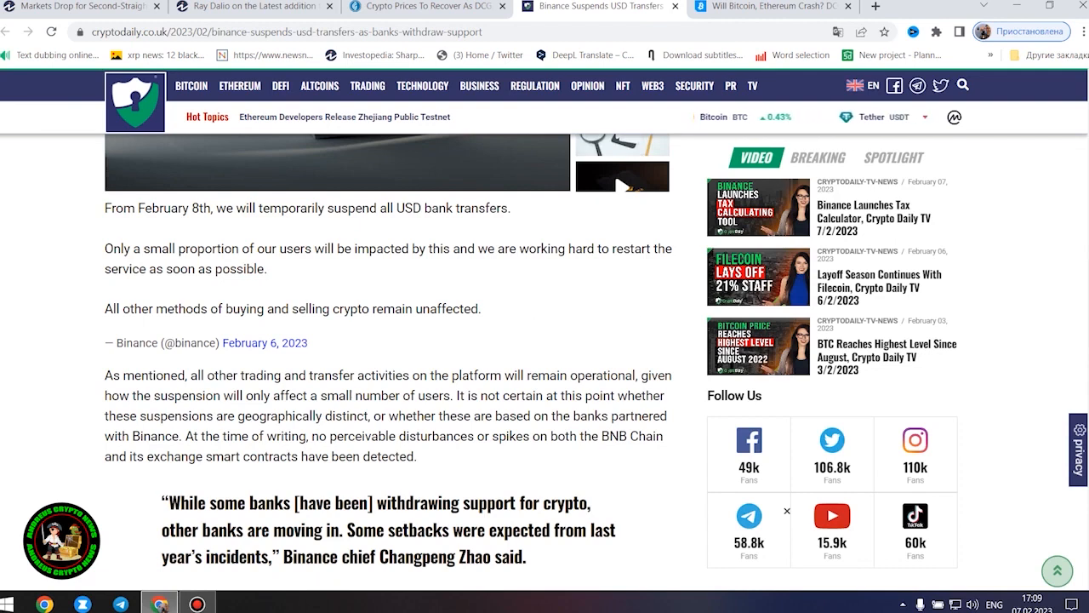
- Scroll to the end of the Binance suspension article and clear the highlighted paragraphs
{"action": "scroll", "scroll_direction": "down", "scroll_amount": 3}
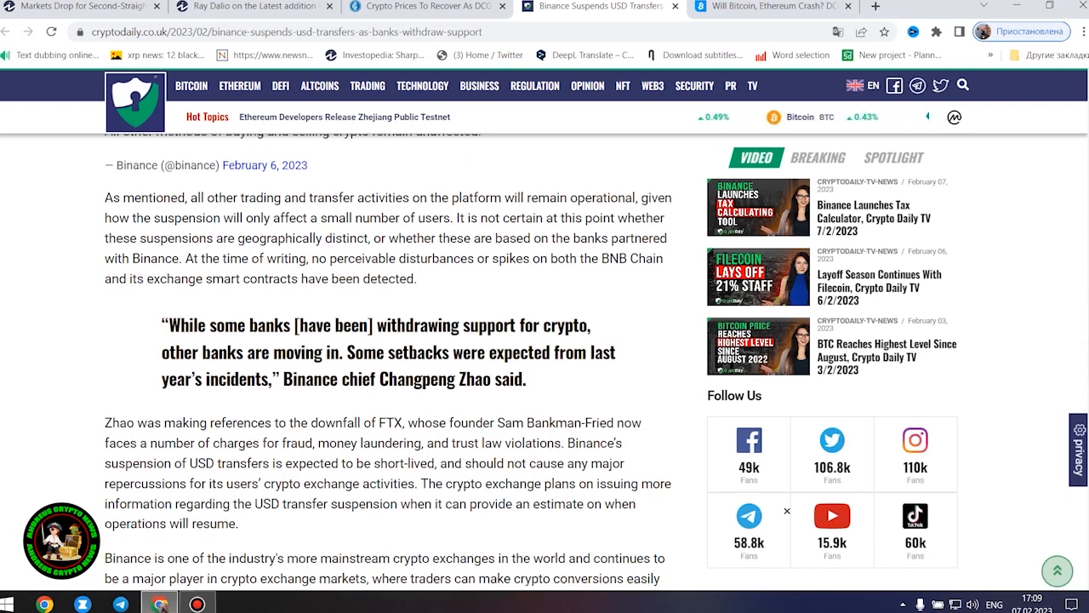
{"action": "scroll", "scroll_direction": "down", "scroll_amount": 3}
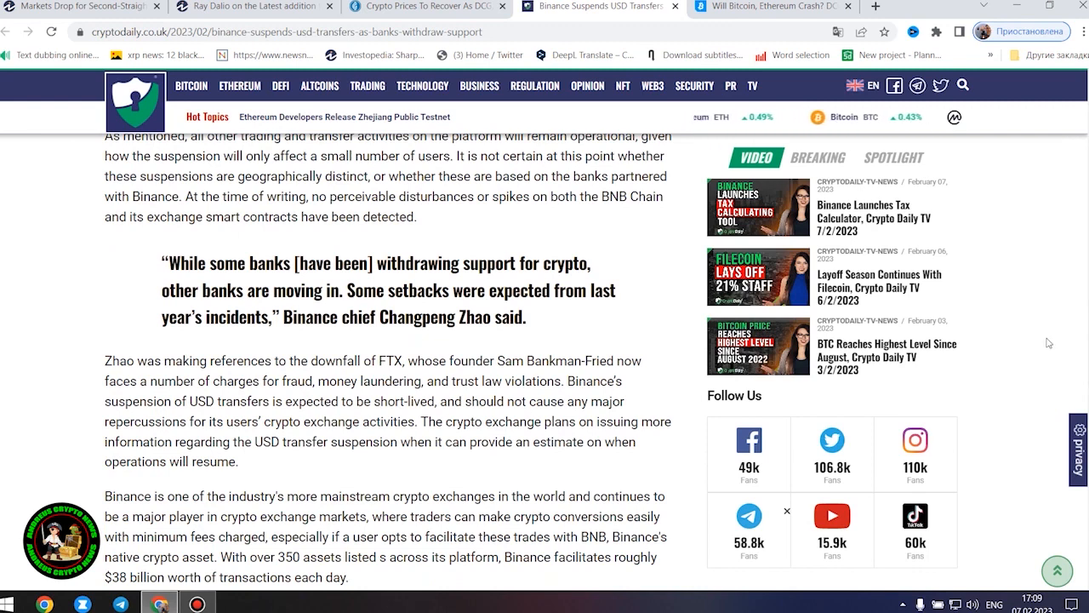
{"action": "scroll", "scroll_direction": "down", "scroll_amount": 3}
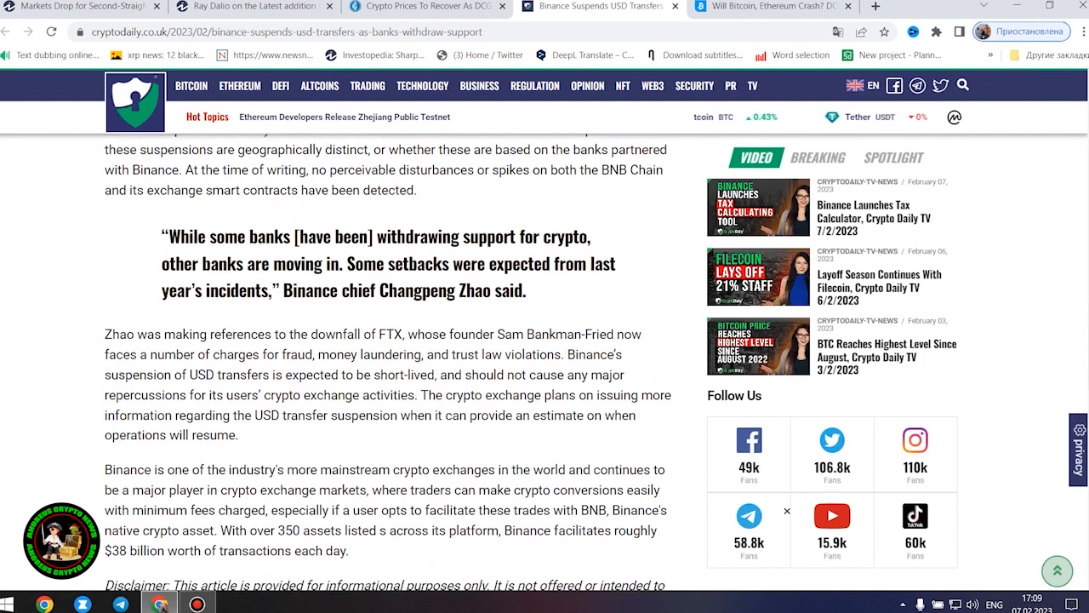
{"action": "scroll", "scroll_direction": "down", "scroll_amount": 3}
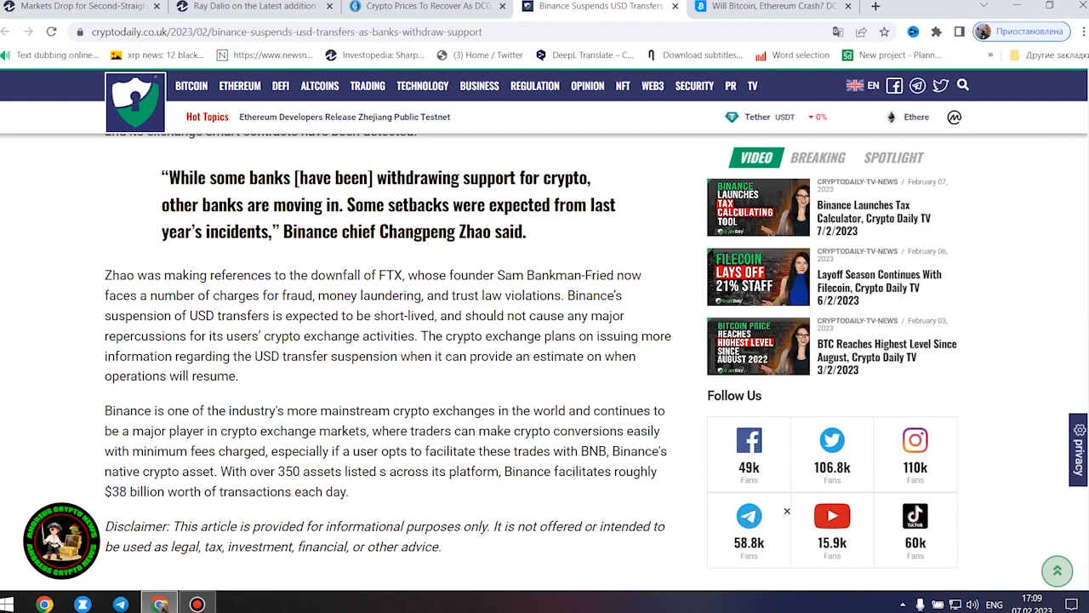
{"action": "scroll", "scroll_direction": "down", "scroll_amount": 3}
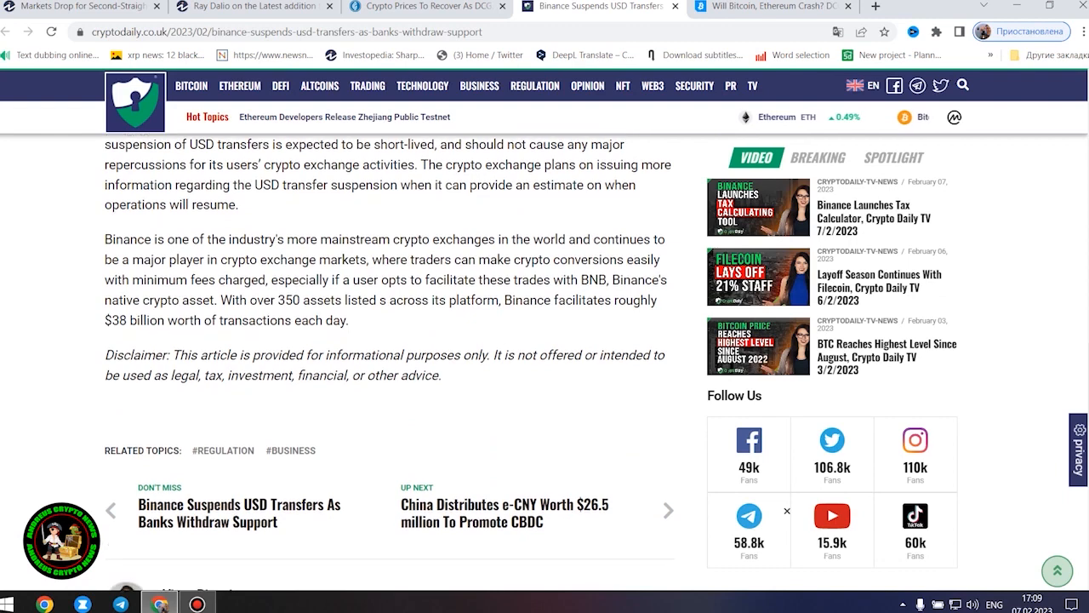
{"action": "scroll", "scroll_direction": "up", "scroll_amount": 3}
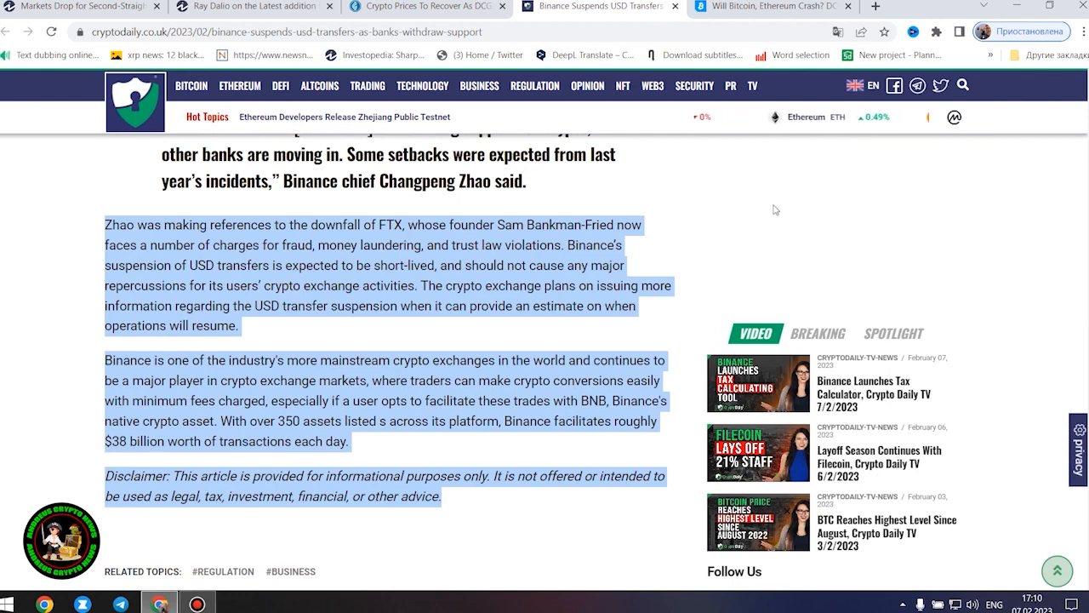
{"action": "left_click", "coordinate": [776, 209]}
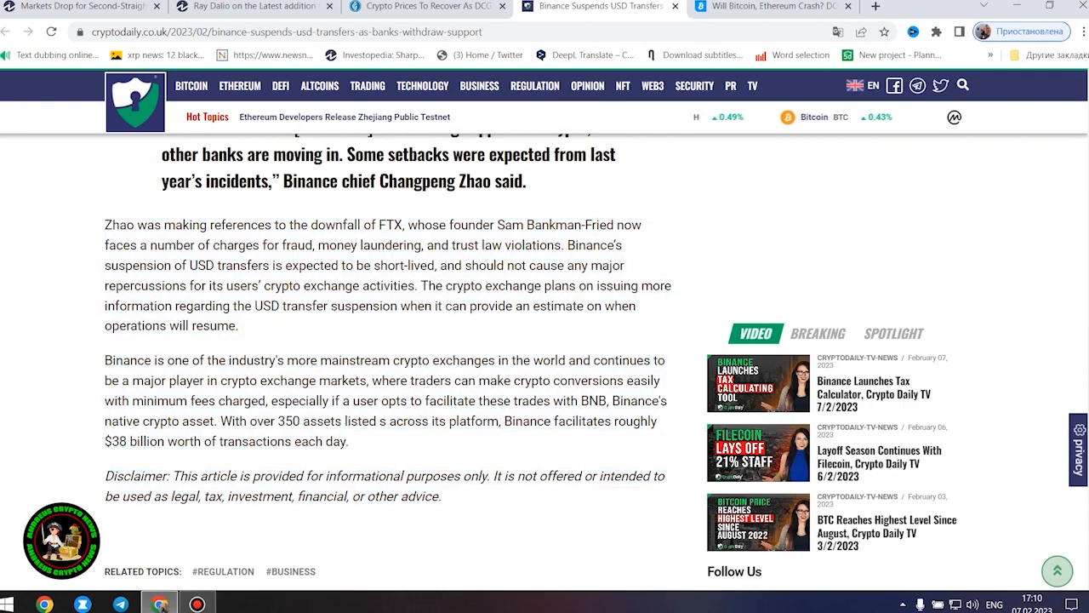
- Highlight Changpeng Zhao's quote and scroll down through the article's disclaimer
{"action": "scroll", "scroll_direction": "up", "scroll_amount": 3}
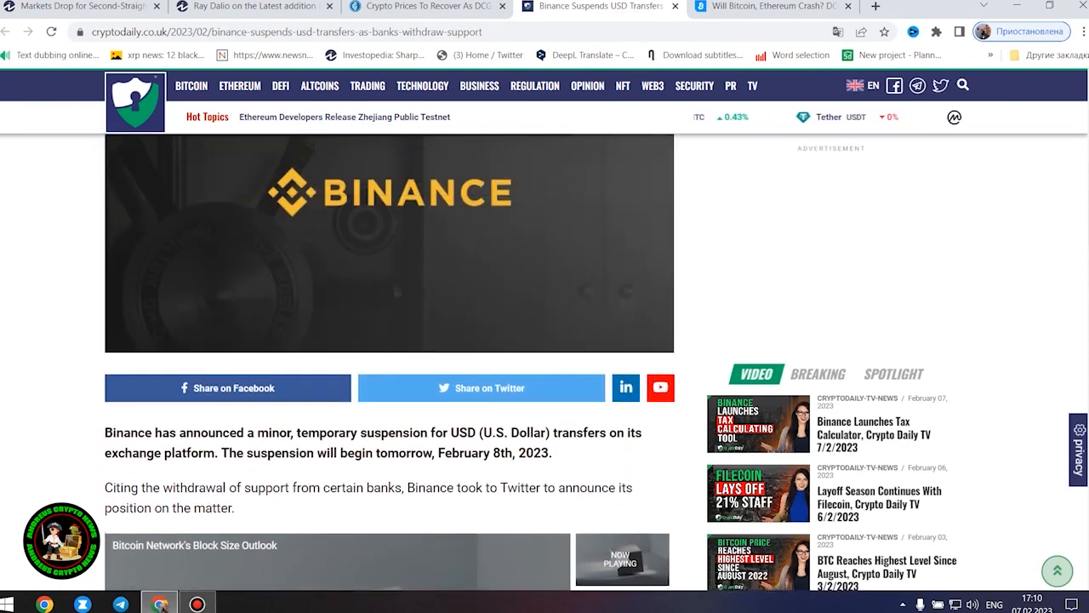
{"action": "scroll", "scroll_direction": "up", "scroll_amount": 3}
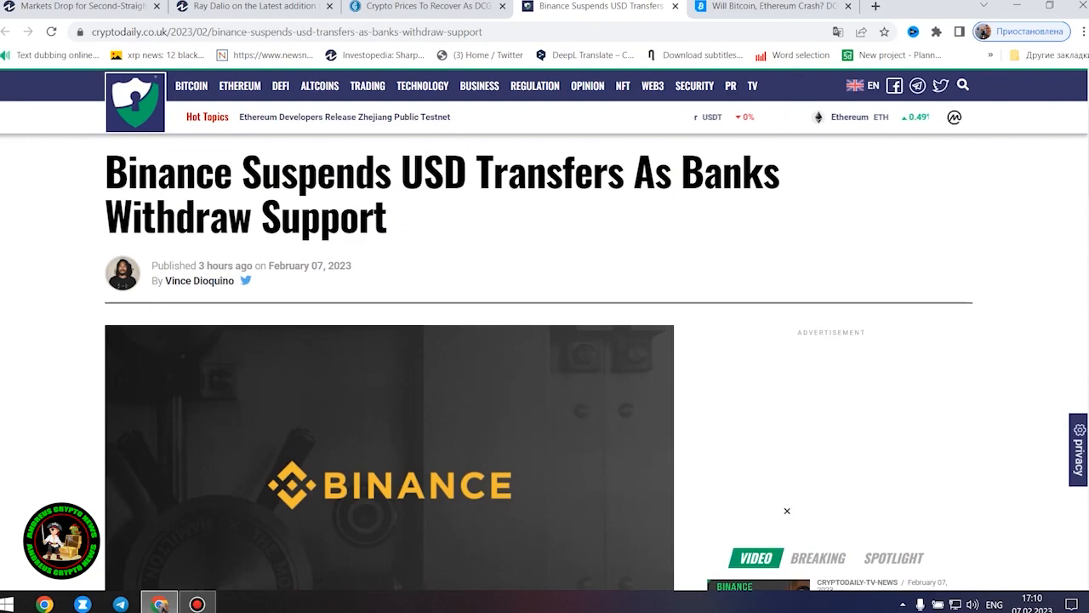
{"action": "scroll", "scroll_direction": "down", "scroll_amount": 3}
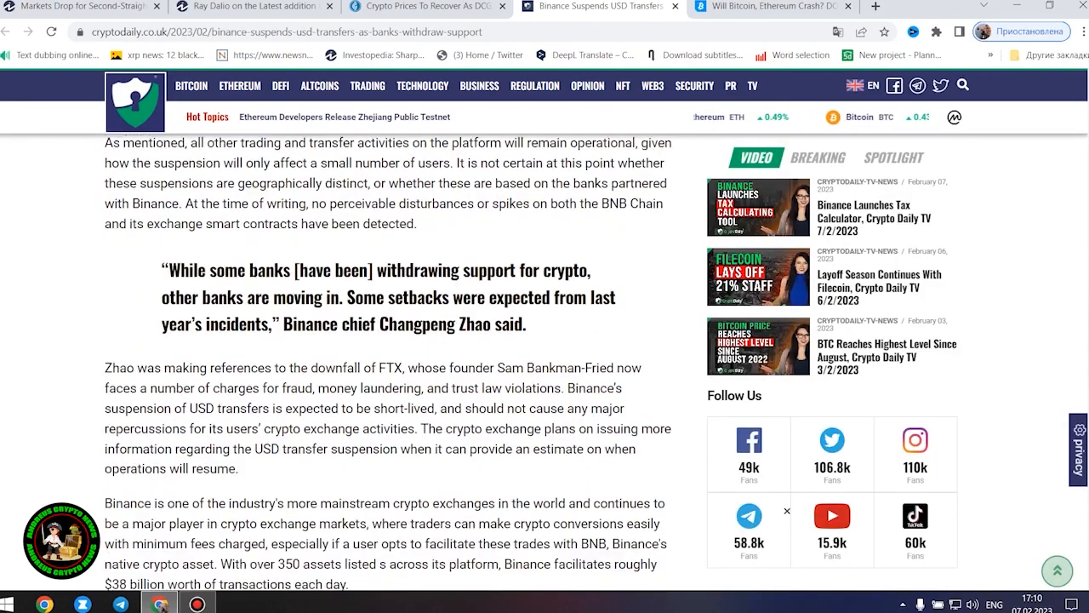
{"action": "scroll", "scroll_direction": "down", "scroll_amount": 3}
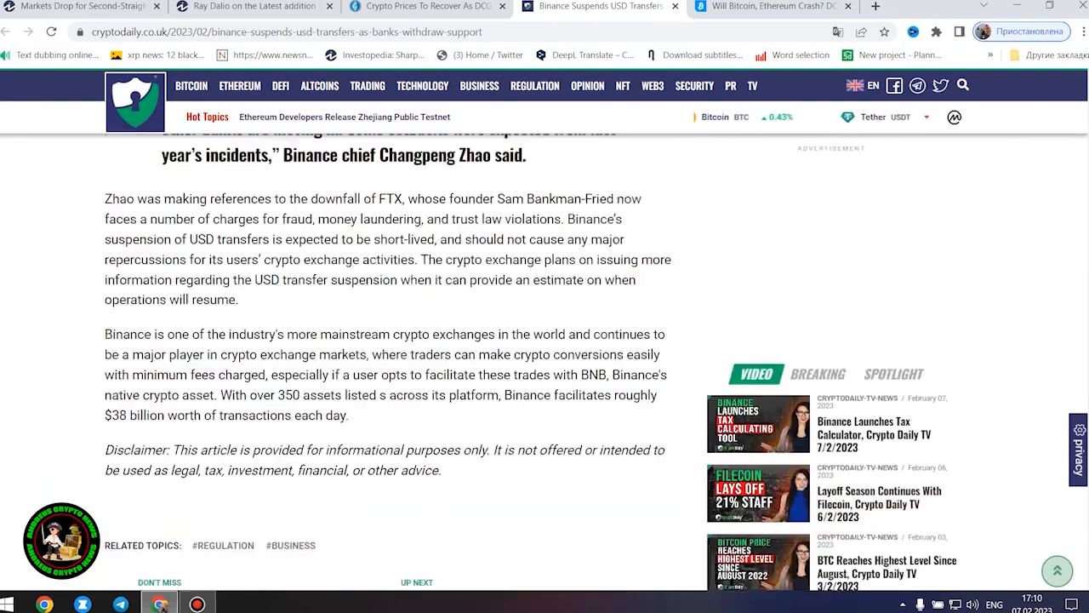
{"action": "scroll", "scroll_direction": "up", "scroll_amount": 3}
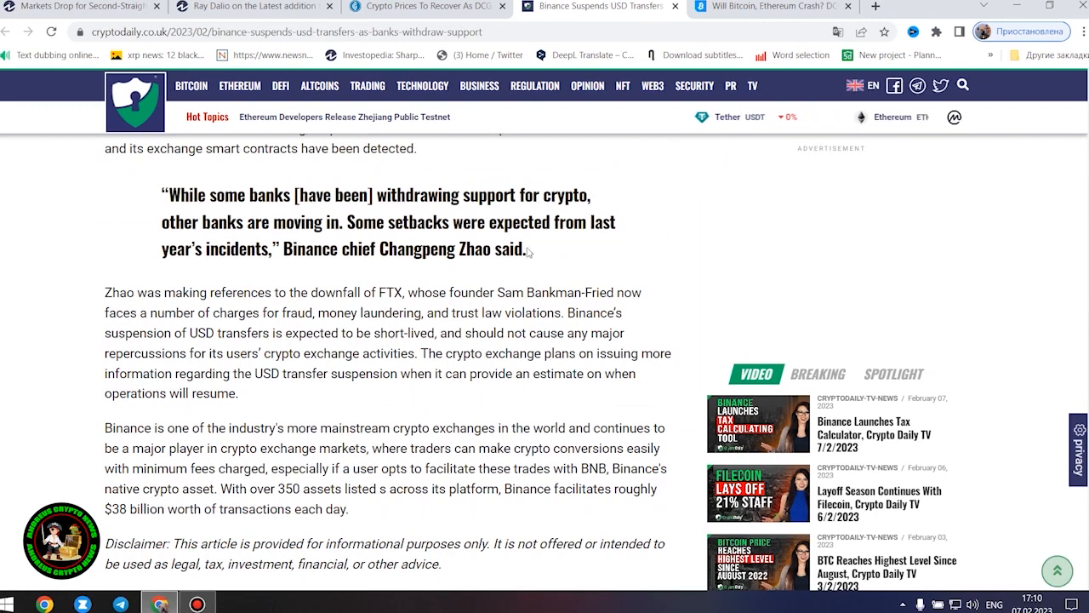
{"action": "left_click_drag", "start_coordinate": [163, 194], "coordinate": [528, 250]}
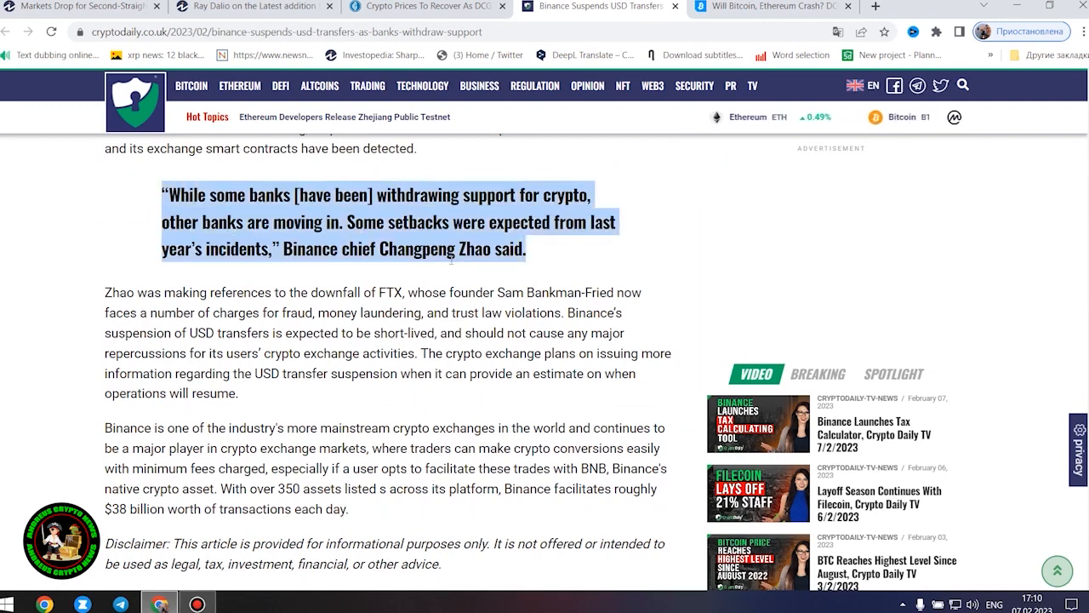
{"action": "scroll", "scroll_direction": "down", "scroll_amount": 3}
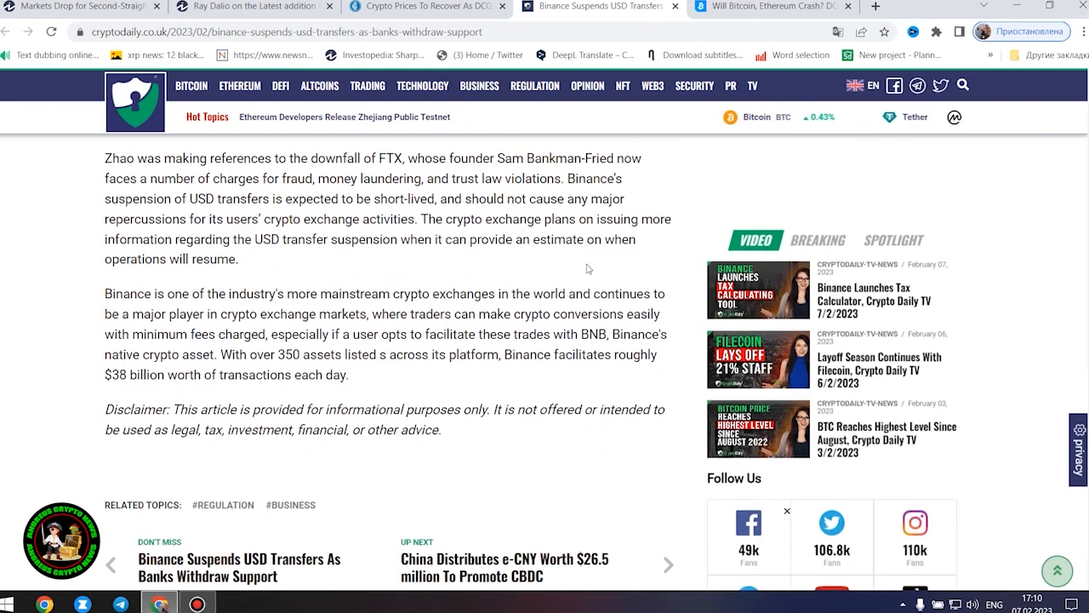
{"action": "scroll", "scroll_direction": "down", "scroll_amount": 3}
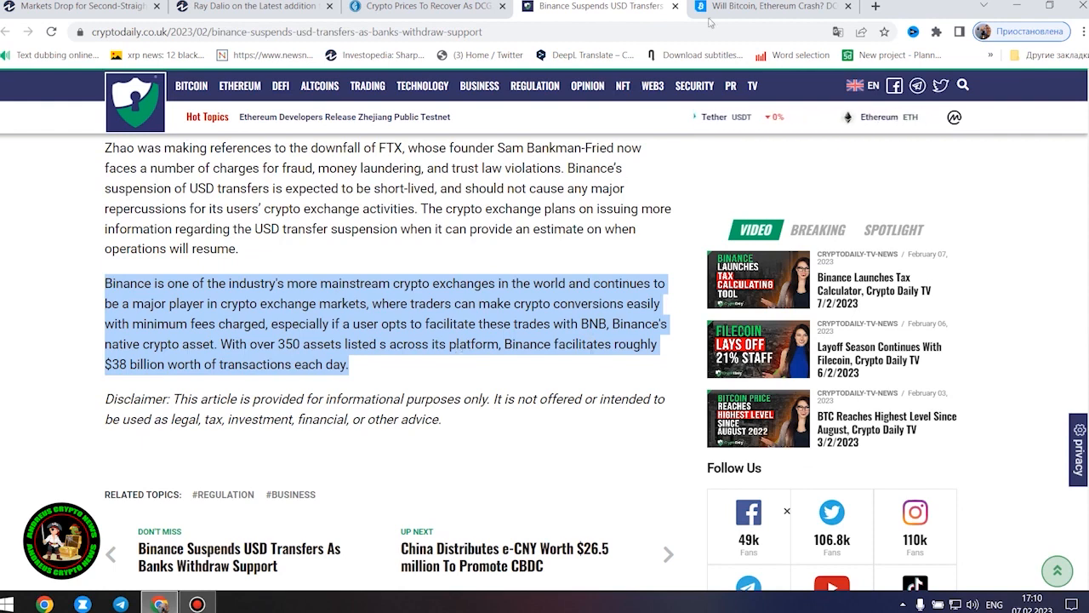
- Switch to the Bitcoinist 'Will Bitcoin, Ethereum Crash?' article on DCG selling Grayscale shares
{"action": "left_click", "coordinate": [769, 7]}
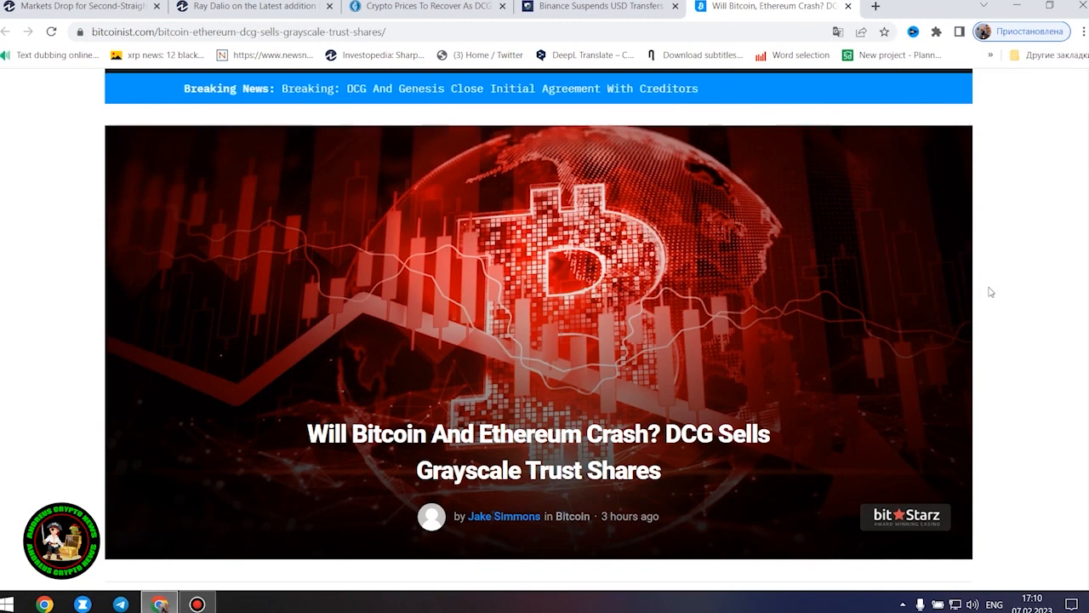
- Select the DCG Grayscale headline and scroll past the intro to the 'Bitcoin And Ethereum Crash Looming?' heading
{"action": "double_click", "coordinate": [538, 434]}
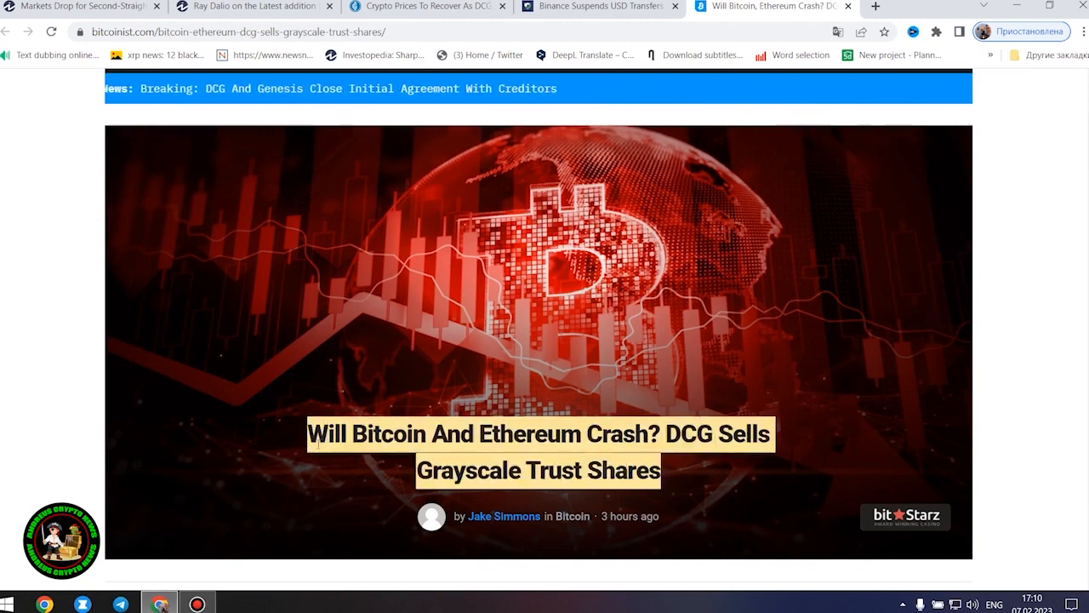
{"action": "scroll", "scroll_direction": "down", "scroll_amount": 3}
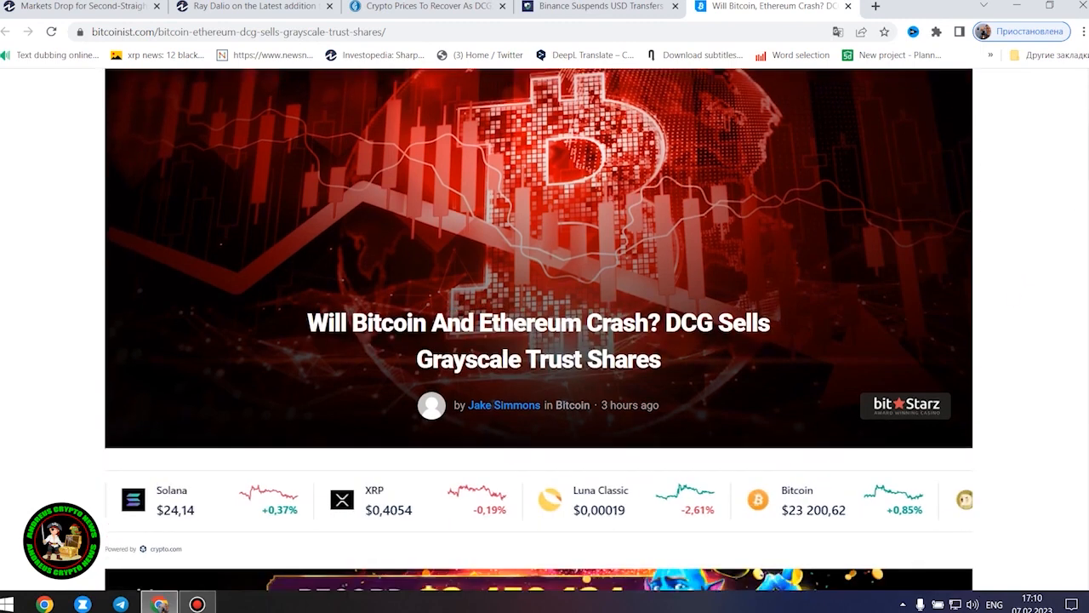
{"action": "scroll", "scroll_direction": "up", "scroll_amount": 3}
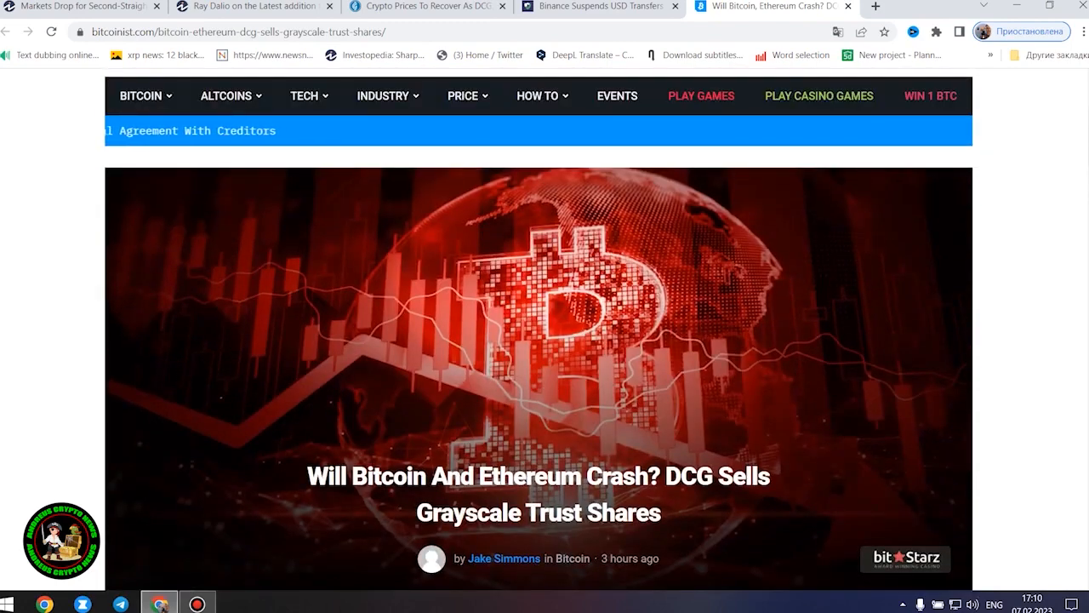
{"action": "scroll", "scroll_direction": "down", "scroll_amount": 3}
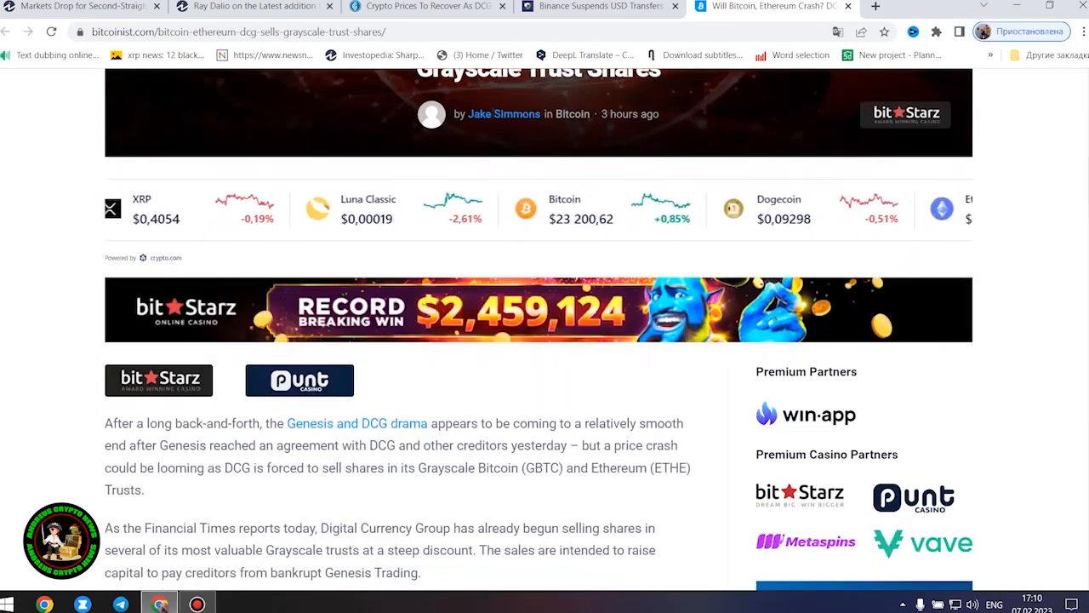
{"action": "scroll", "scroll_direction": "down", "scroll_amount": 3}
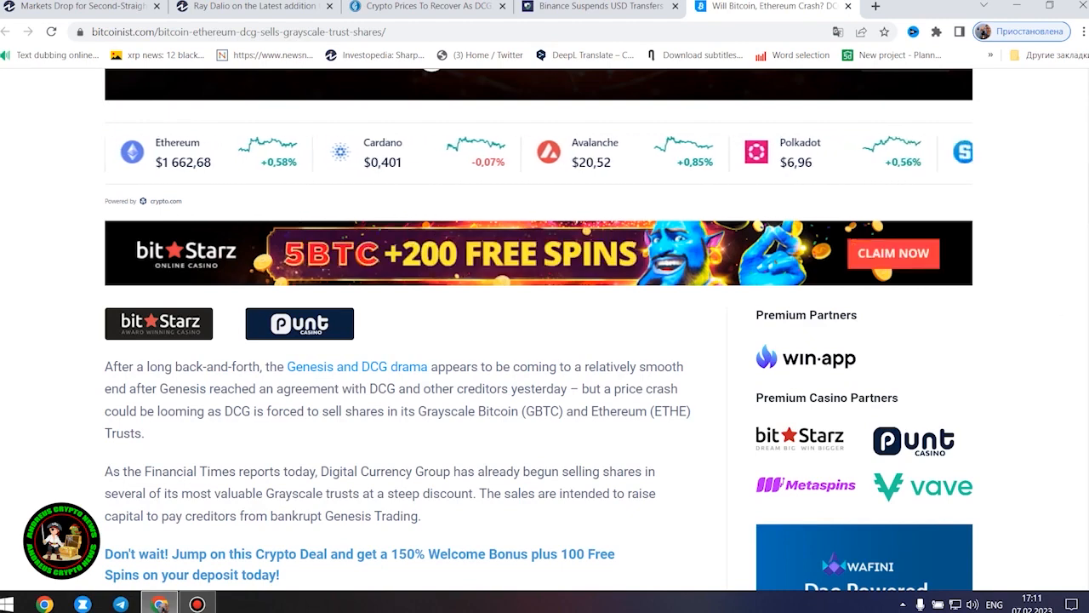
{"action": "scroll", "scroll_direction": "down", "scroll_amount": 3}
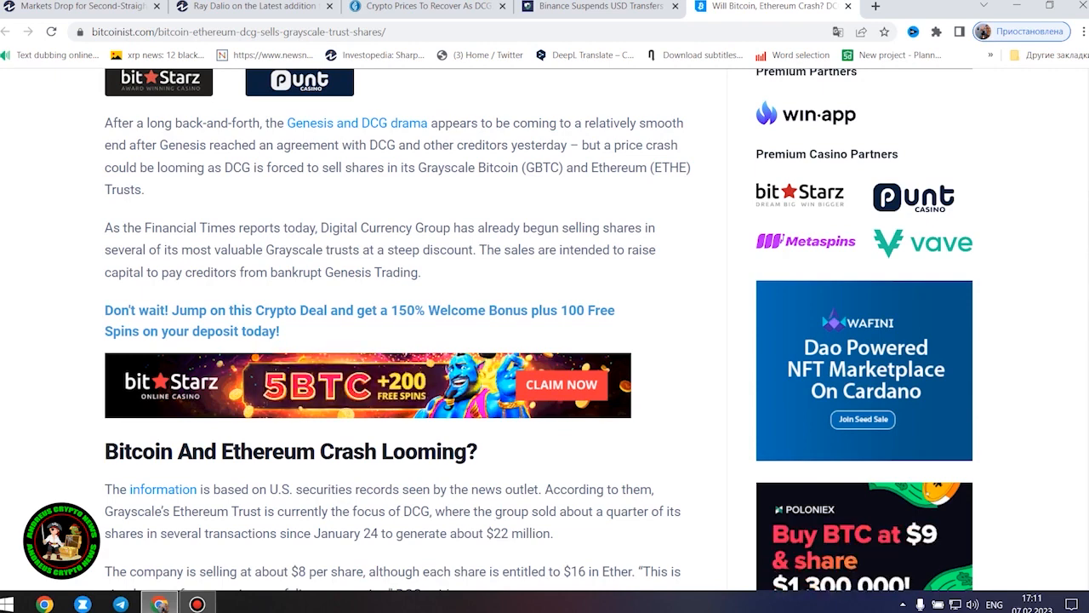
{"action": "scroll", "scroll_direction": "down", "scroll_amount": 3}
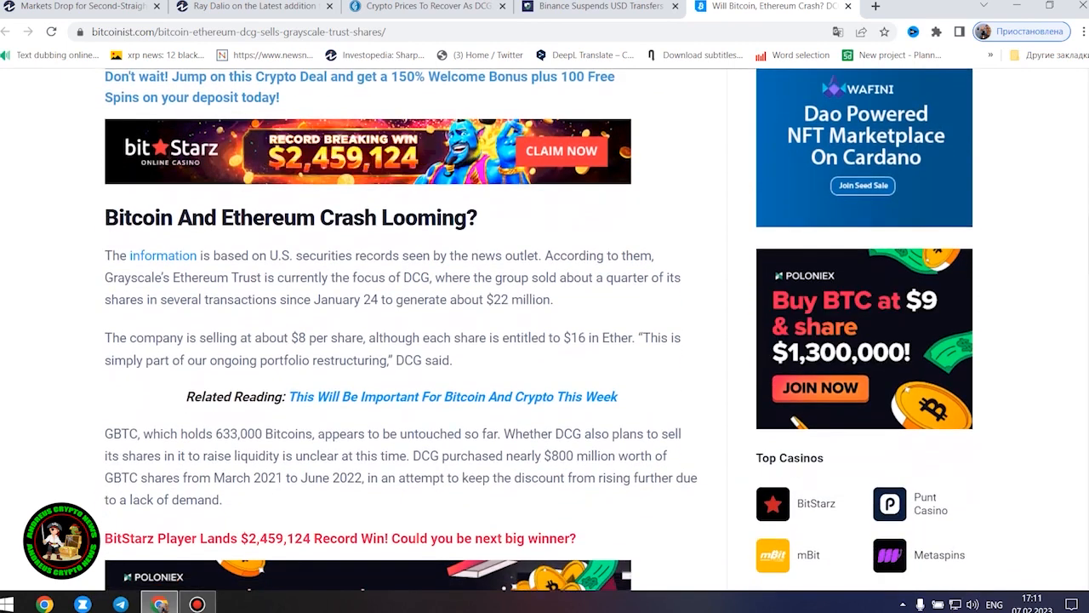
{"action": "mouse_move", "coordinate": [689, 235]}
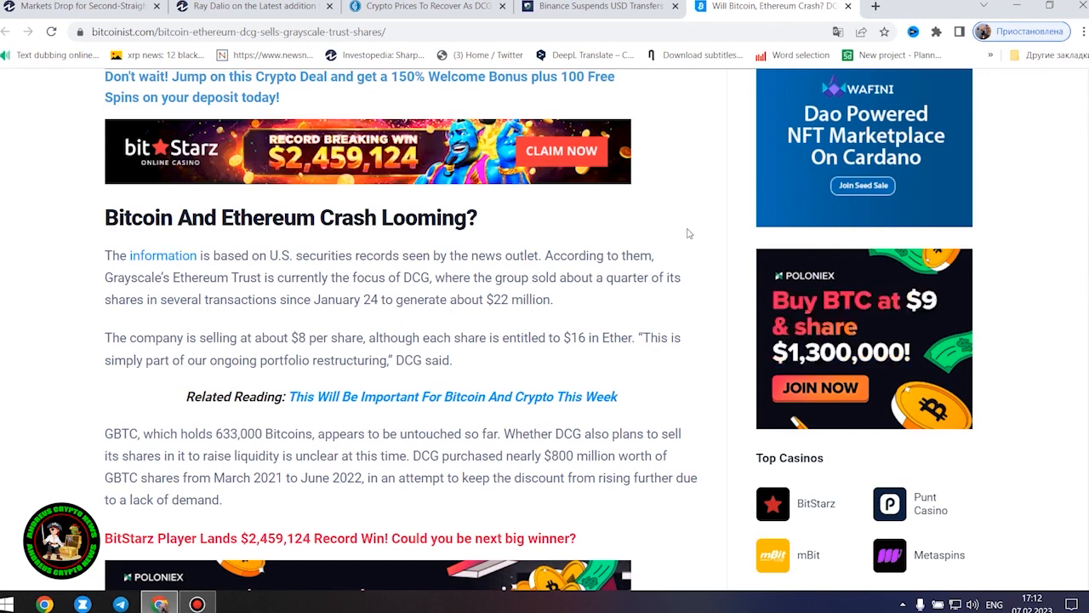
- Scroll to the paragraphs on GBTC holdings, DCG's 9.67% stake and the SEC 1%-per-quarter sale limit
{"action": "scroll", "scroll_direction": "down", "scroll_amount": 3}
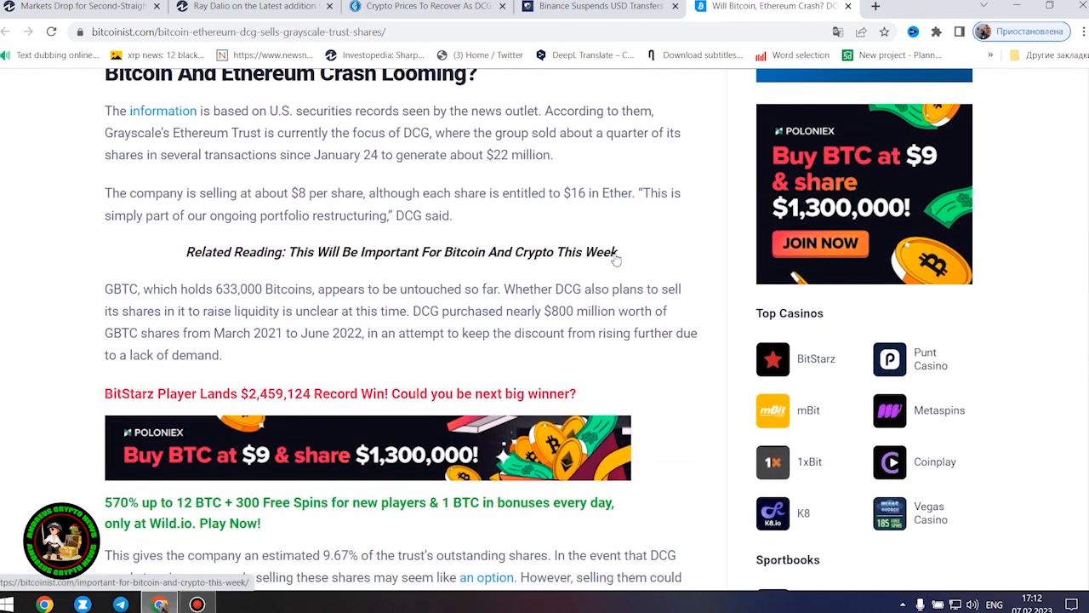
{"action": "scroll", "scroll_direction": "down", "scroll_amount": 3}
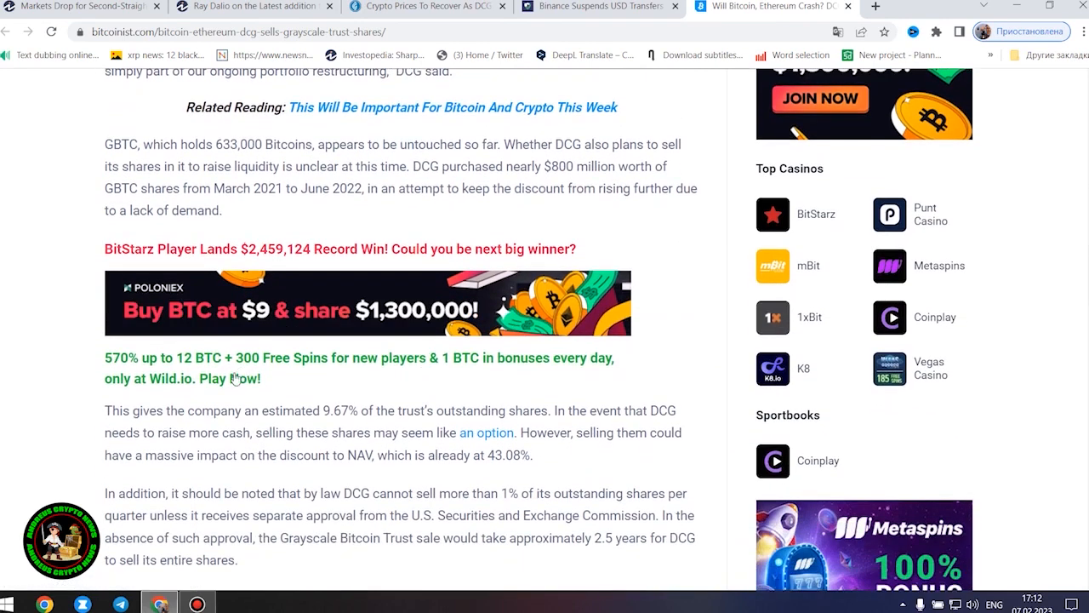
{"action": "mouse_move", "coordinate": [678, 337]}
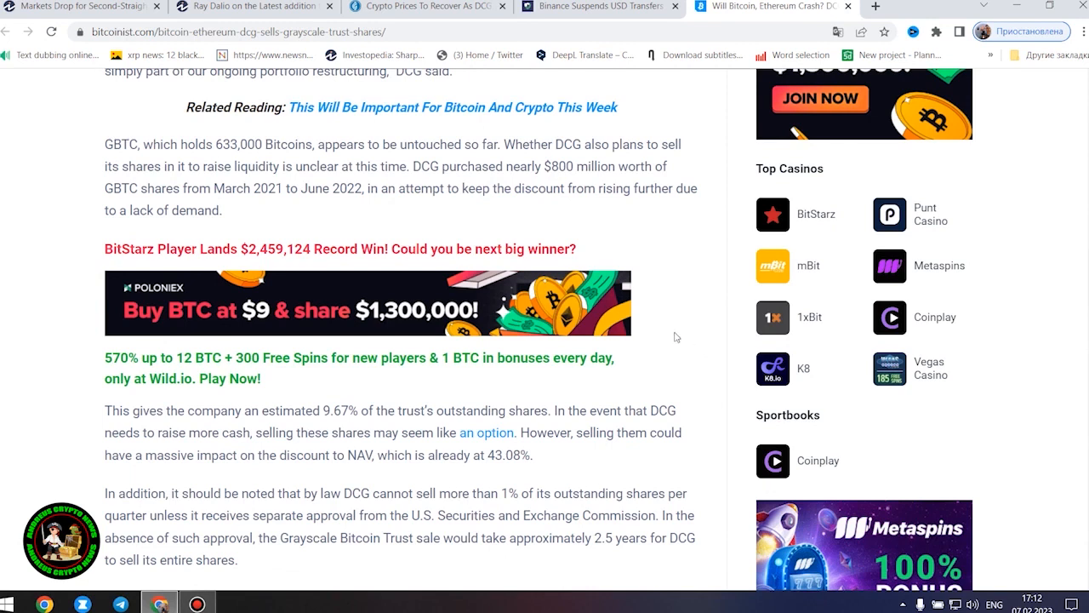
{"action": "mouse_move", "coordinate": [687, 265]}
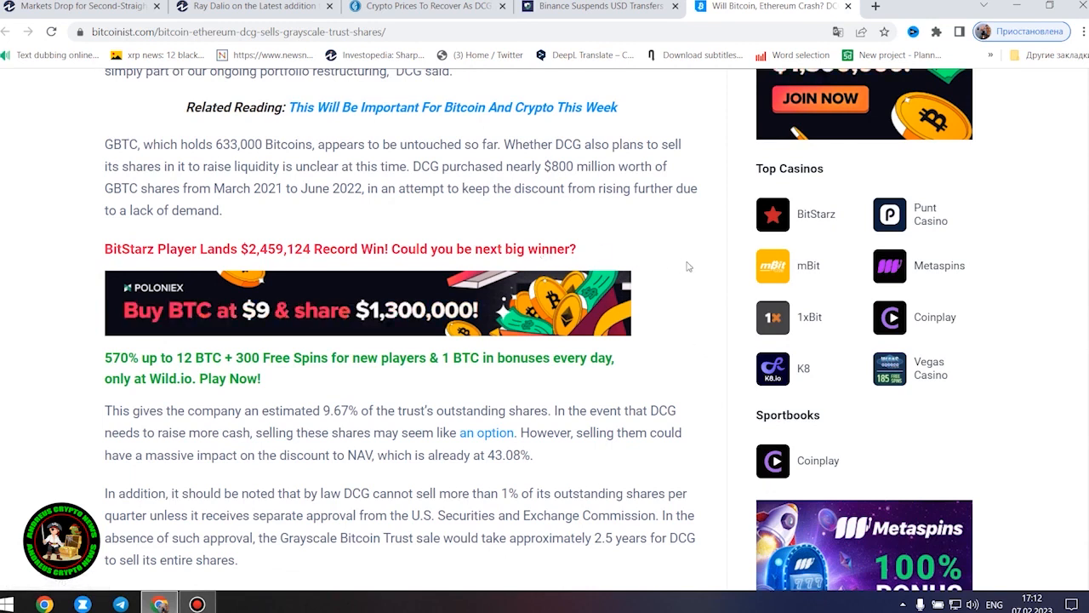
{"action": "mouse_move", "coordinate": [548, 462]}
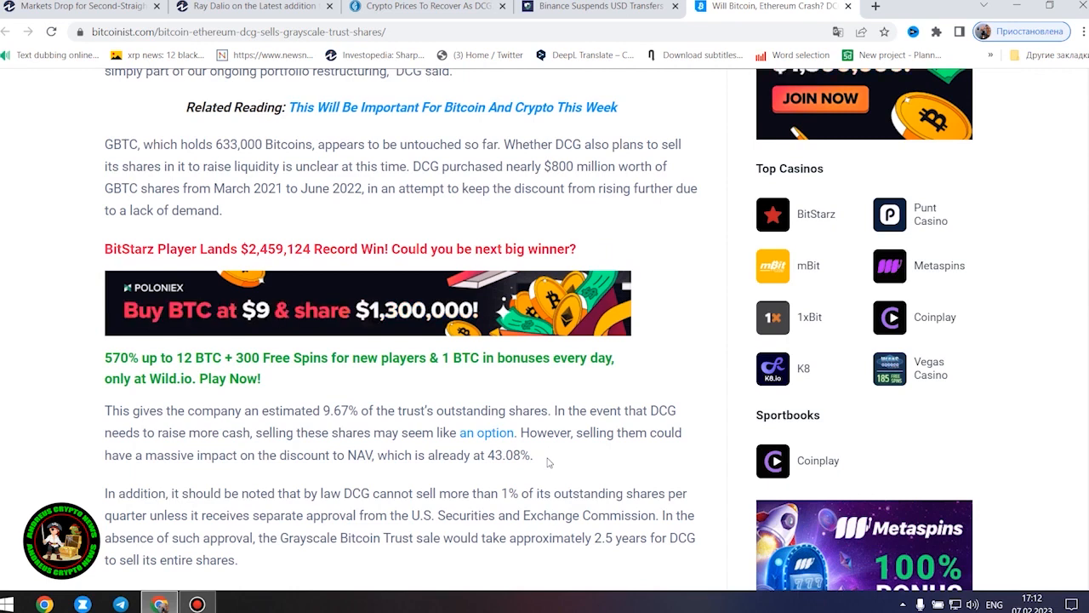
{"action": "mouse_move", "coordinate": [629, 458]}
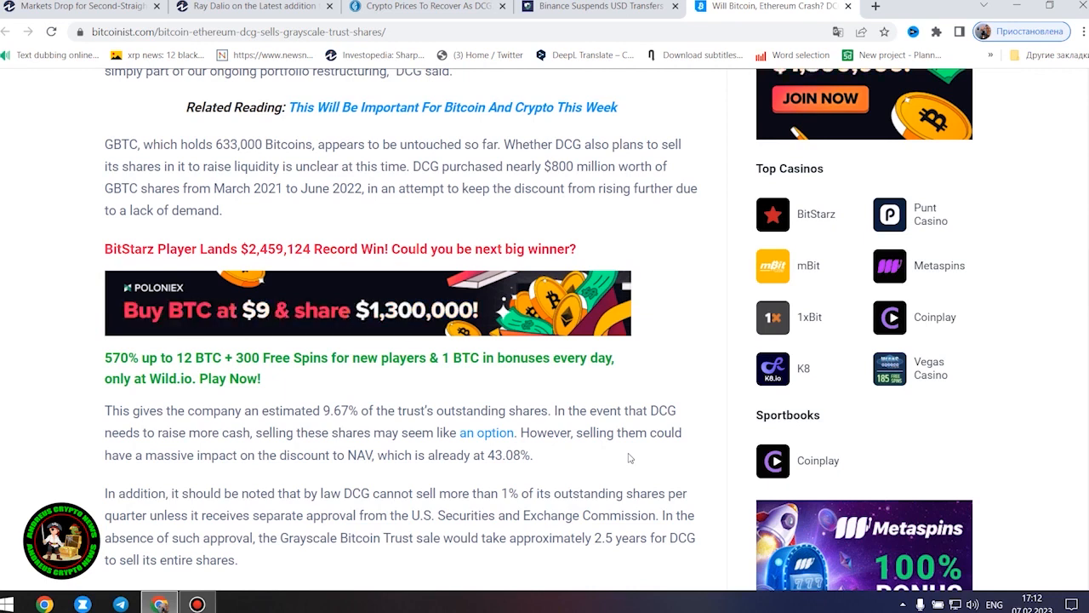
- Scroll through the 'DCG And Genesis Reach Agreement With Creditors' section to the Bitcoin price chart and image credits
{"action": "scroll", "scroll_direction": "down", "scroll_amount": 3}
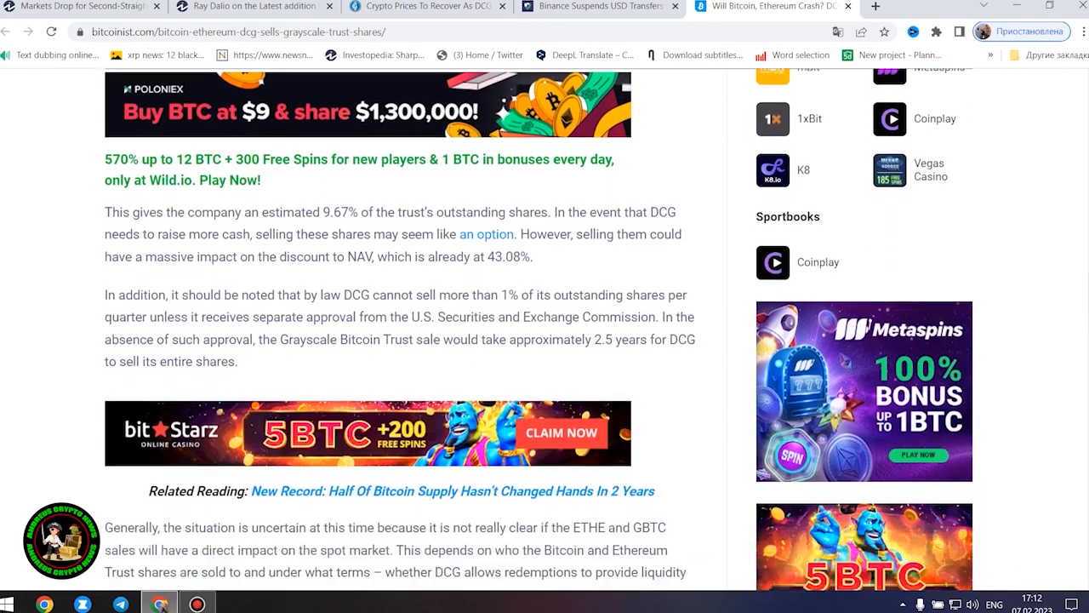
{"action": "scroll", "scroll_direction": "down", "scroll_amount": 3}
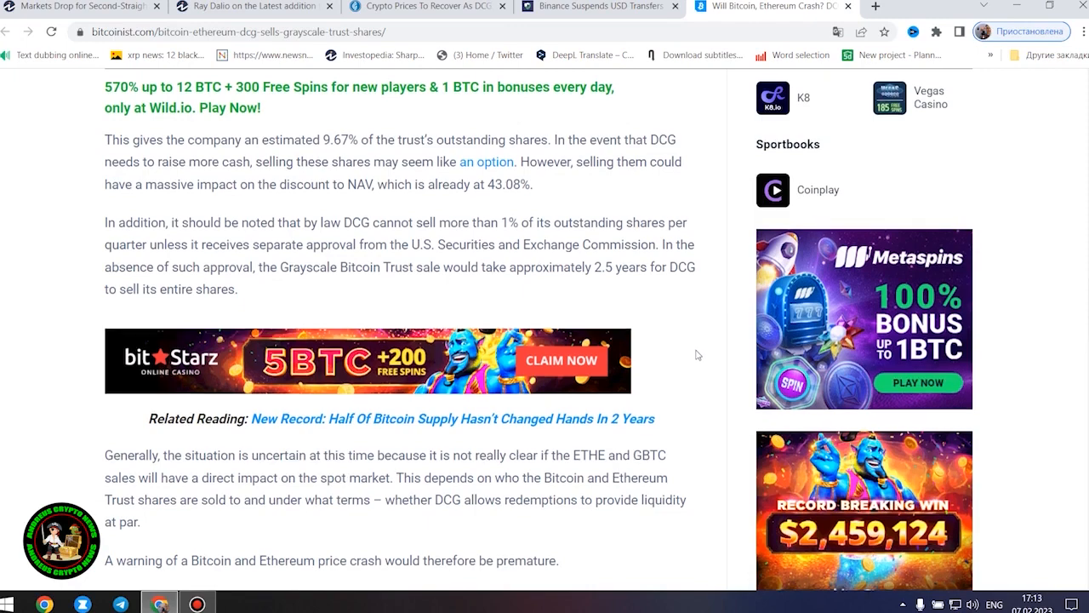
{"action": "scroll", "scroll_direction": "down", "scroll_amount": 3}
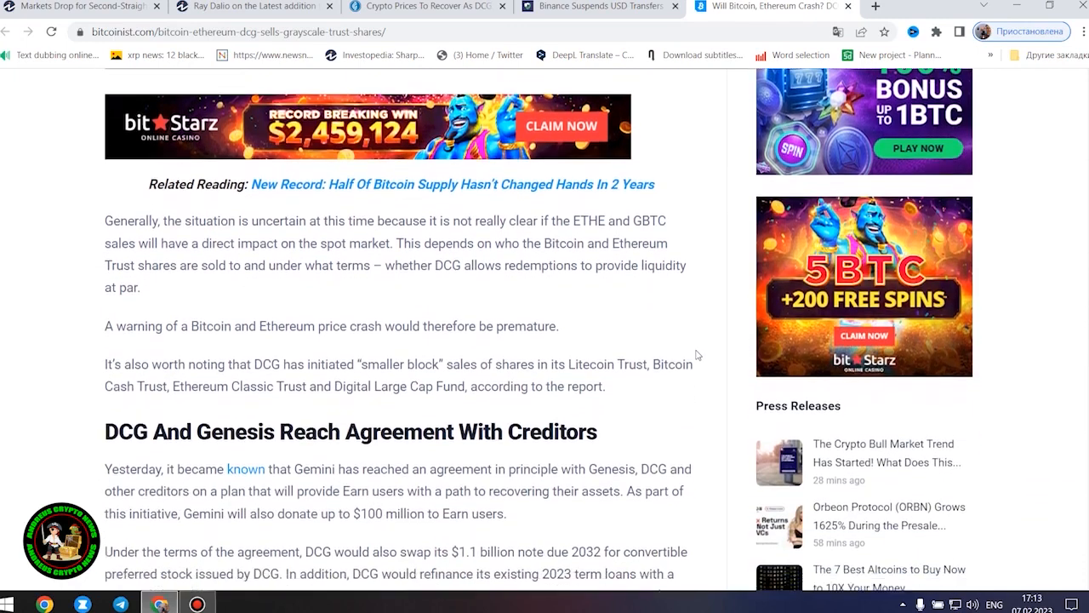
{"action": "scroll", "scroll_direction": "down", "scroll_amount": 3}
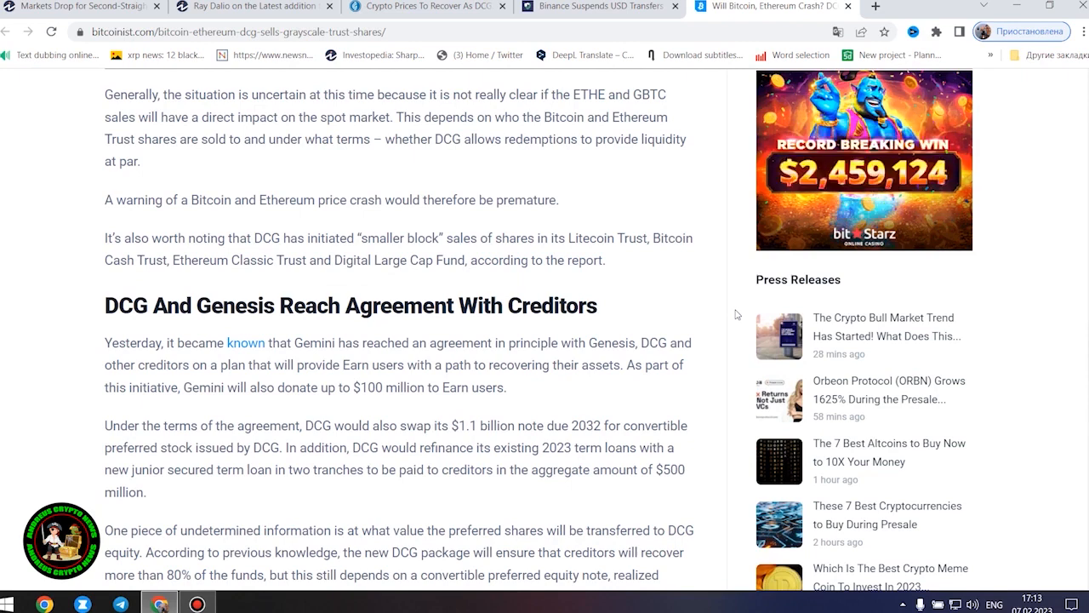
{"action": "scroll", "scroll_direction": "down", "scroll_amount": 3}
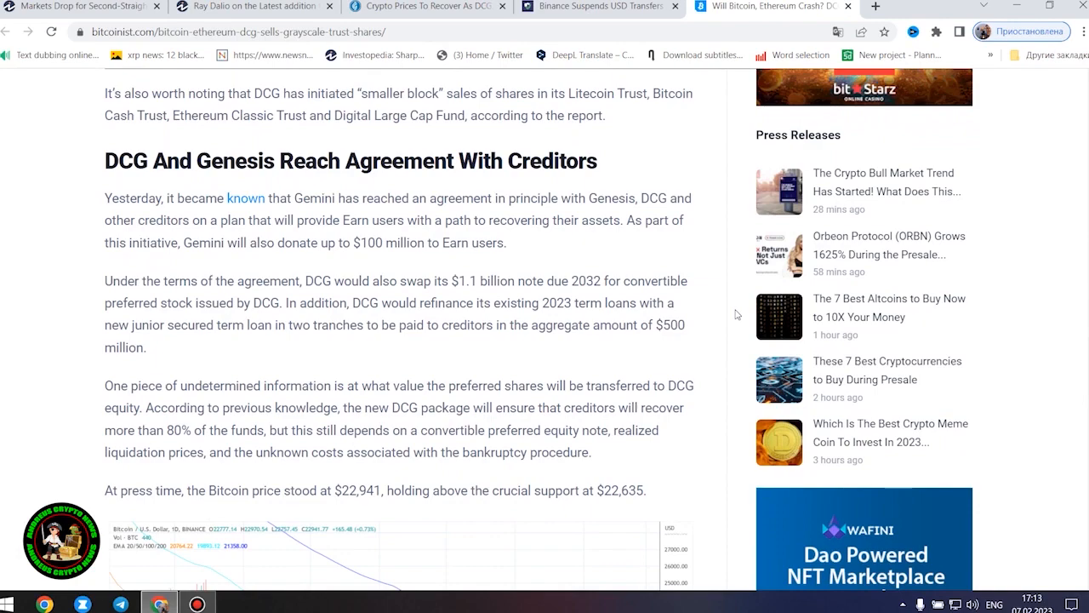
{"action": "scroll", "scroll_direction": "down", "scroll_amount": 3}
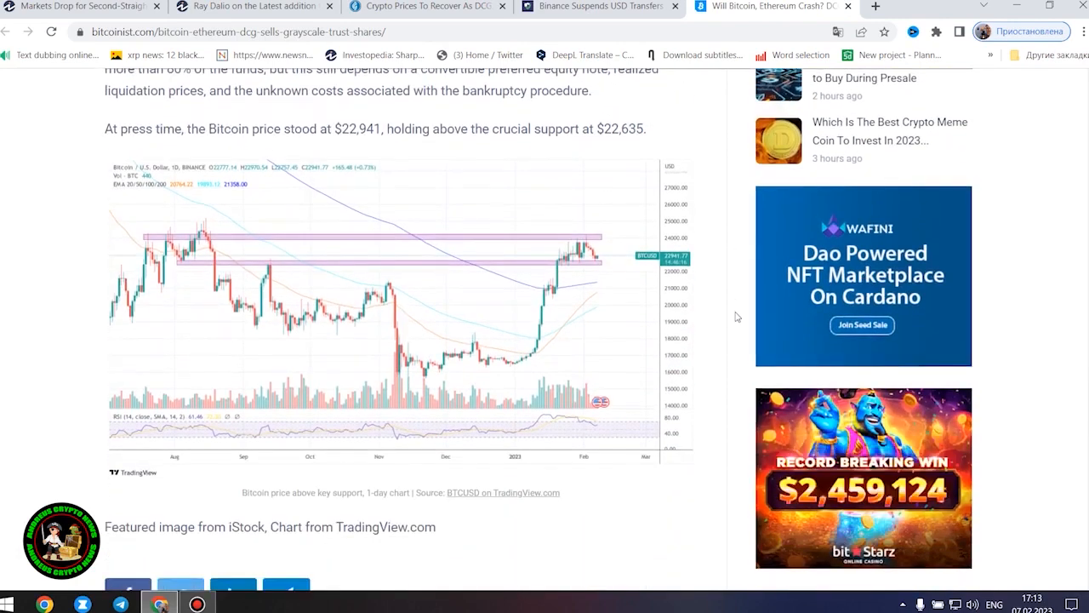
- Scroll back to the creditor agreement section, then down to the Bitcoin price sentence and chart
{"action": "scroll", "scroll_direction": "up", "scroll_amount": 3}
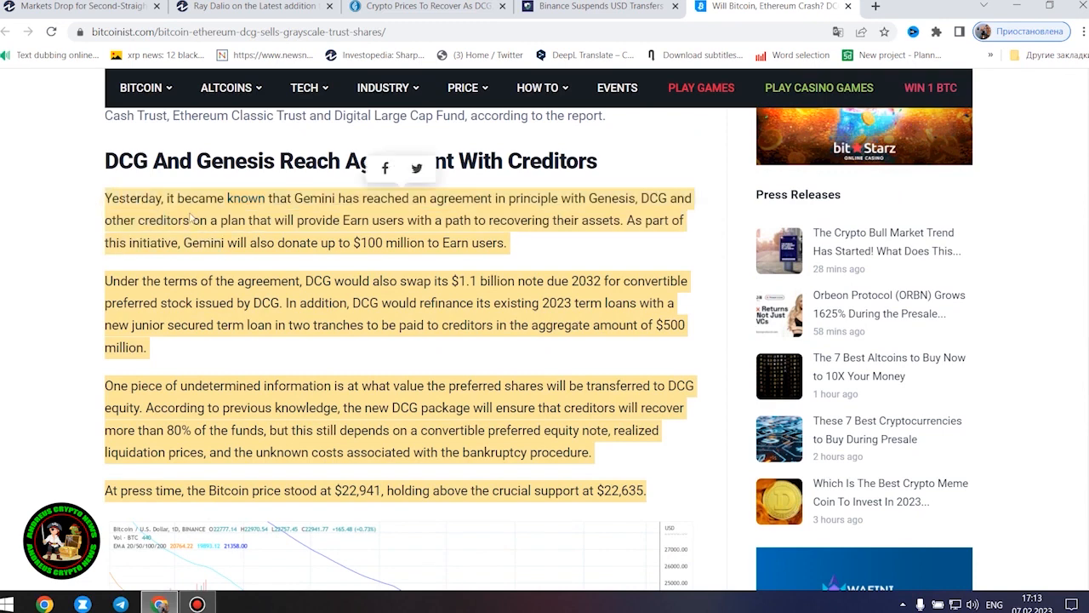
{"action": "mouse_move", "coordinate": [698, 390]}
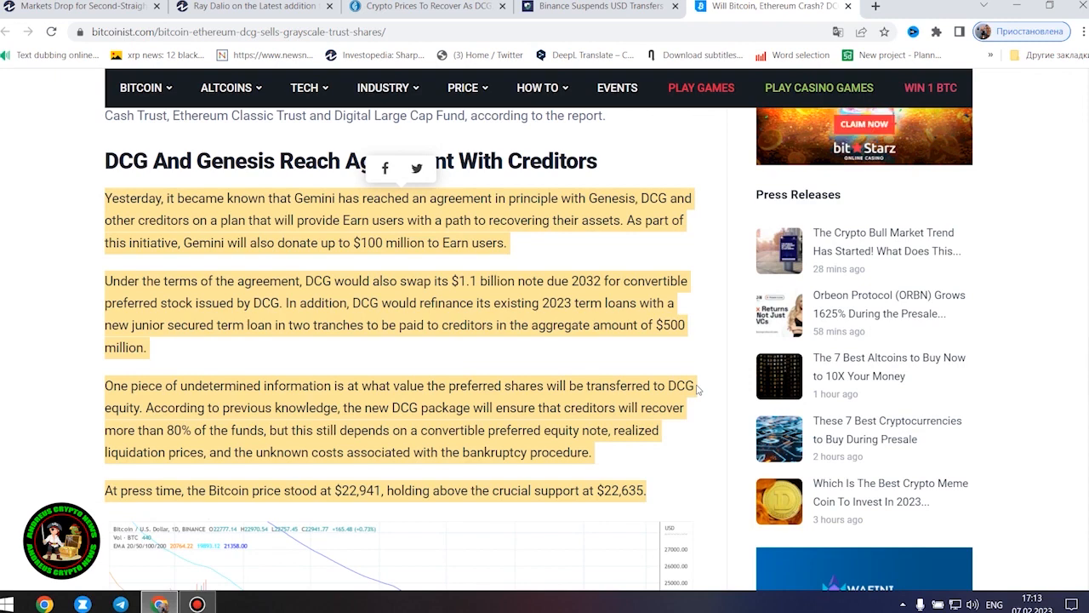
{"action": "scroll", "scroll_direction": "down", "scroll_amount": 3}
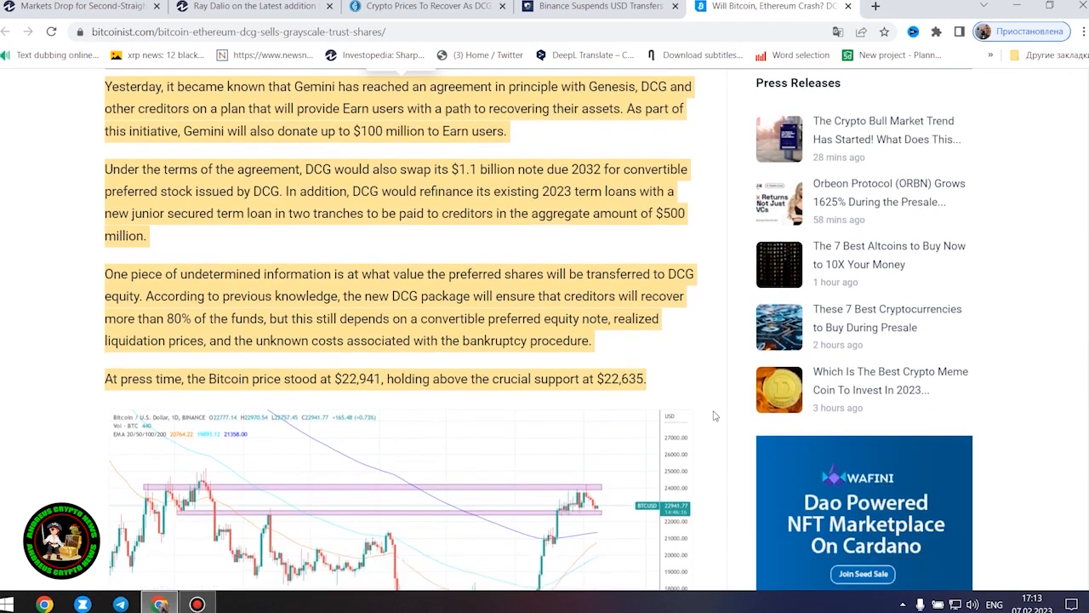
{"action": "scroll", "scroll_direction": "down", "scroll_amount": 3}
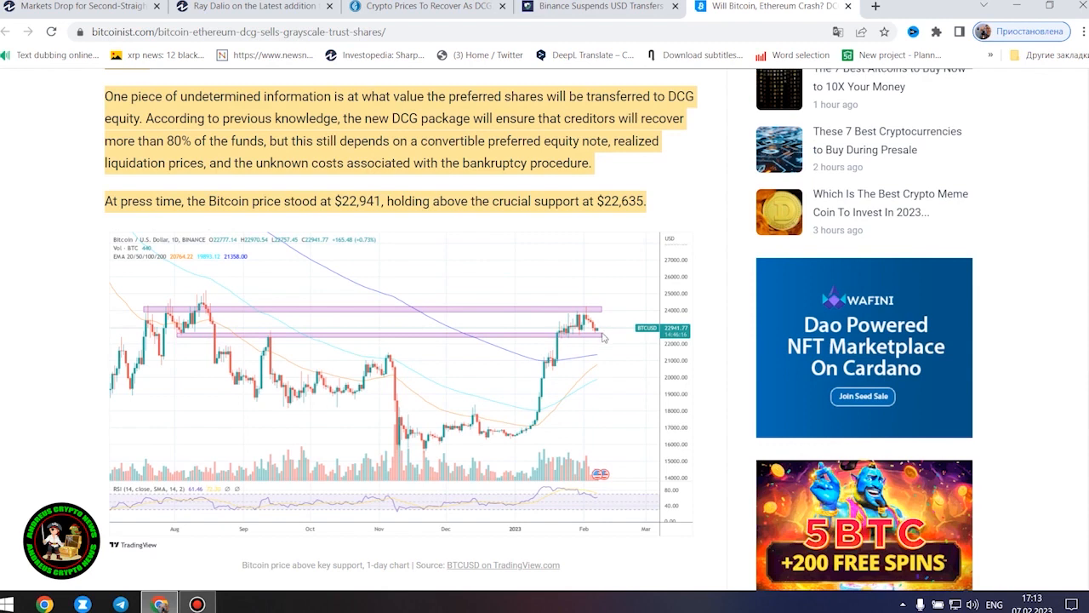
{"action": "mouse_move", "coordinate": [491, 439]}
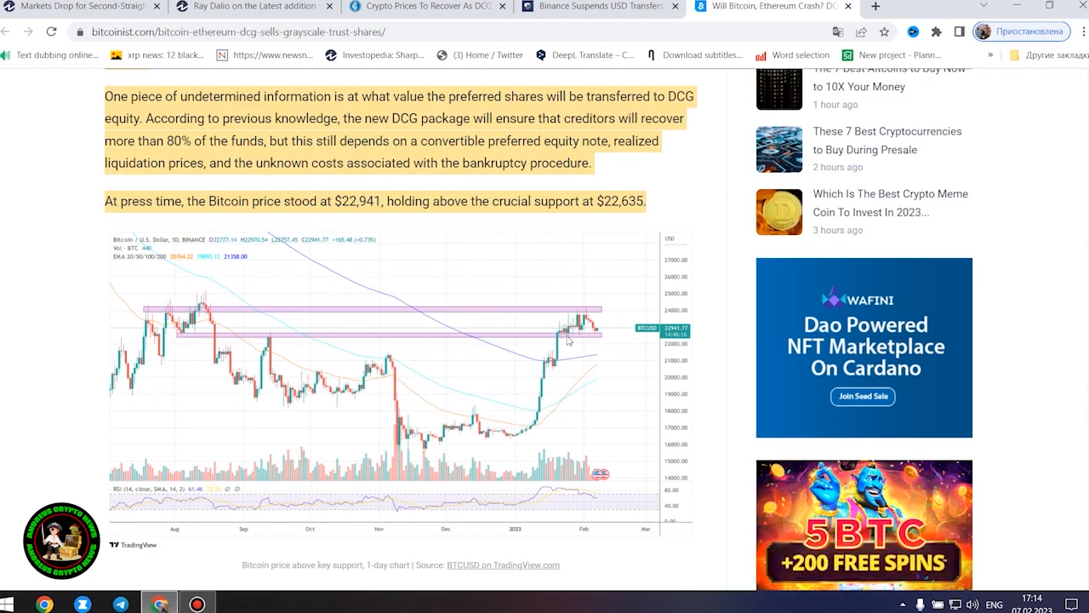
{"action": "mouse_move", "coordinate": [663, 238]}
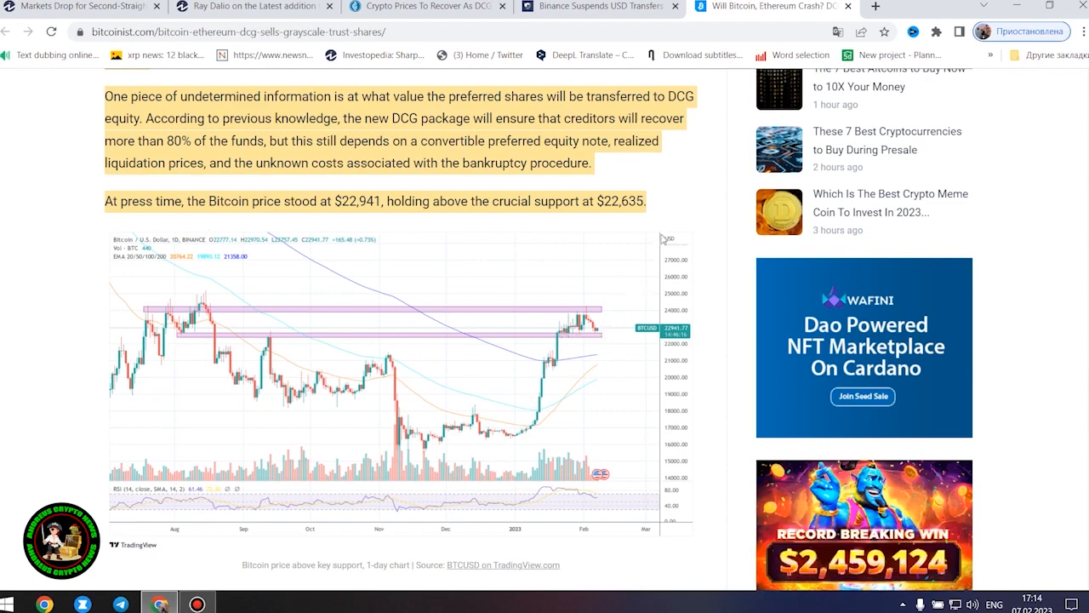